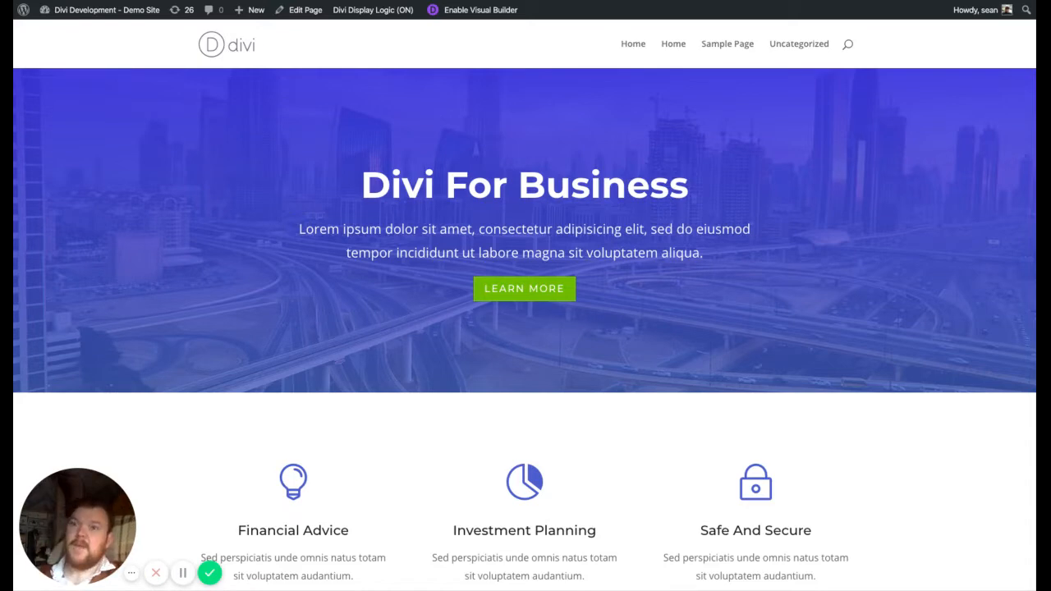
pyautogui.moveTo(174, 187)
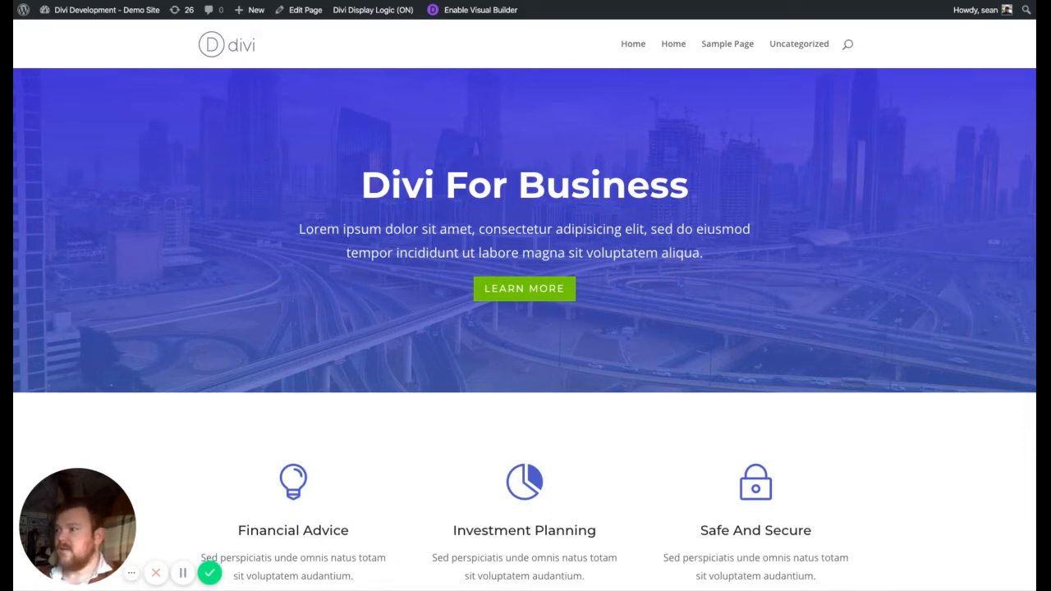
# Scroll through the business homepage, then enable the Divi Visual Builder on it.
pyautogui.scroll(-3)
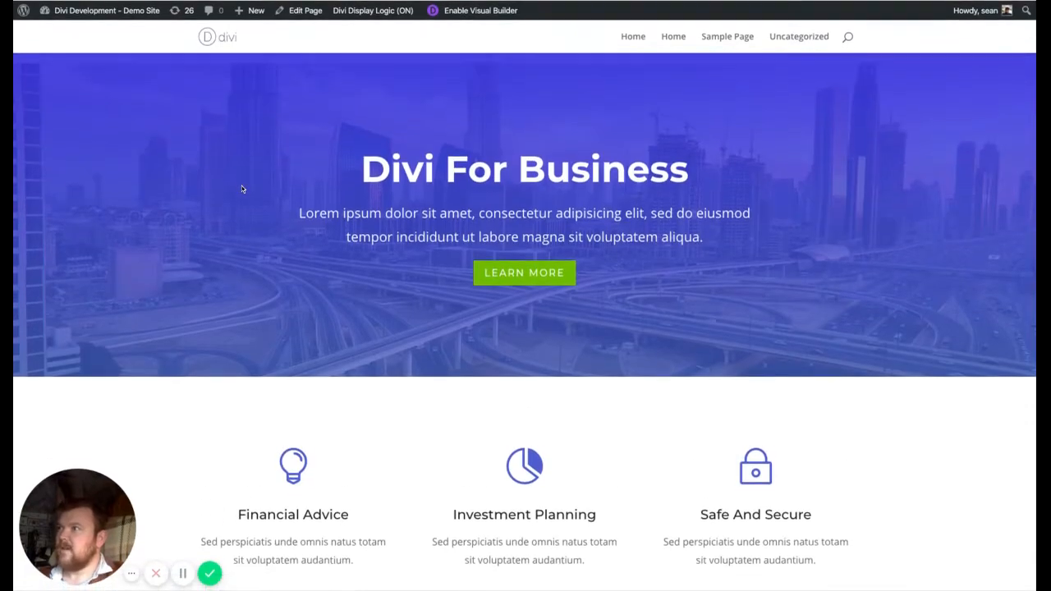
pyautogui.scroll(-3)
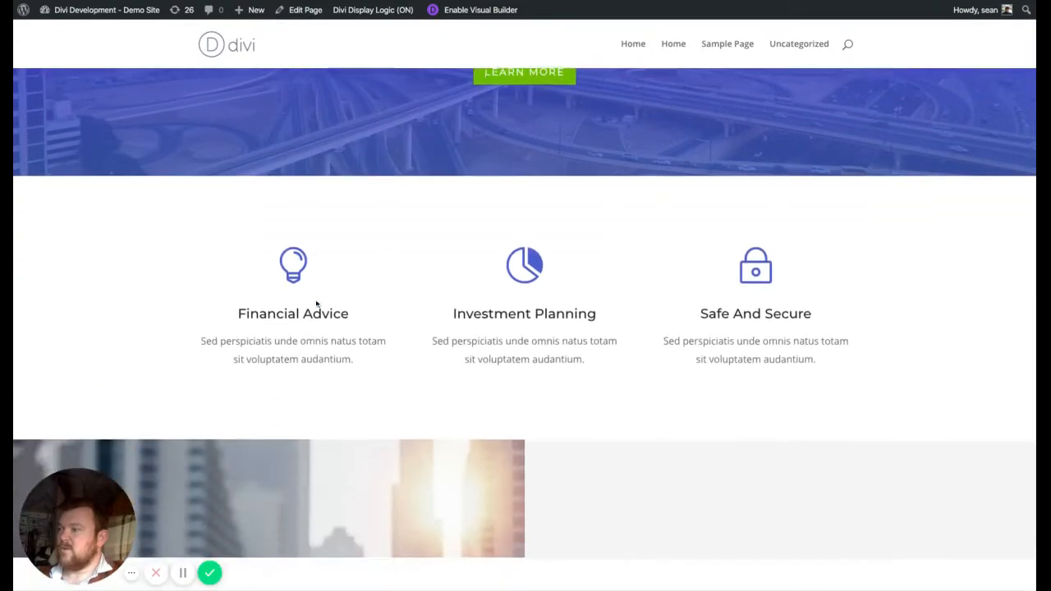
pyautogui.scroll(-3)
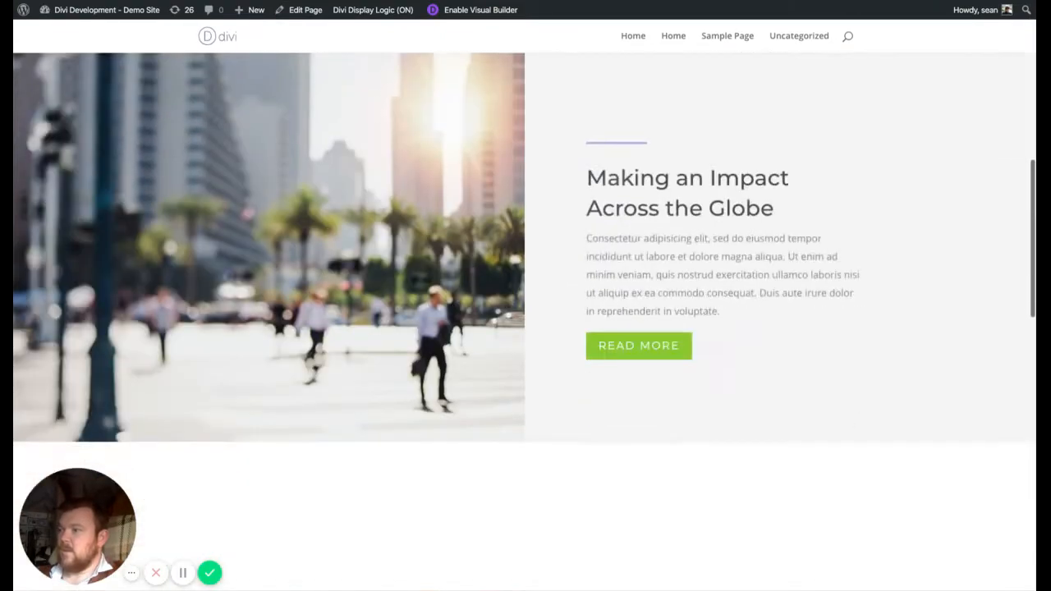
pyautogui.scroll(-3)
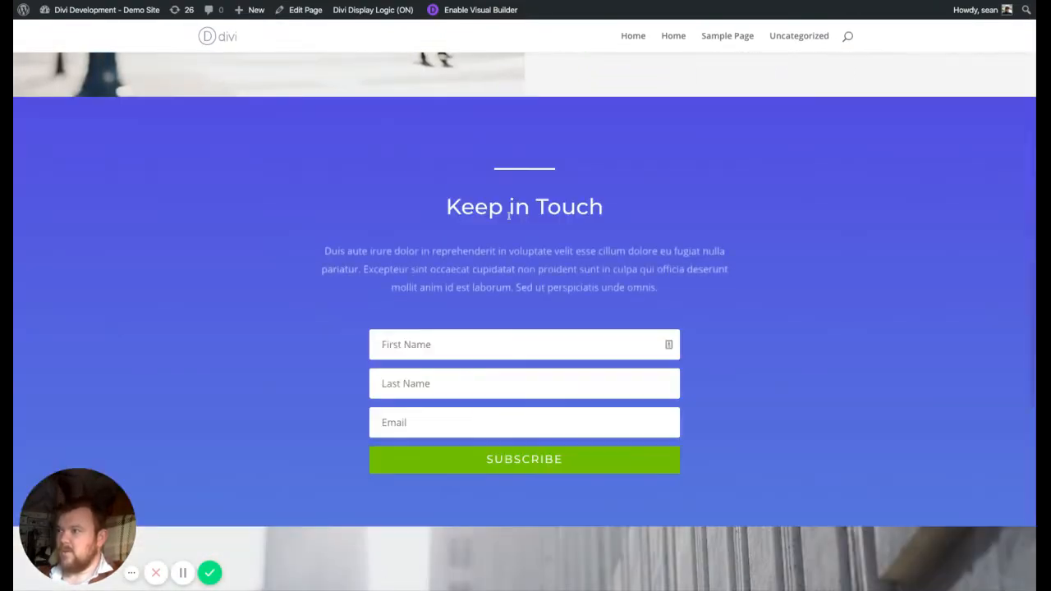
pyautogui.scroll(-3)
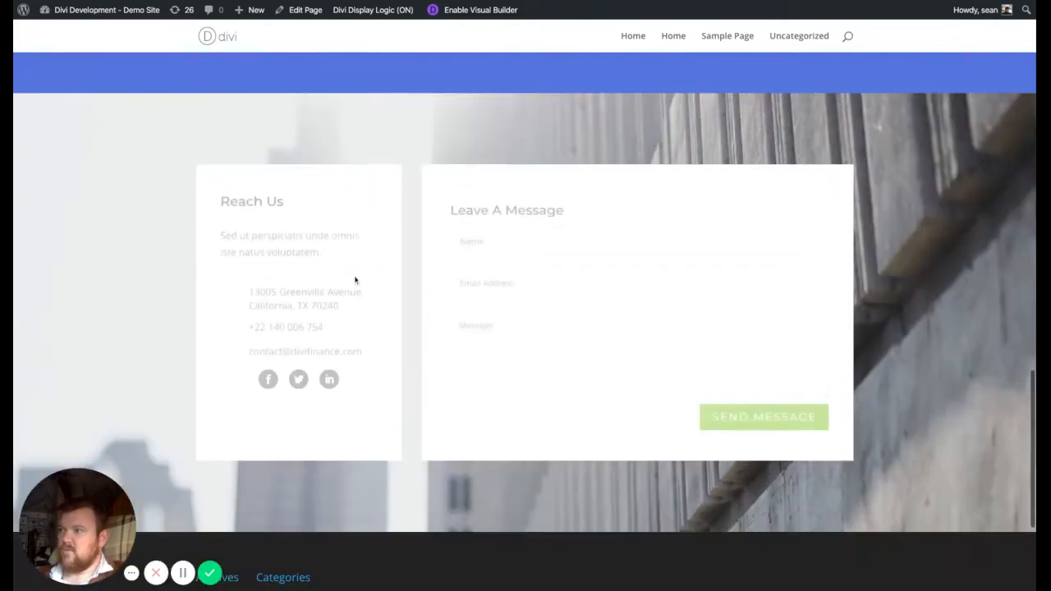
pyautogui.scroll(-3)
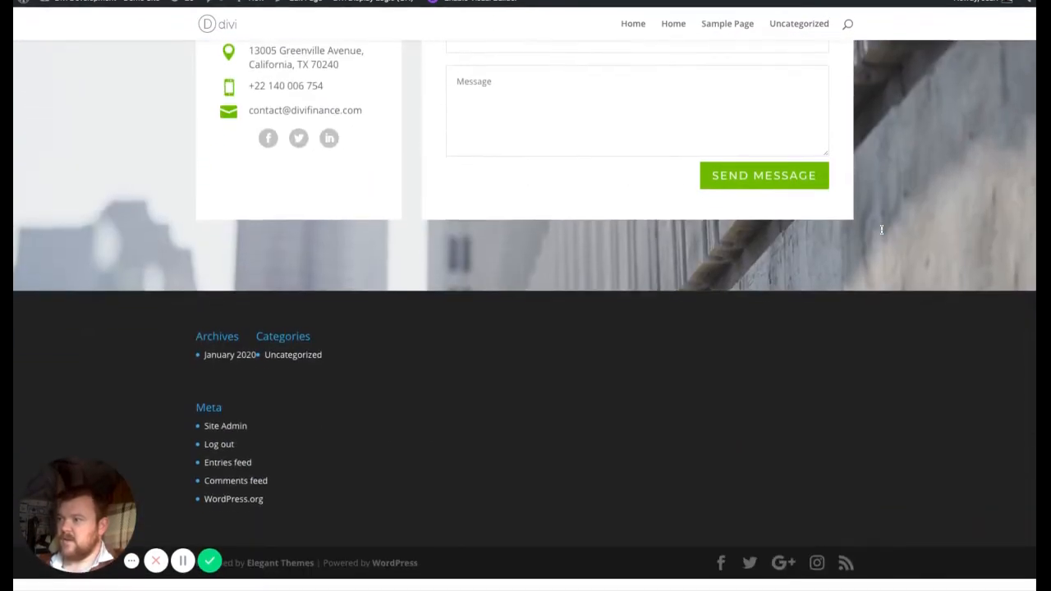
pyautogui.scroll(3)
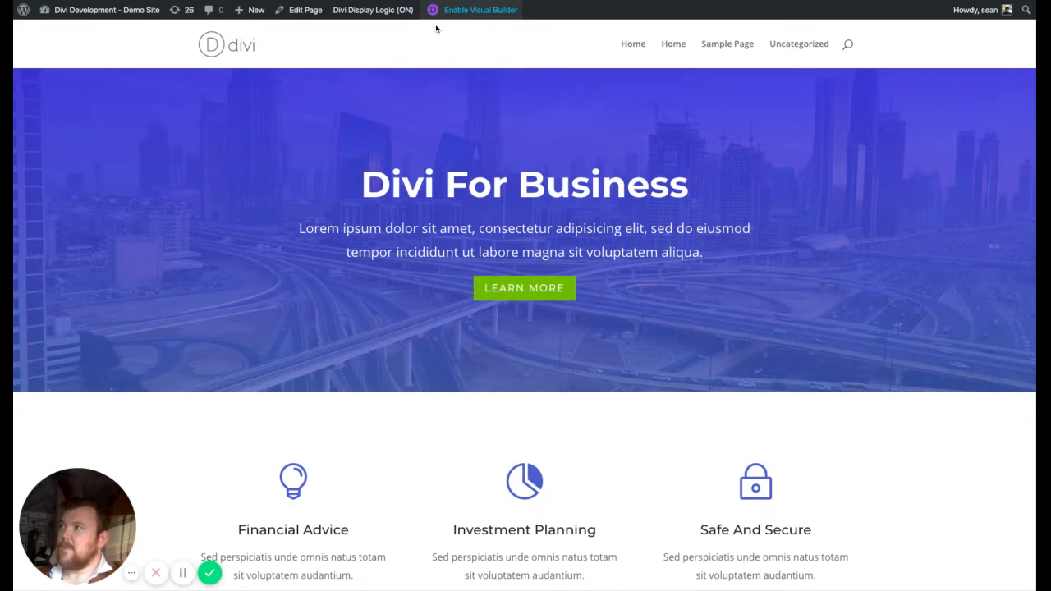
pyautogui.moveTo(490, 97)
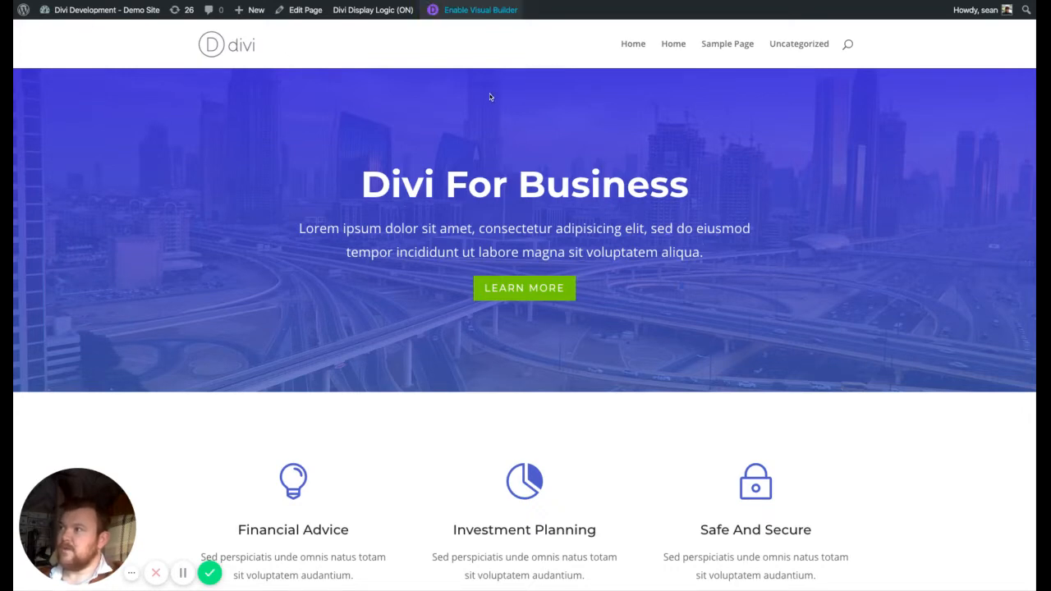
pyautogui.click(480, 9)
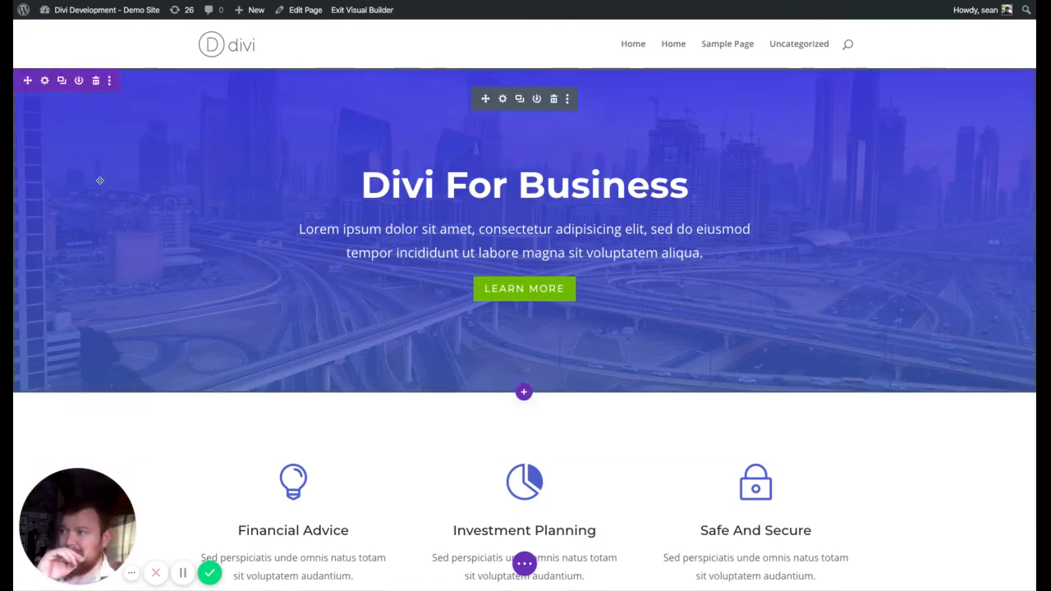
pyautogui.moveTo(304, 157)
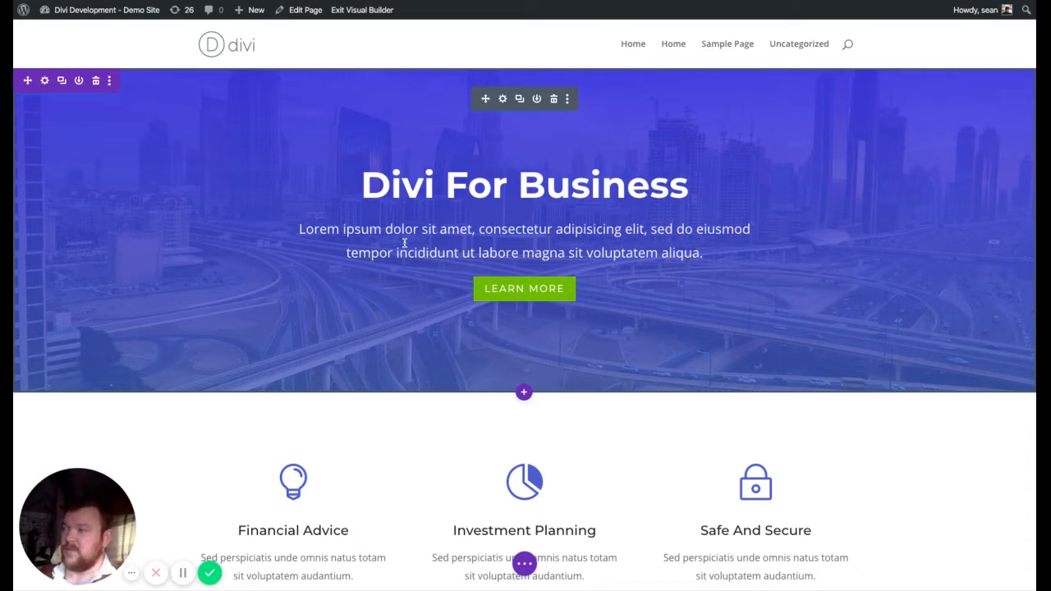
pyautogui.moveTo(240, 218)
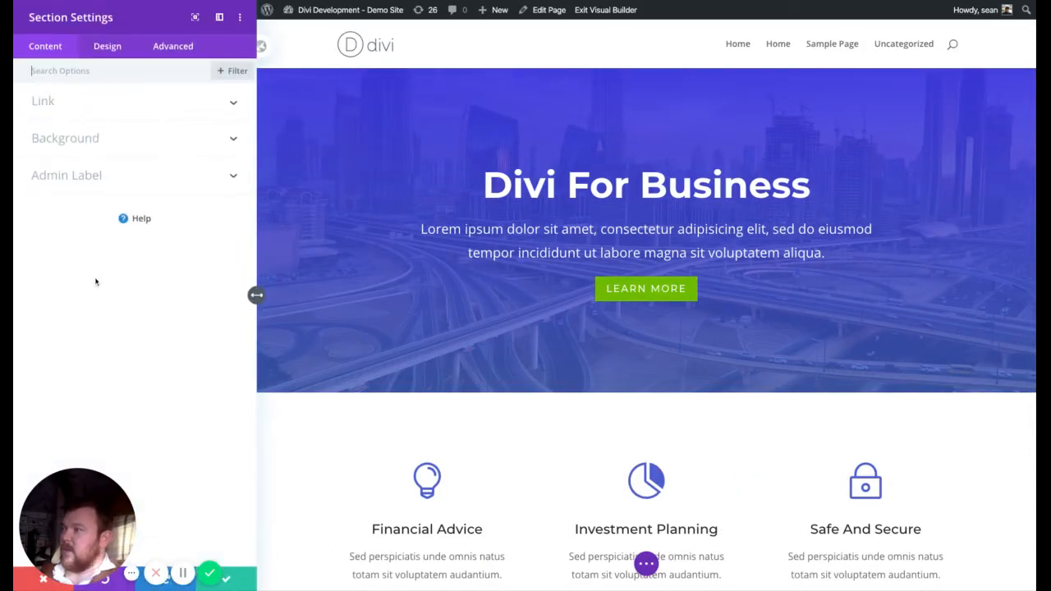
# Show the hero section's Advanced tab with Display Logic / CSS Class & ID expanded.
pyautogui.click(172, 45)
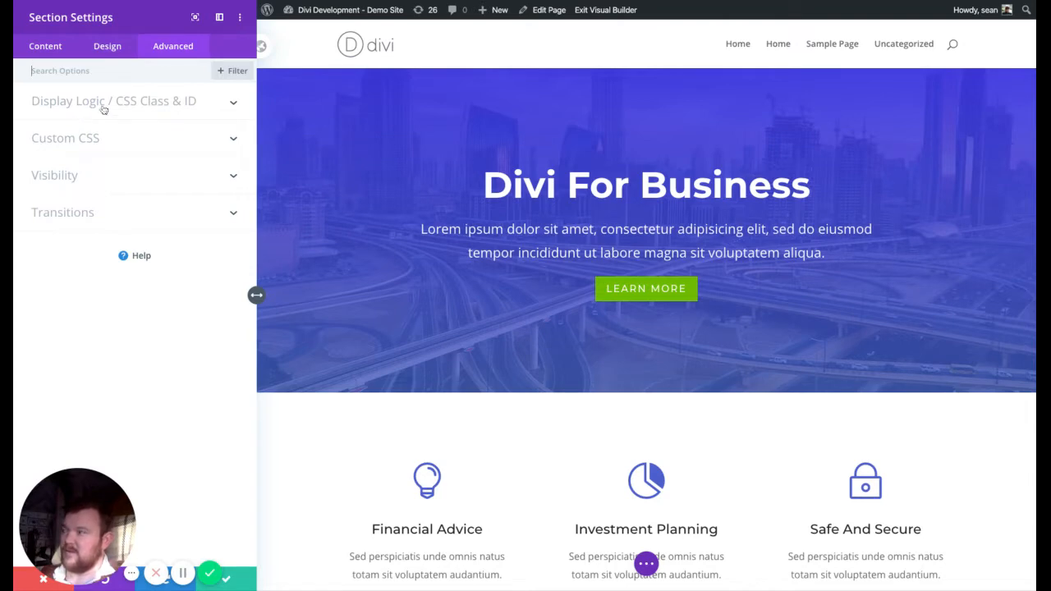
pyautogui.moveTo(64, 104)
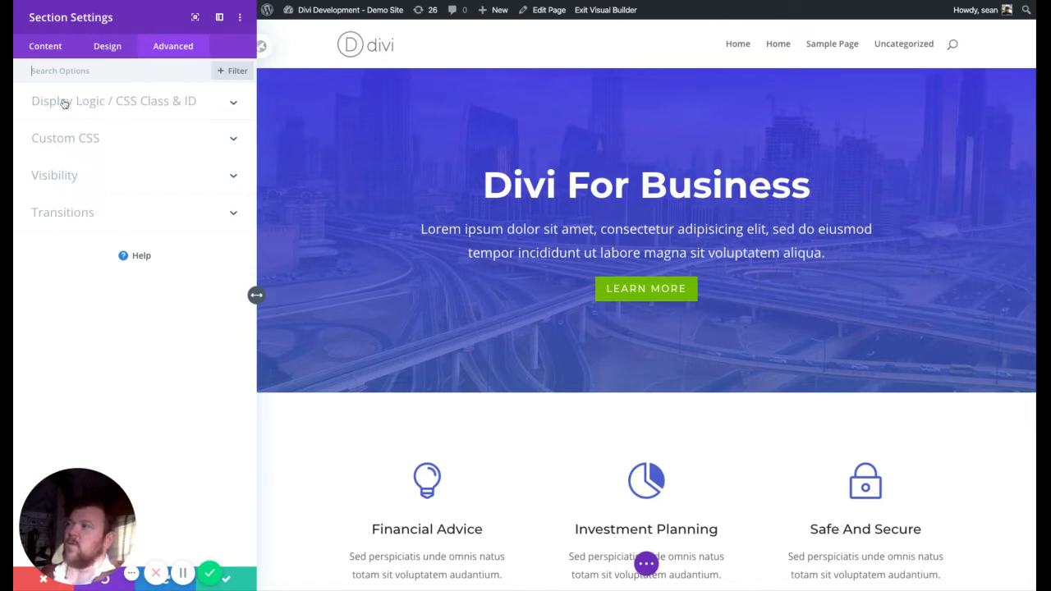
pyautogui.moveTo(123, 101)
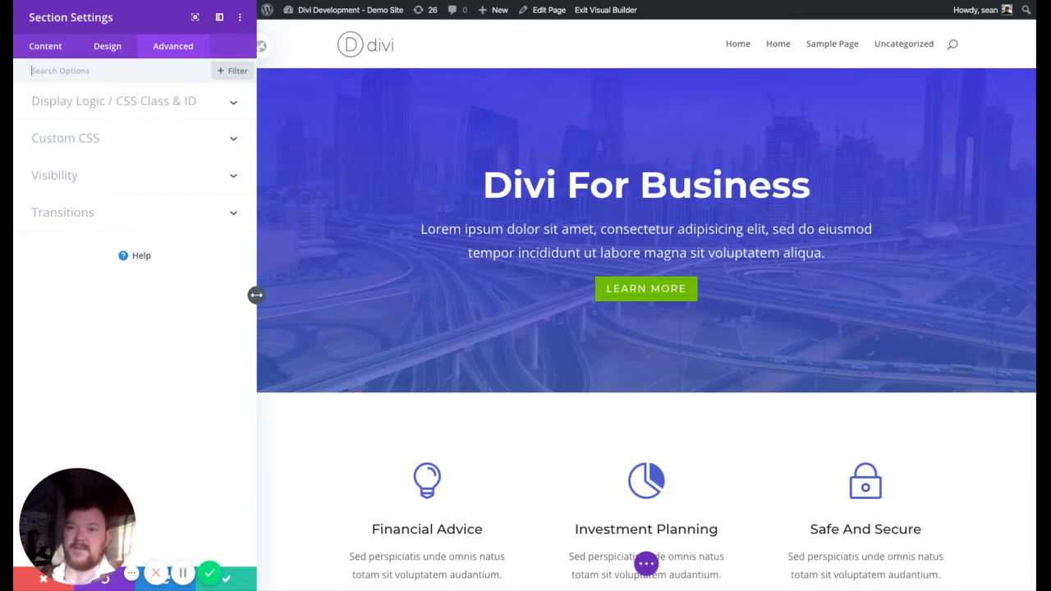
pyautogui.click(114, 101)
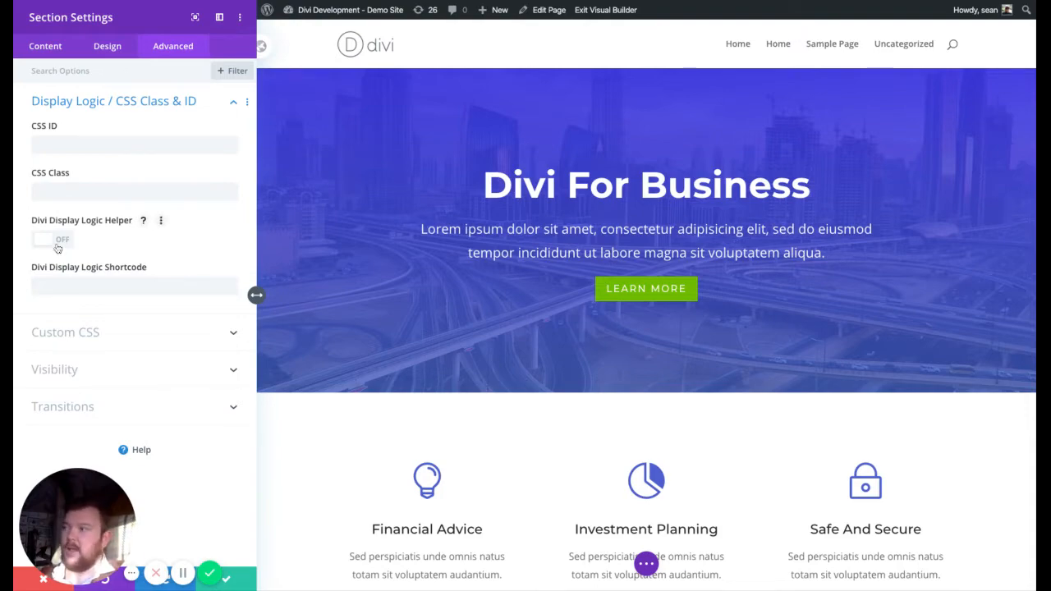
# Turn the Divi Display Logic Helper on, then view and hide its shortcode notes.
pyautogui.click(52, 239)
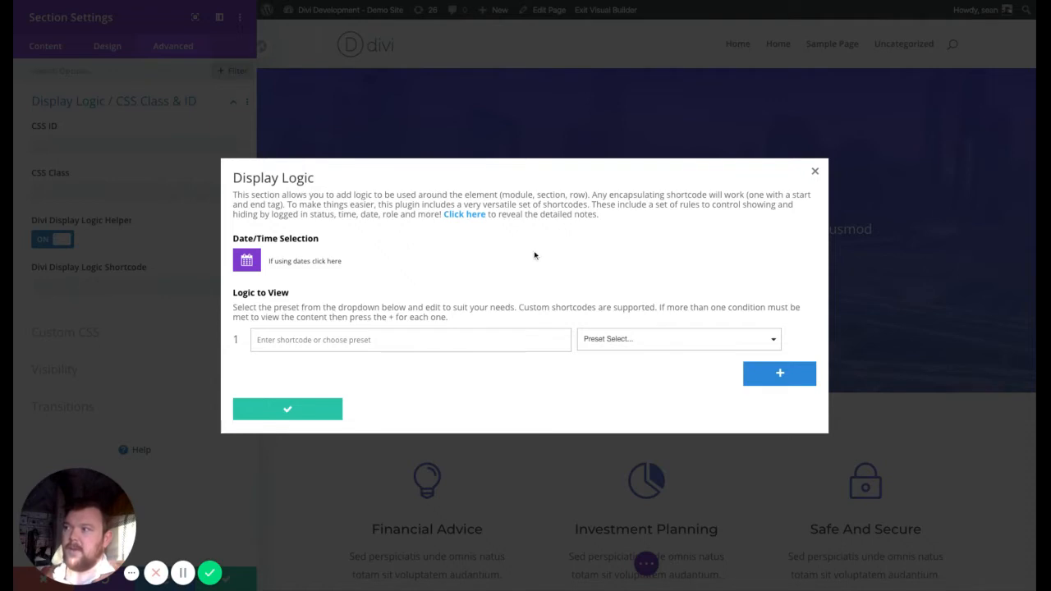
pyautogui.moveTo(455, 224)
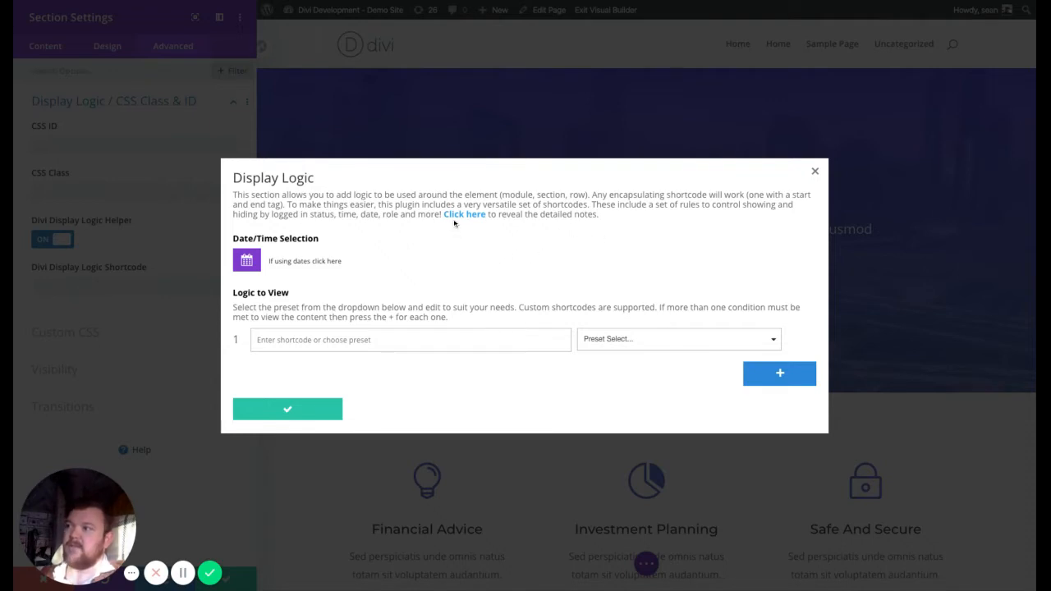
pyautogui.click(463, 214)
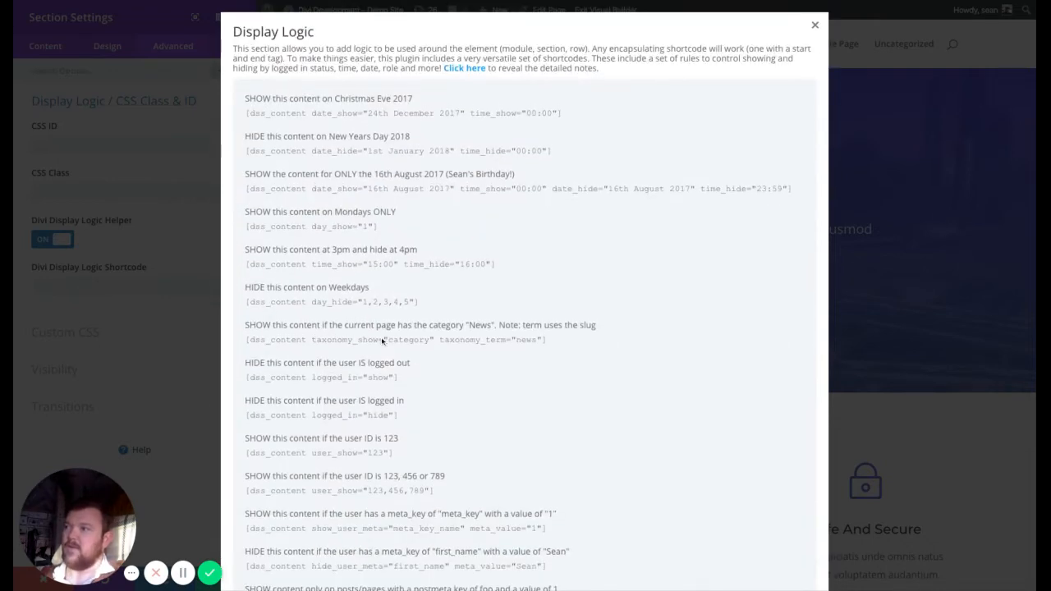
pyautogui.scroll(-3)
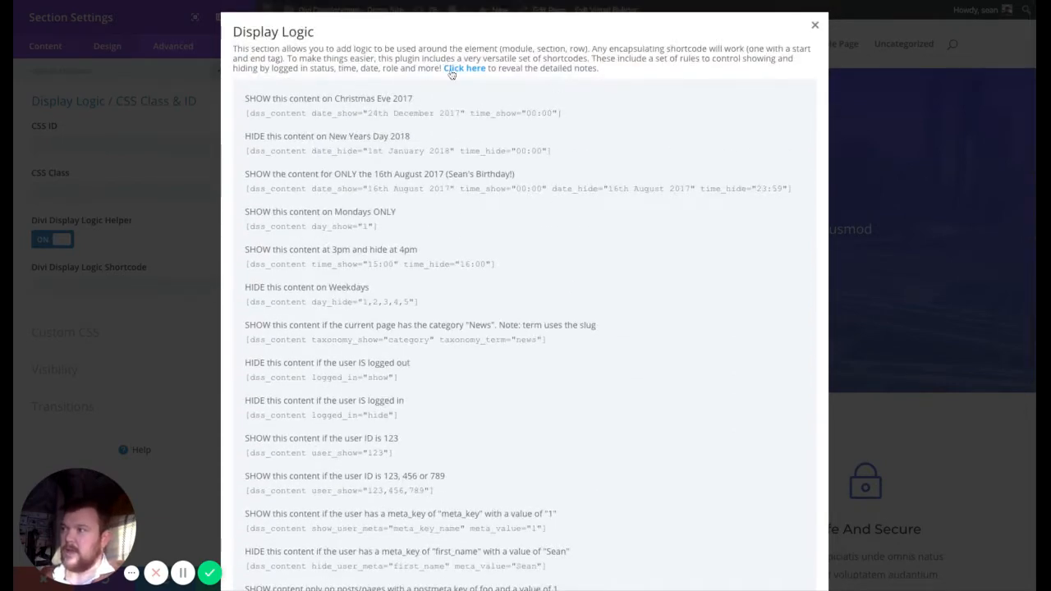
pyautogui.click(463, 68)
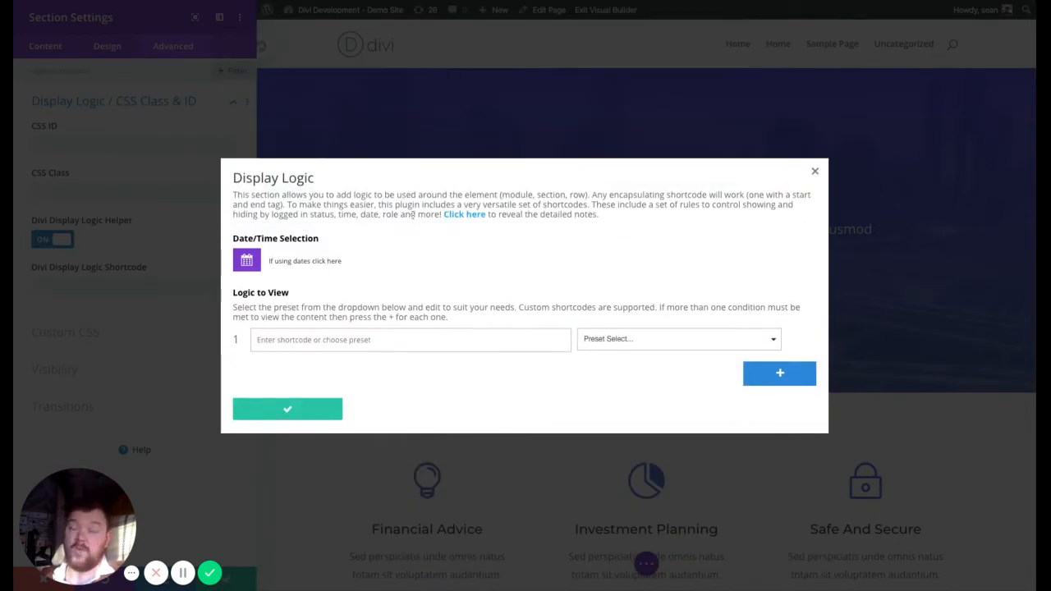
pyautogui.moveTo(249, 271)
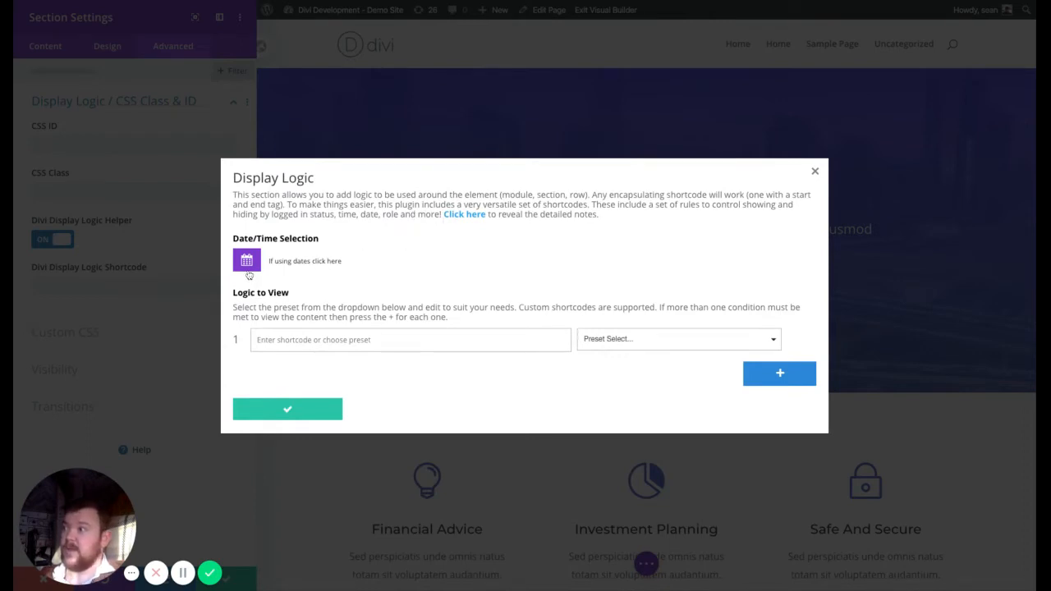
pyautogui.moveTo(301, 263)
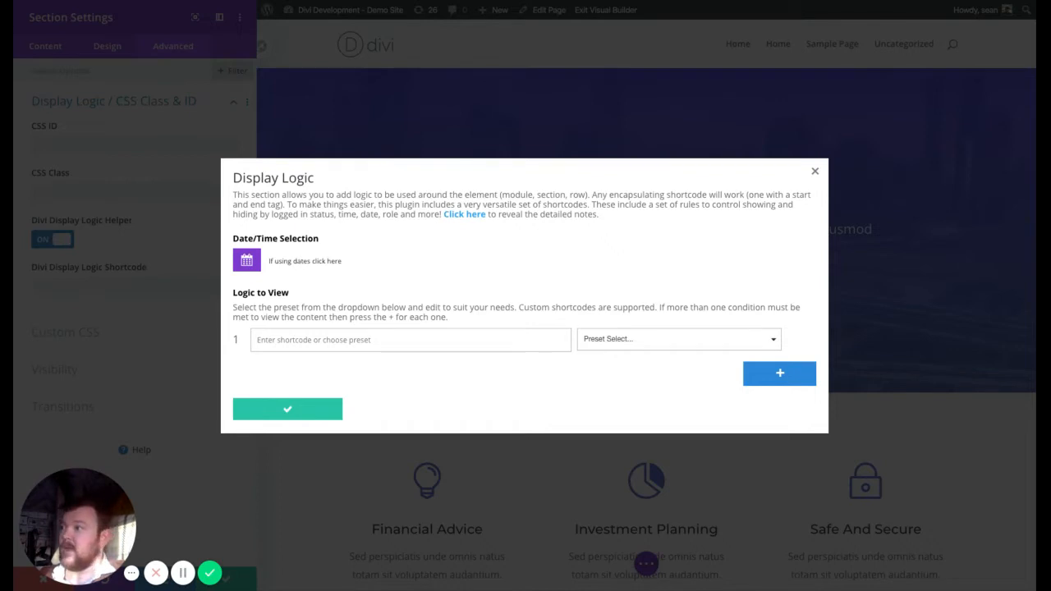
# Set the hero section's show date to 01/30/2020 at 04:29.
pyautogui.click(246, 261)
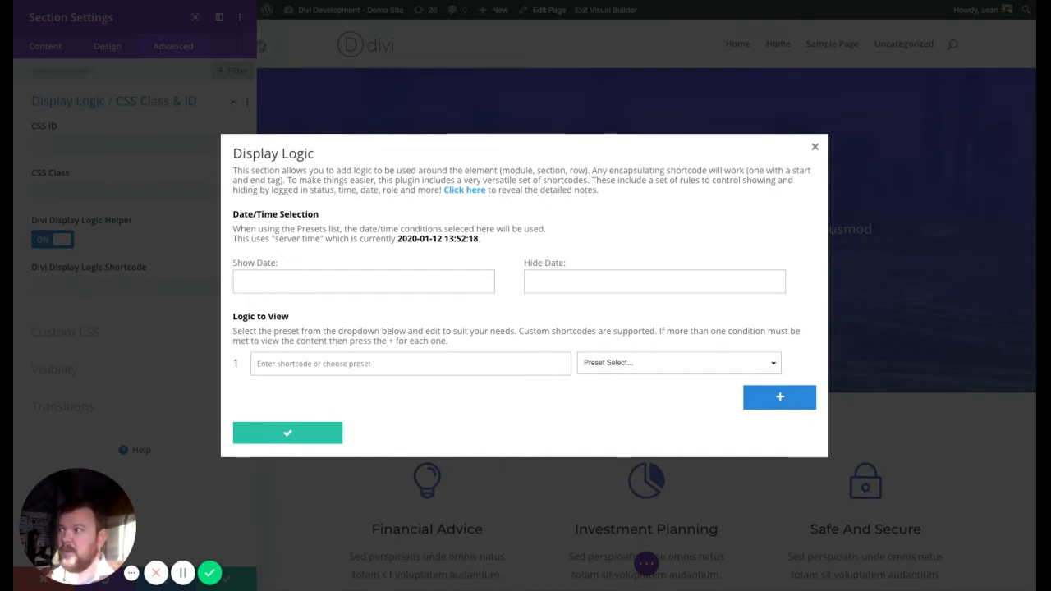
pyautogui.click(363, 281)
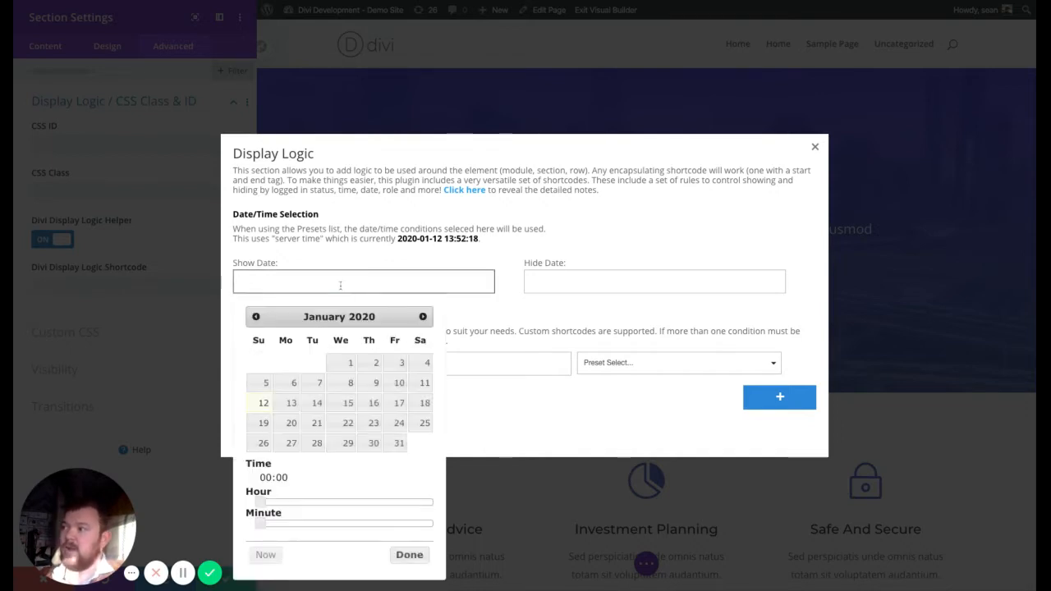
pyautogui.click(373, 442)
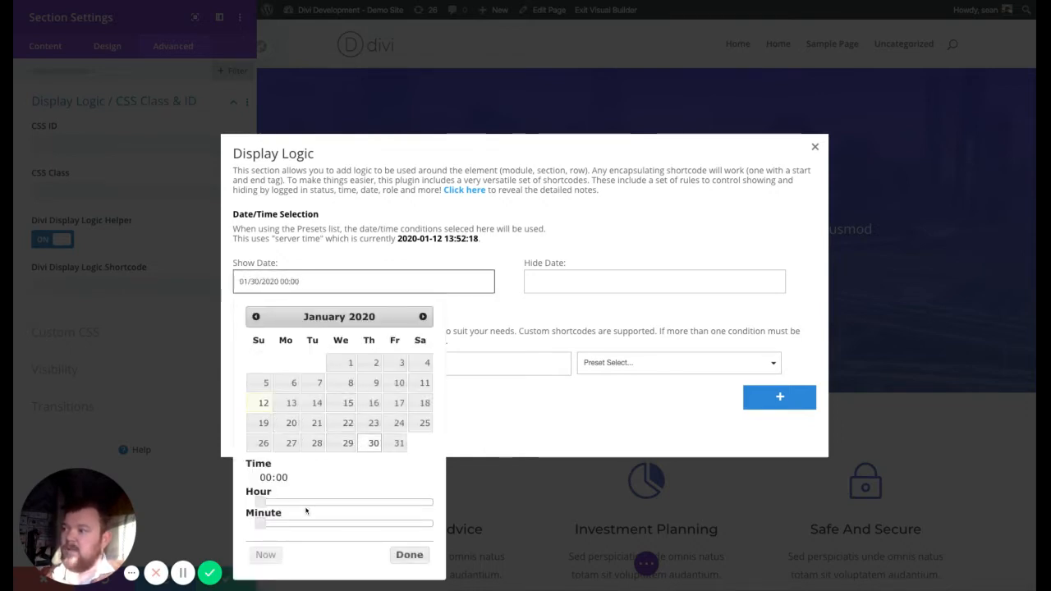
pyautogui.moveTo(259, 502); pyautogui.dragTo(286, 502)
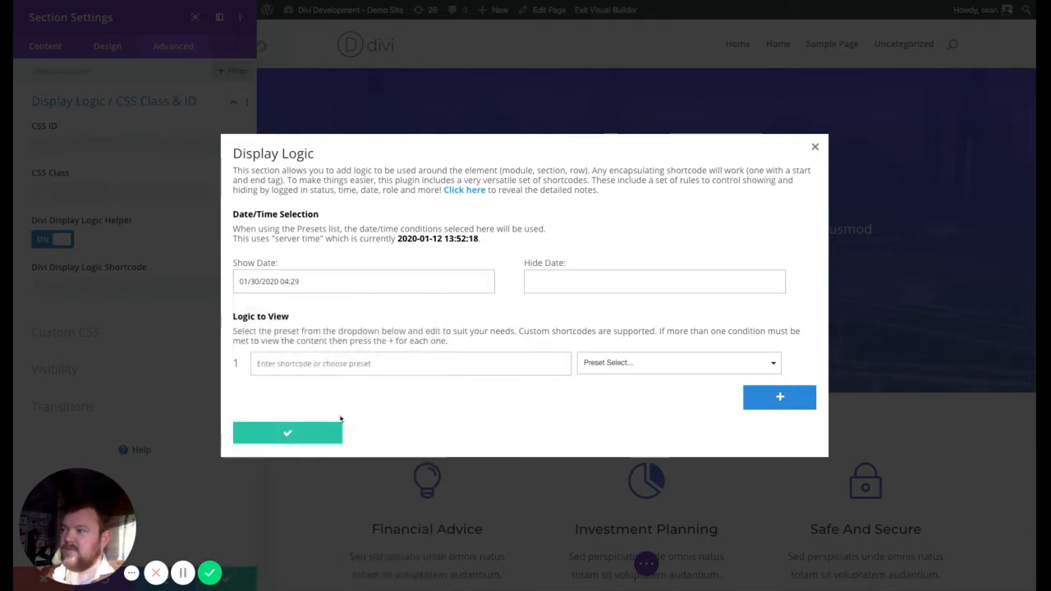
pyautogui.click(654, 281)
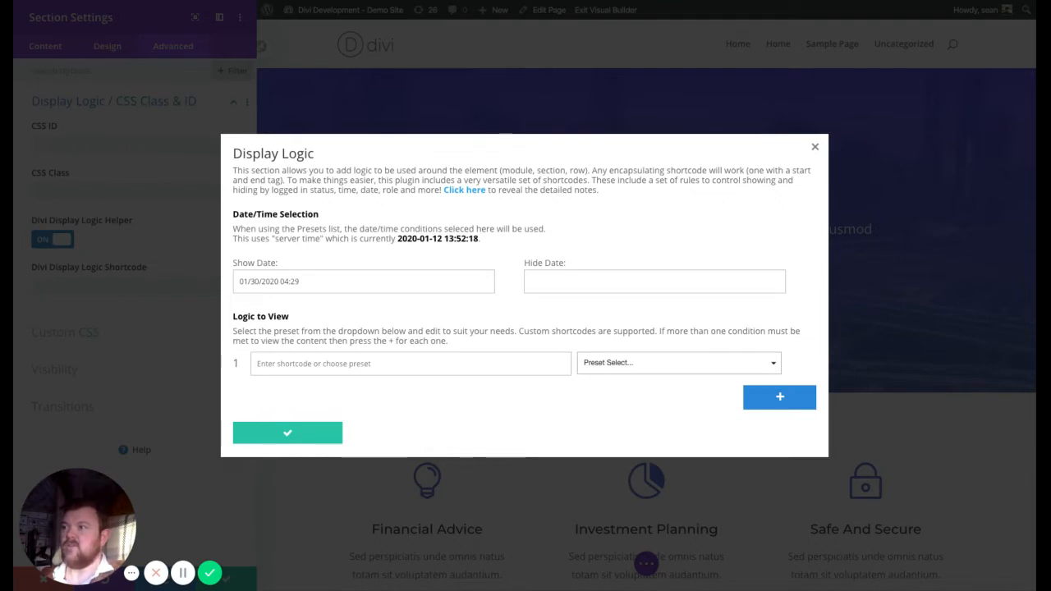
# Collapse the Show Date and Hide Date fields, leaving only the logic rule.
pyautogui.click(677, 362)
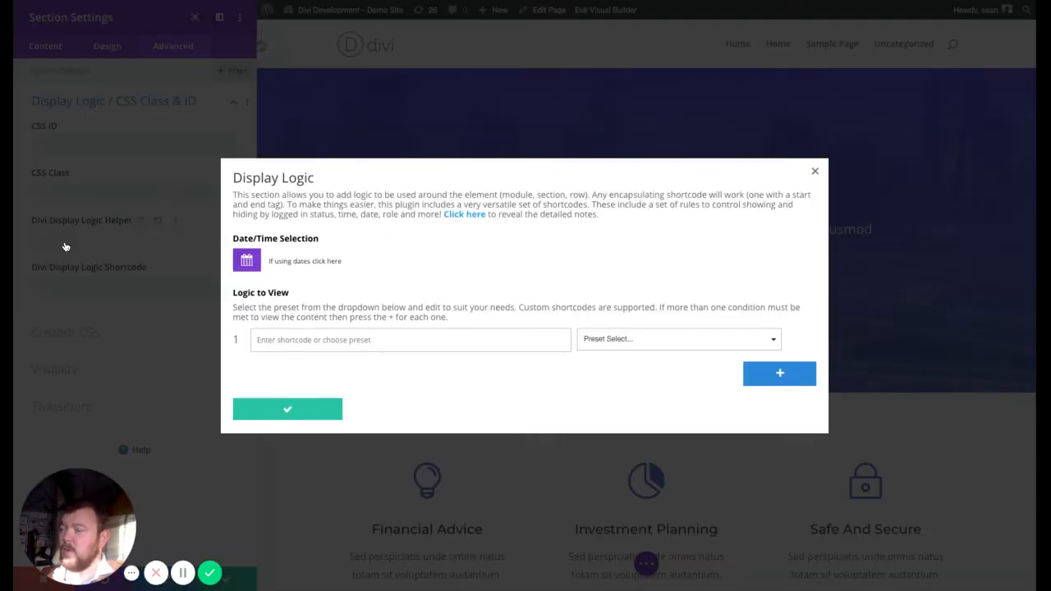
pyautogui.click(52, 239)
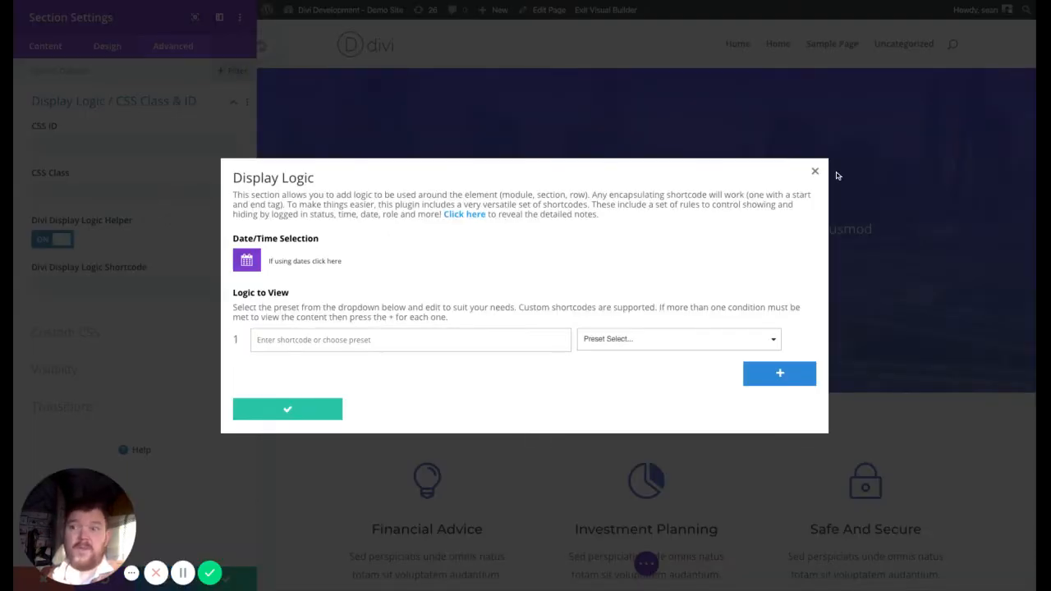
pyautogui.moveTo(503, 324)
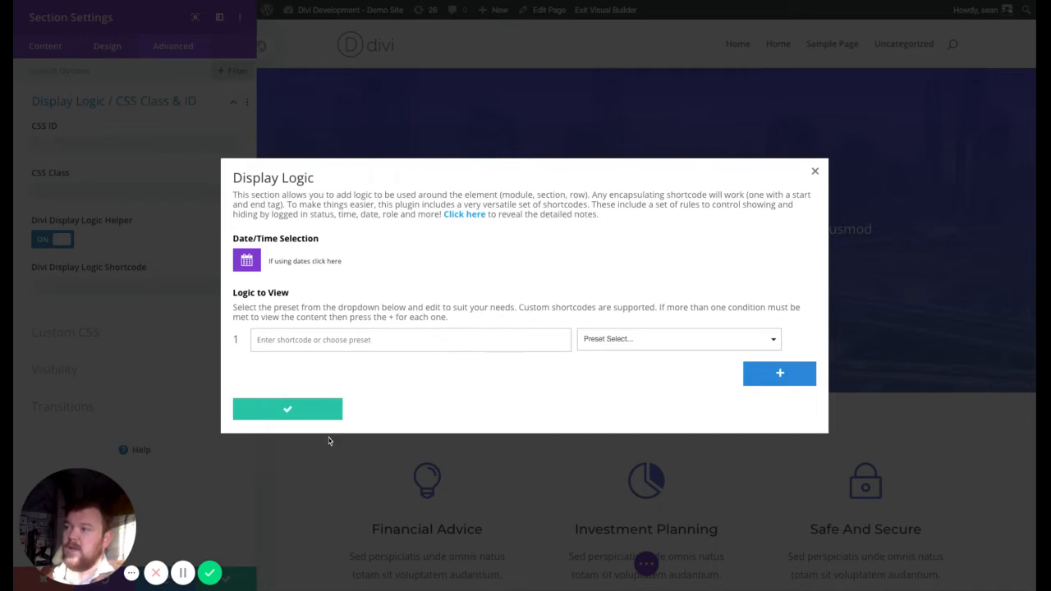
pyautogui.moveTo(264, 455)
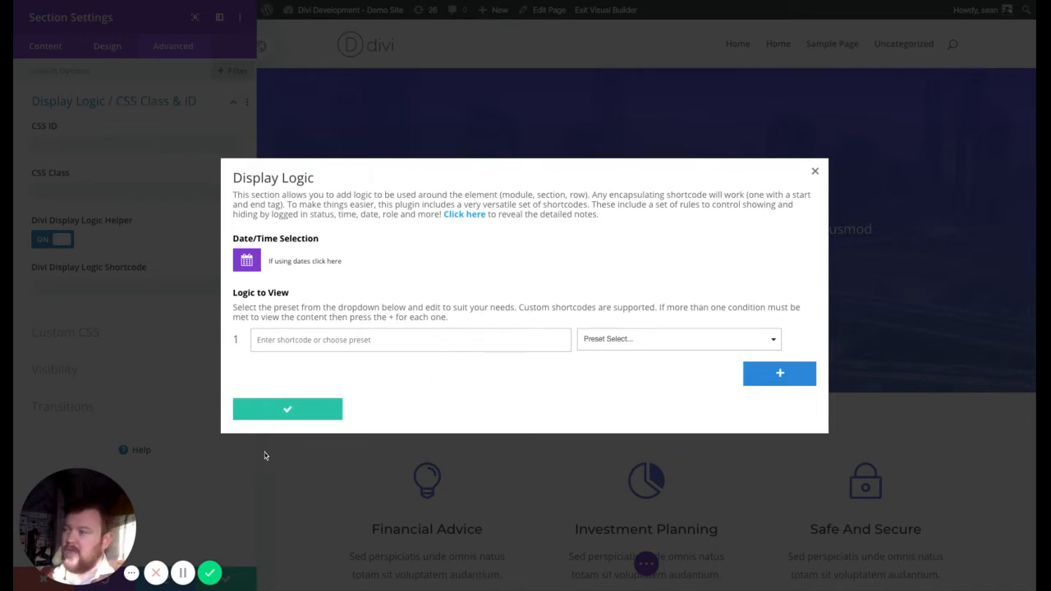
pyautogui.moveTo(469, 222)
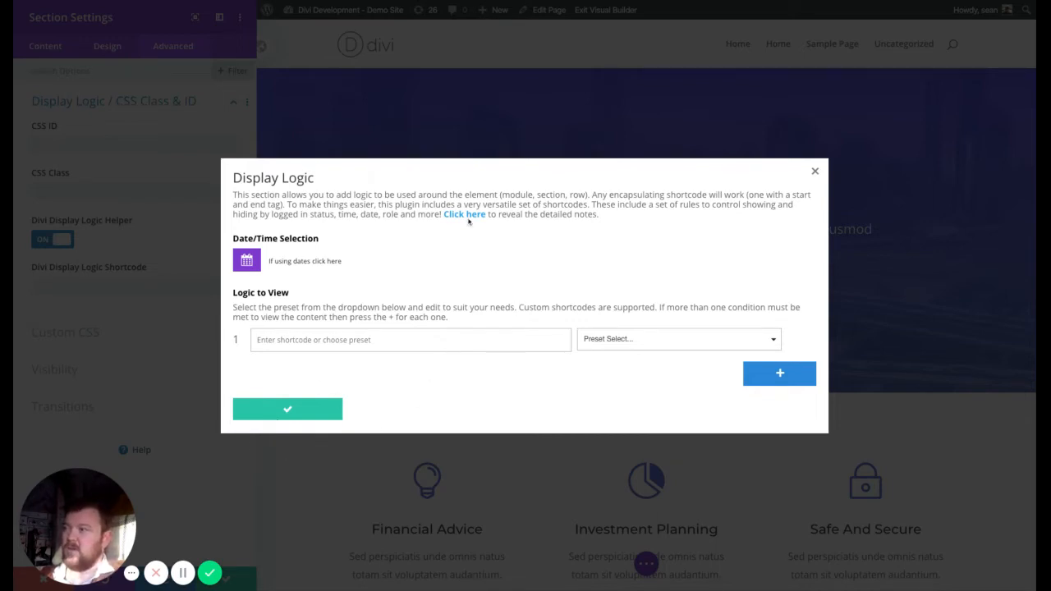
pyautogui.moveTo(532, 159)
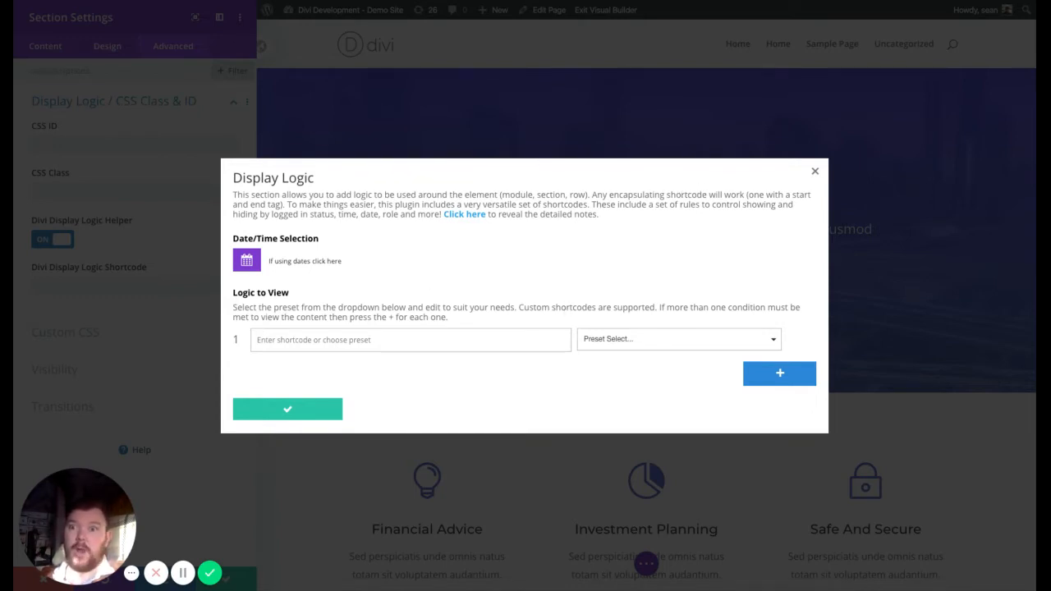
pyautogui.moveTo(633, 320)
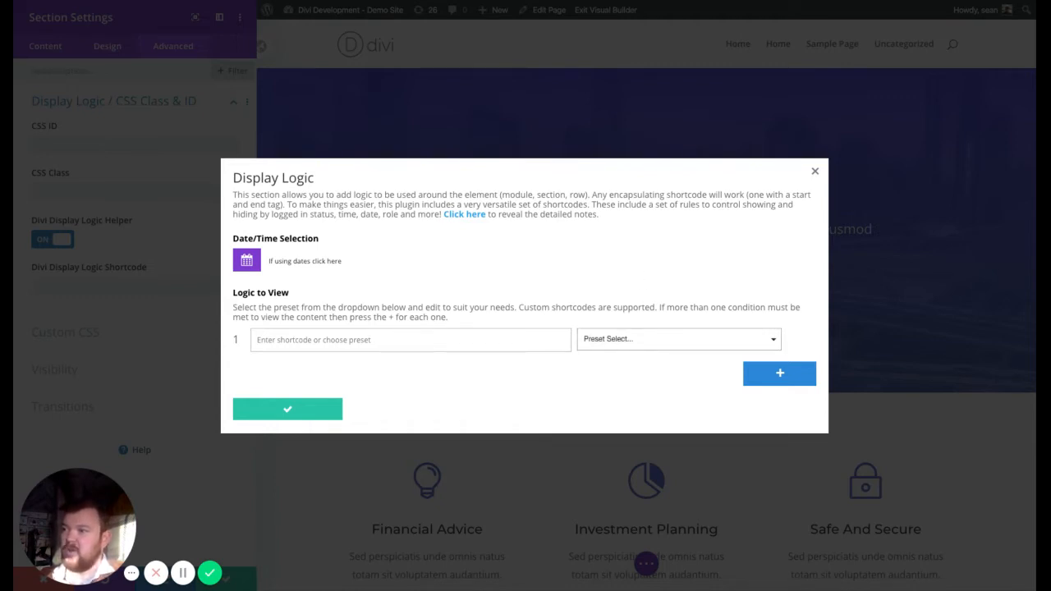
# Preview the between-times, editor-only and hide-from-USA display logic presets.
pyautogui.click(676, 338)
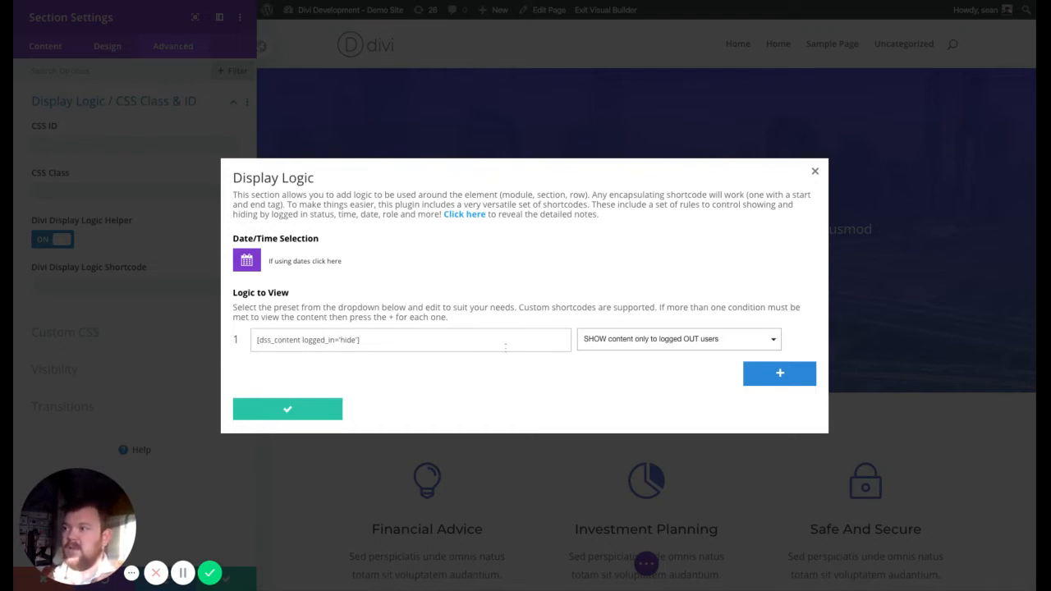
pyautogui.click(673, 338)
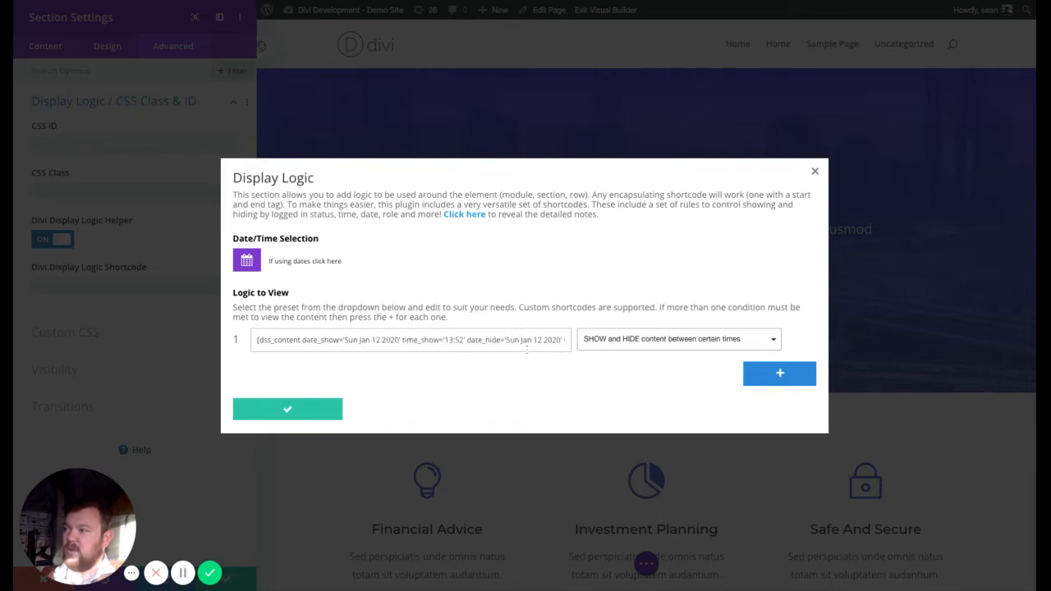
pyautogui.click(678, 338)
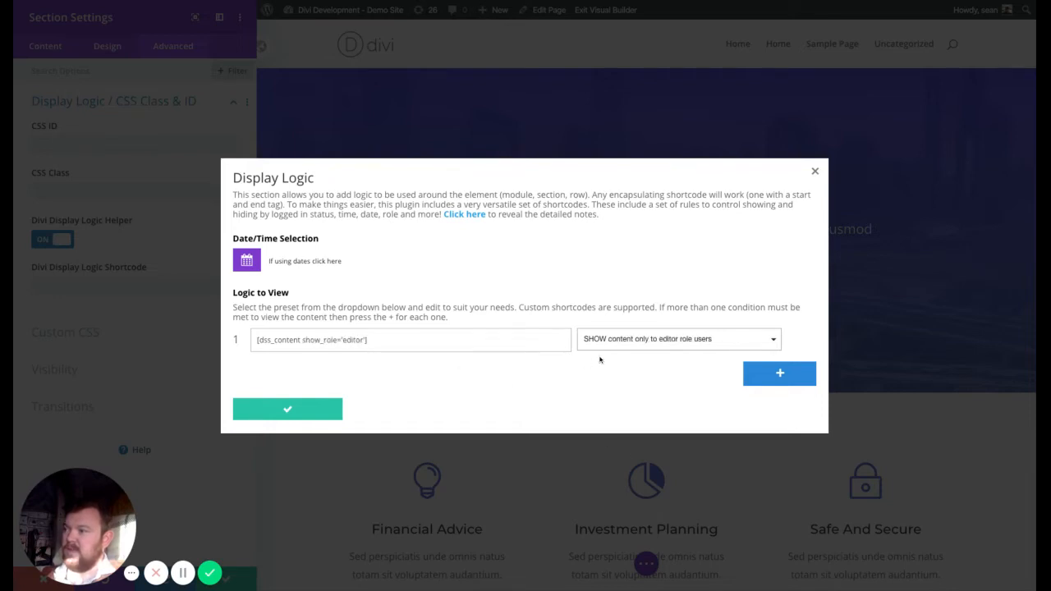
pyautogui.click(678, 339)
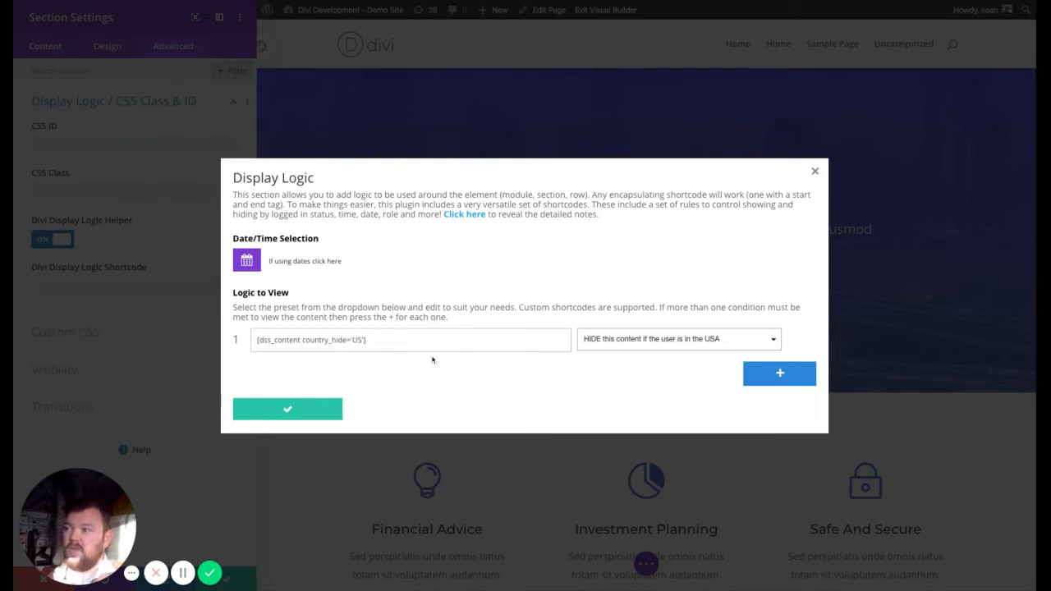
pyautogui.moveTo(296, 355)
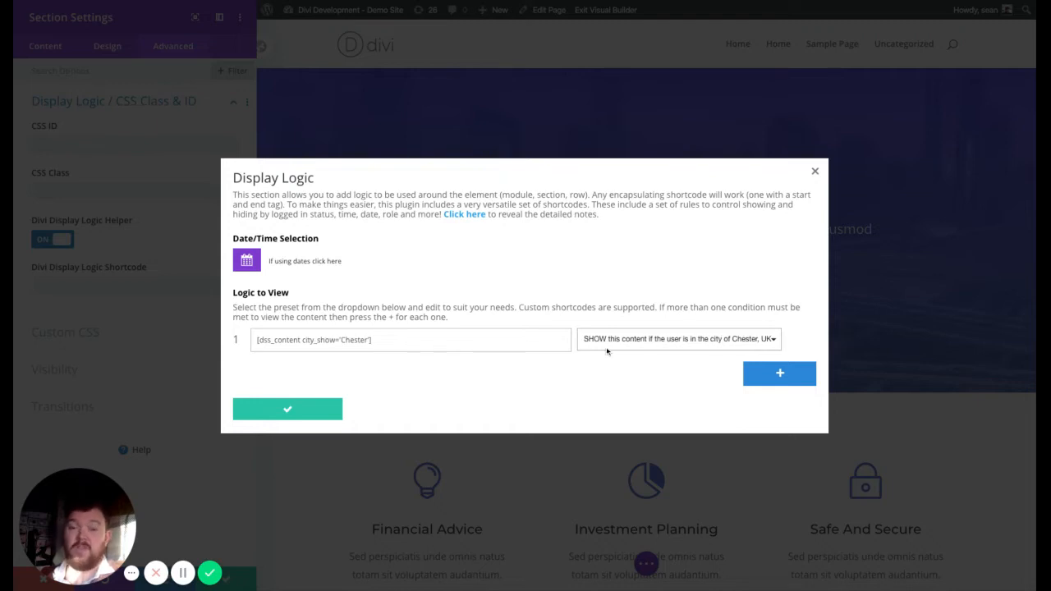
pyautogui.moveTo(569, 347)
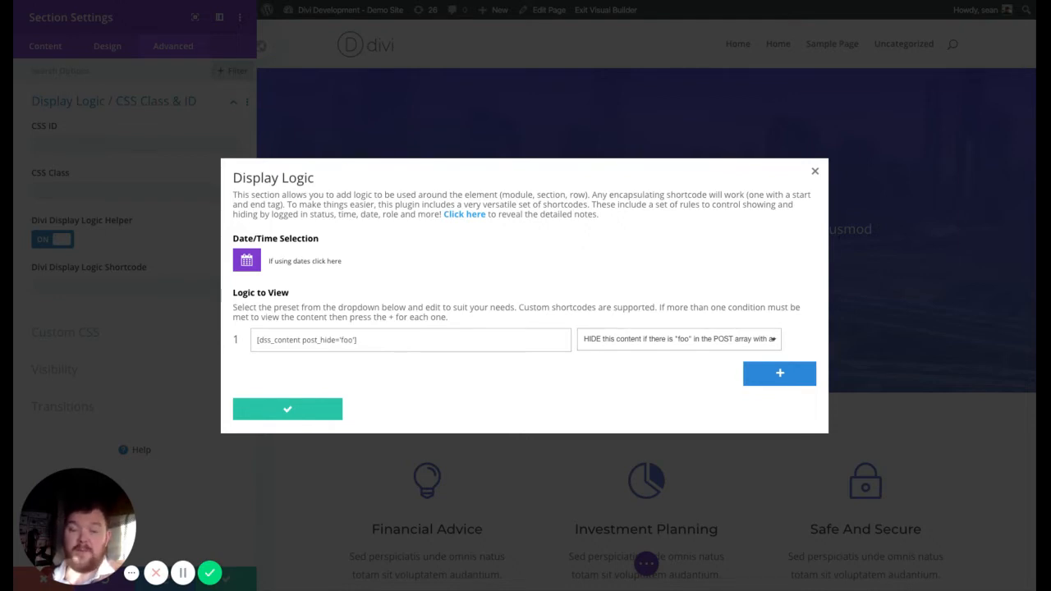
# Apply the 'SHOW content only to logged OUT users' preset to the hero section.
pyautogui.click(354, 339)
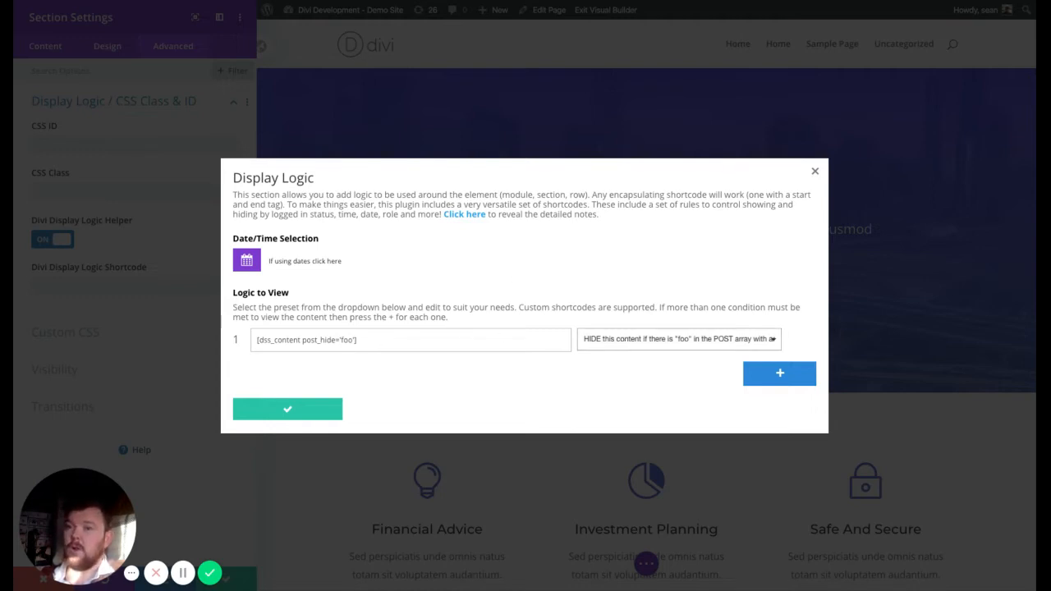
pyautogui.click(678, 339)
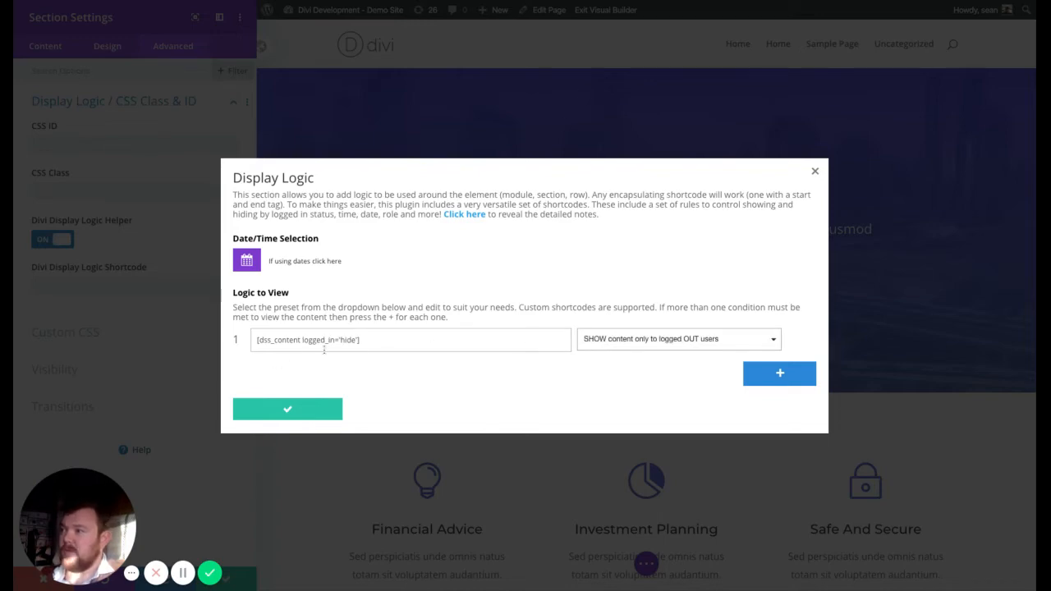
pyautogui.click(288, 409)
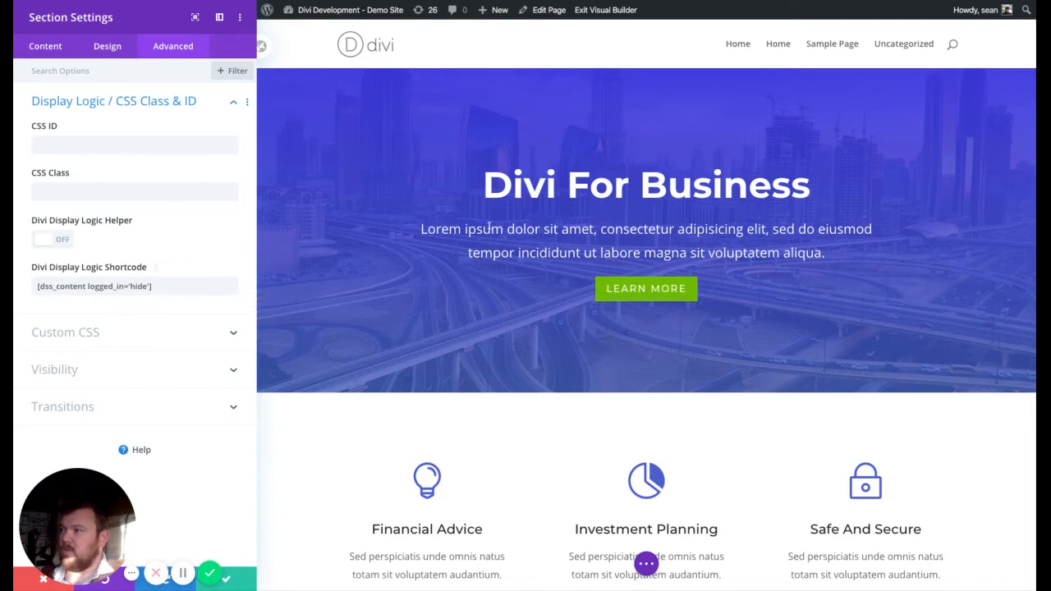
# Prefix the hero heading with 'Logged Out: ' before 'Divi For Business'.
pyautogui.write('Logged Out:')
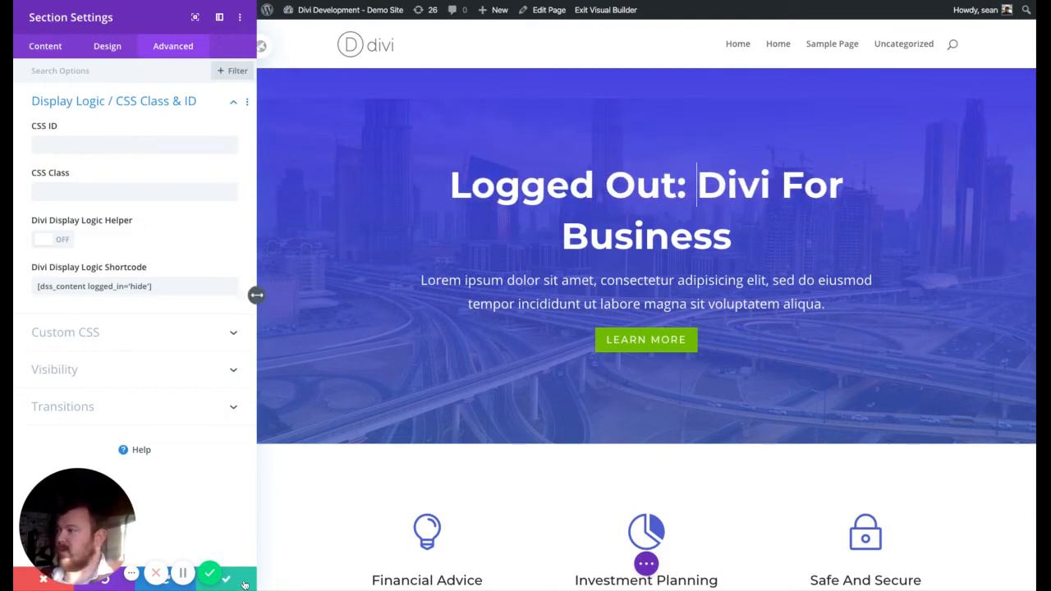
# Save the hero section settings and exit the Visual Builder.
pyautogui.click(233, 573)
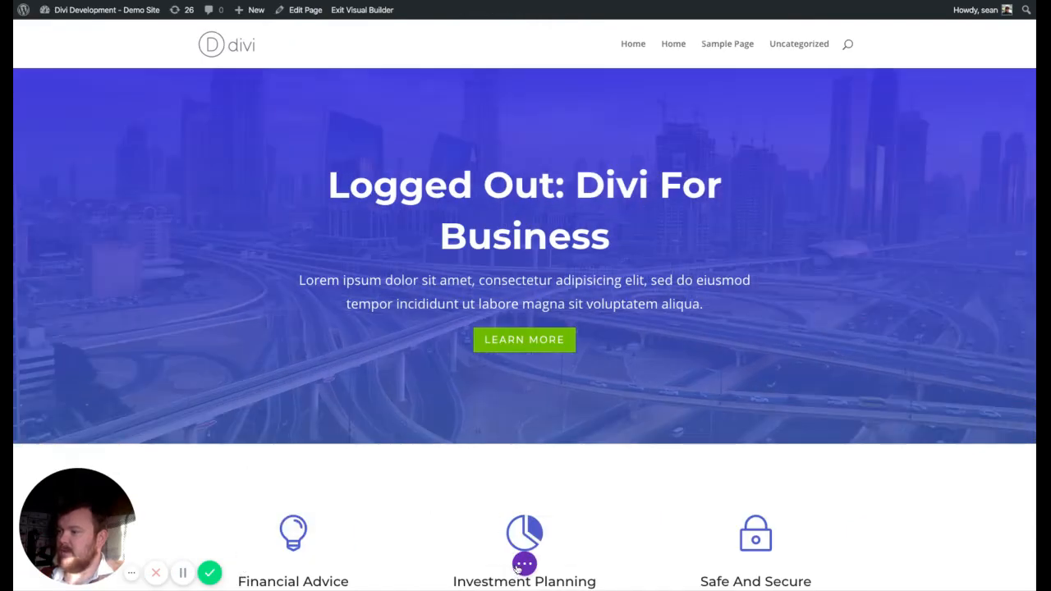
pyautogui.click(524, 563)
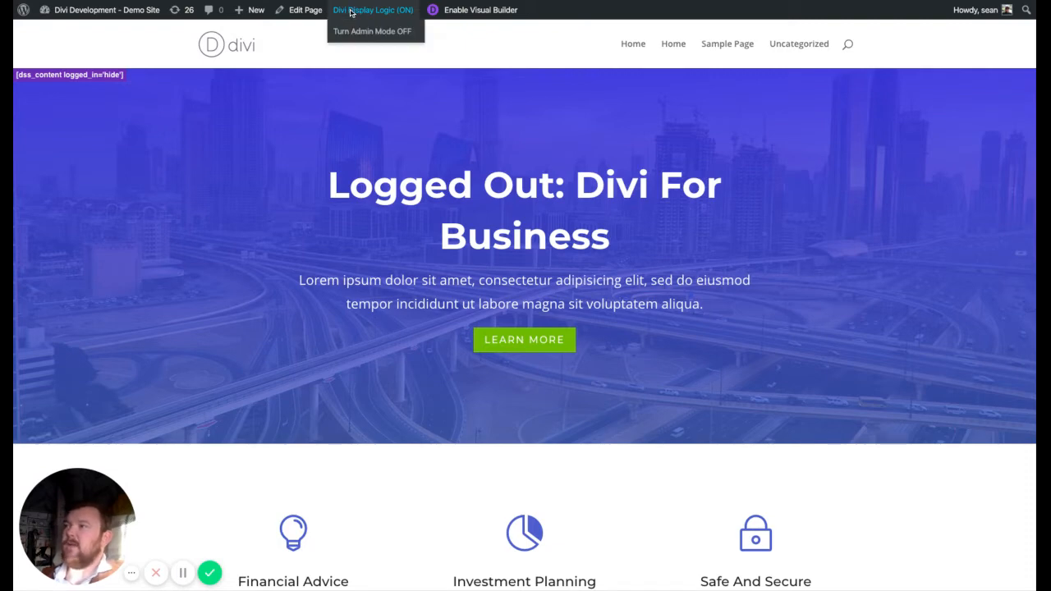
pyautogui.moveTo(326, 170)
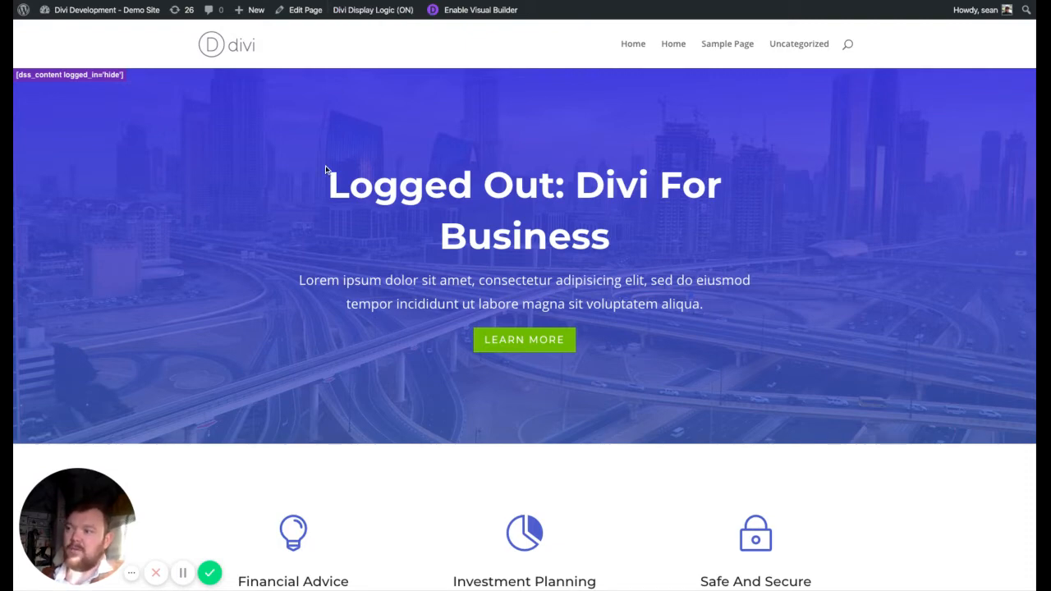
pyautogui.moveTo(538, 256)
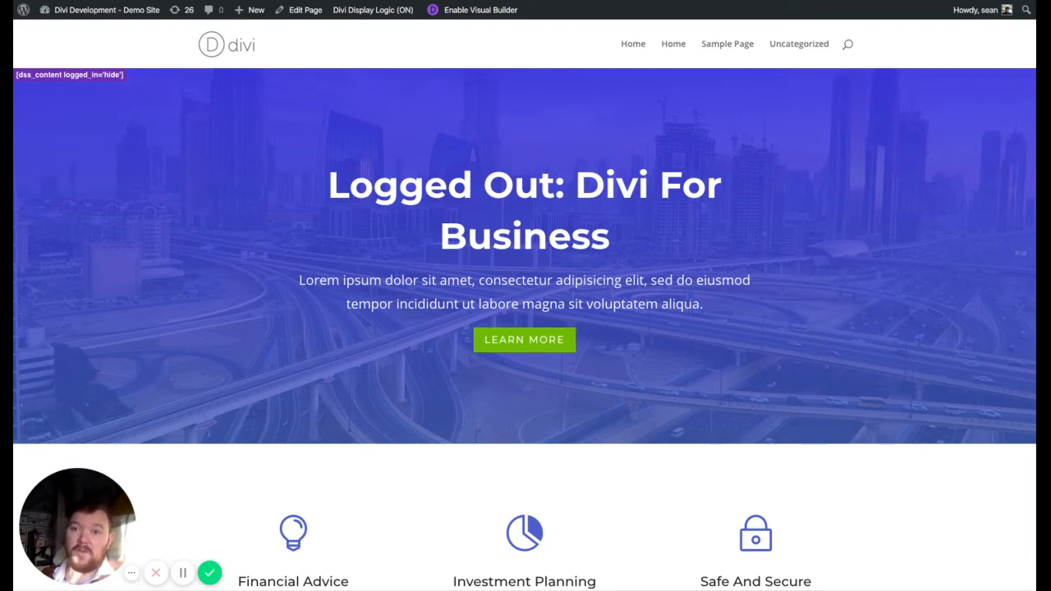
pyautogui.moveTo(60, 98)
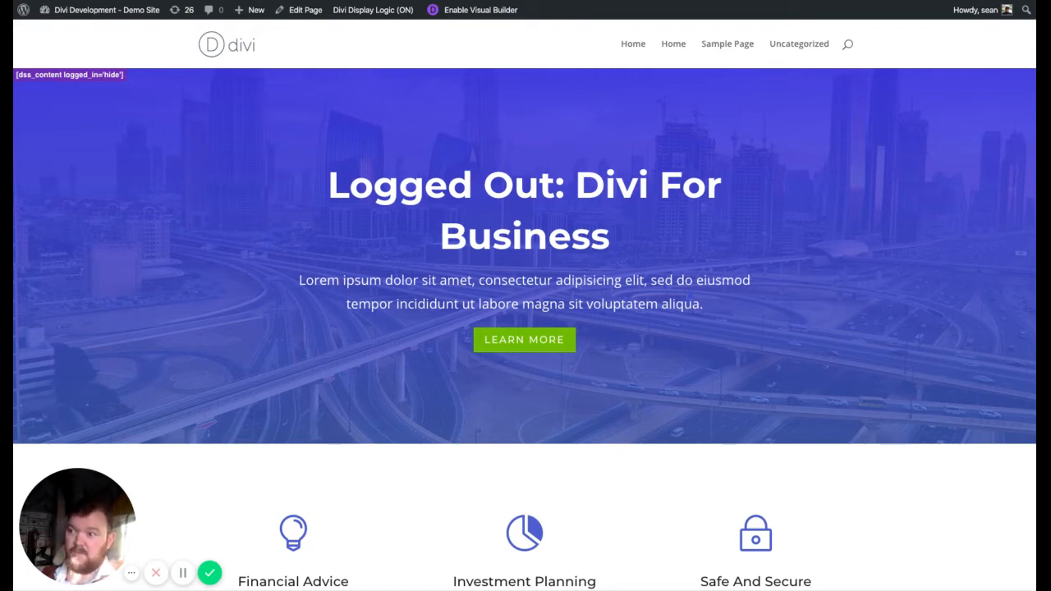
# Scroll the live homepage and open the Divi Display Logic (ON) admin bar menu.
pyautogui.scroll(-3)
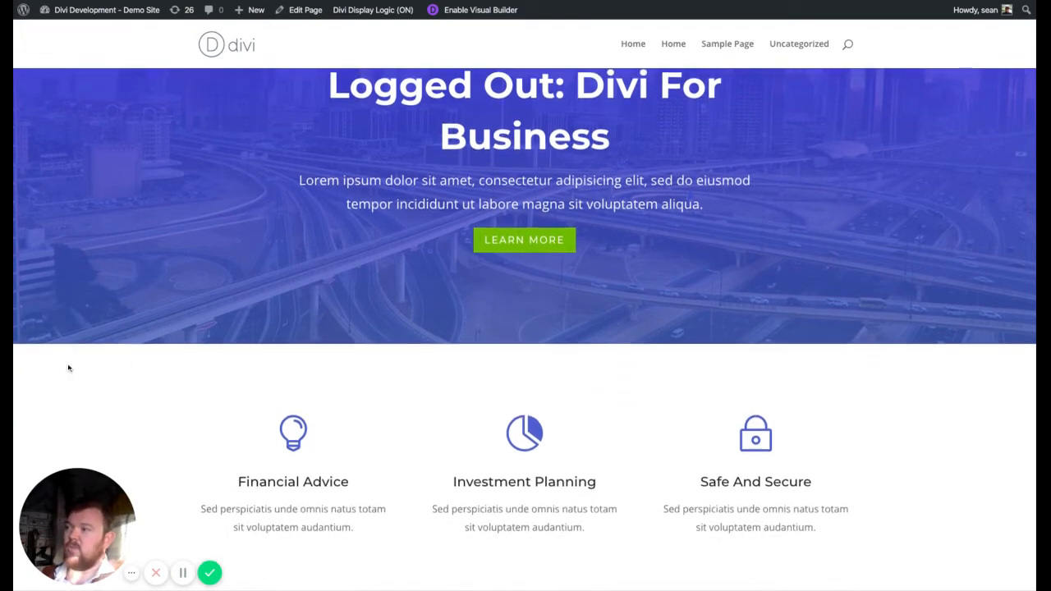
pyautogui.scroll(-3)
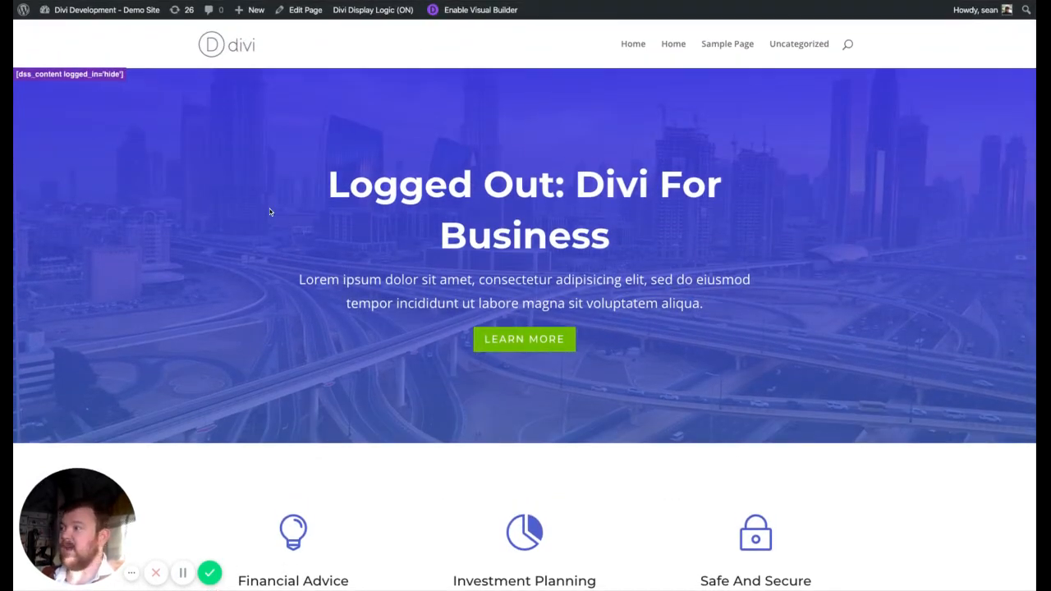
pyautogui.moveTo(75, 78)
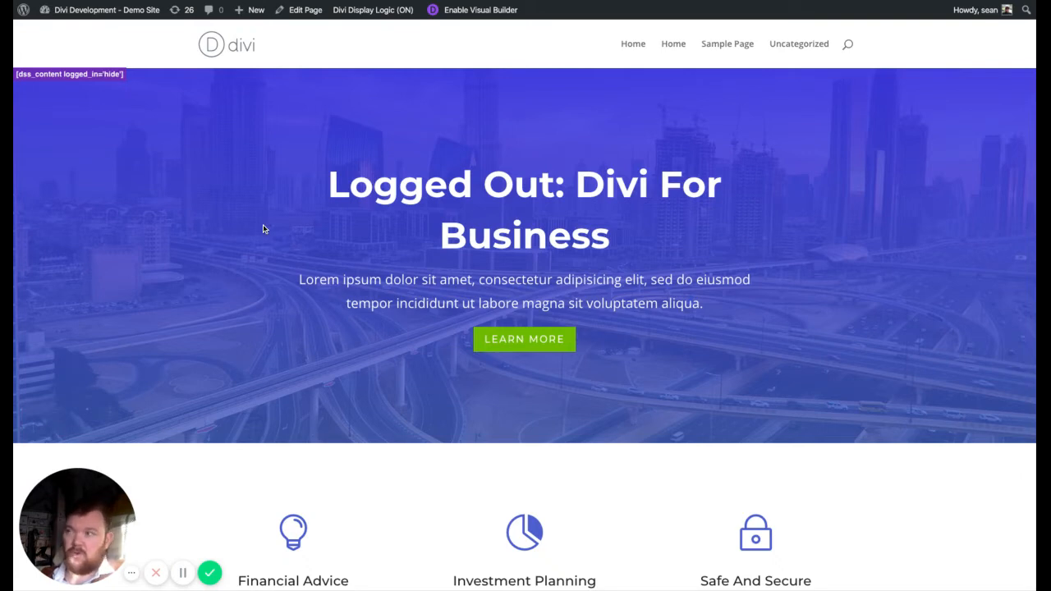
pyautogui.moveTo(105, 107)
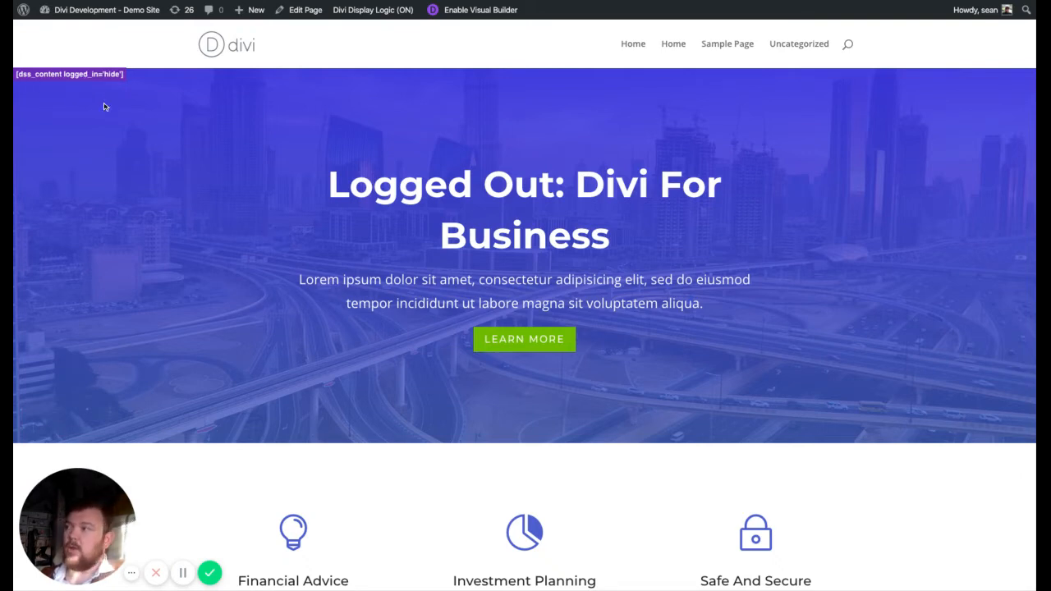
pyautogui.moveTo(95, 170)
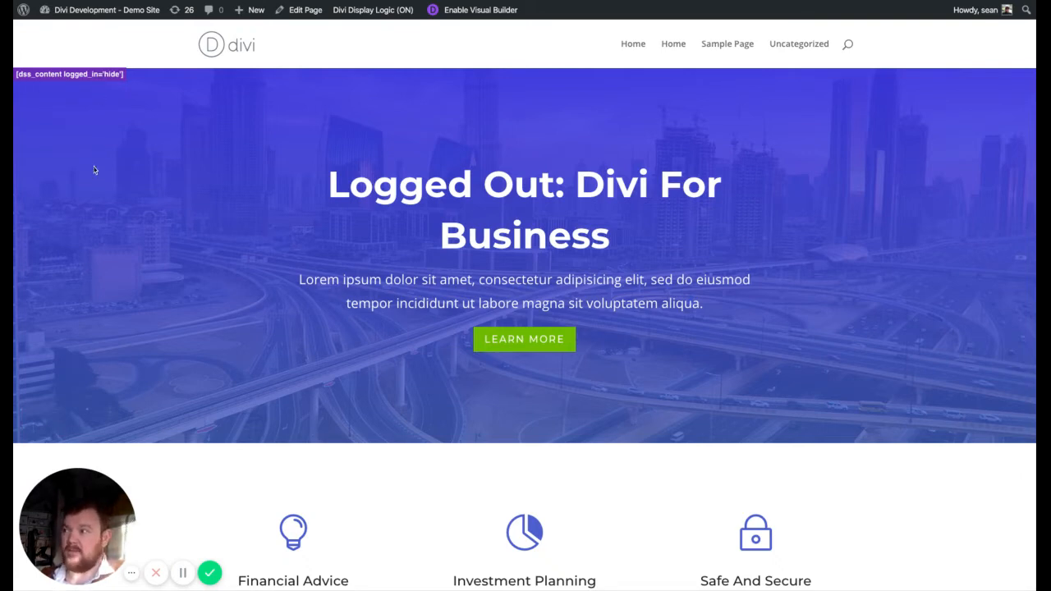
pyautogui.moveTo(397, 69)
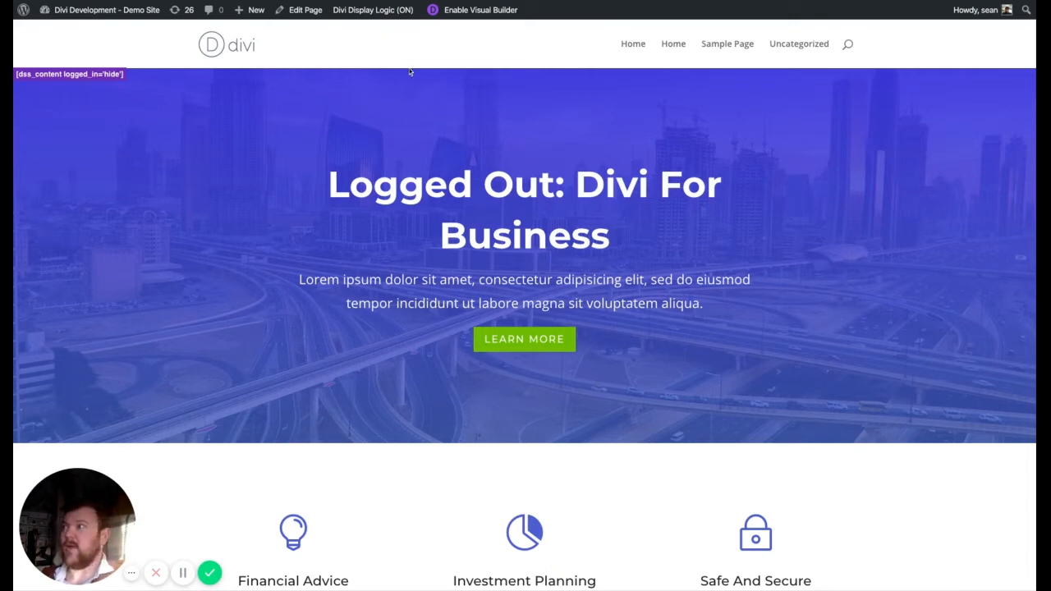
pyautogui.click(373, 10)
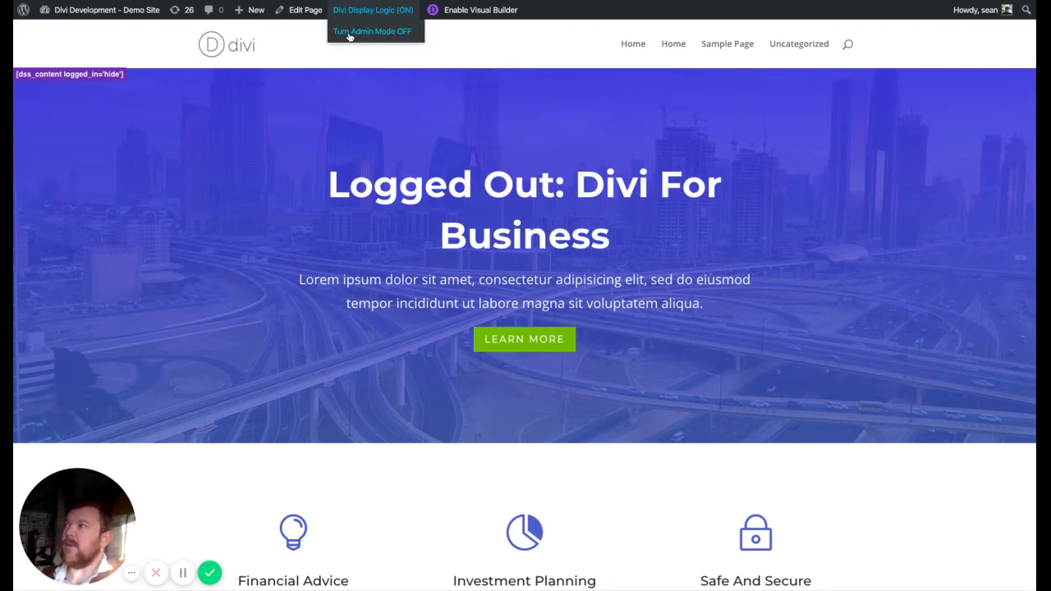
# Turn Display Logic admin mode off and scroll to confirm the logged-out hero is hidden.
pyautogui.click(372, 31)
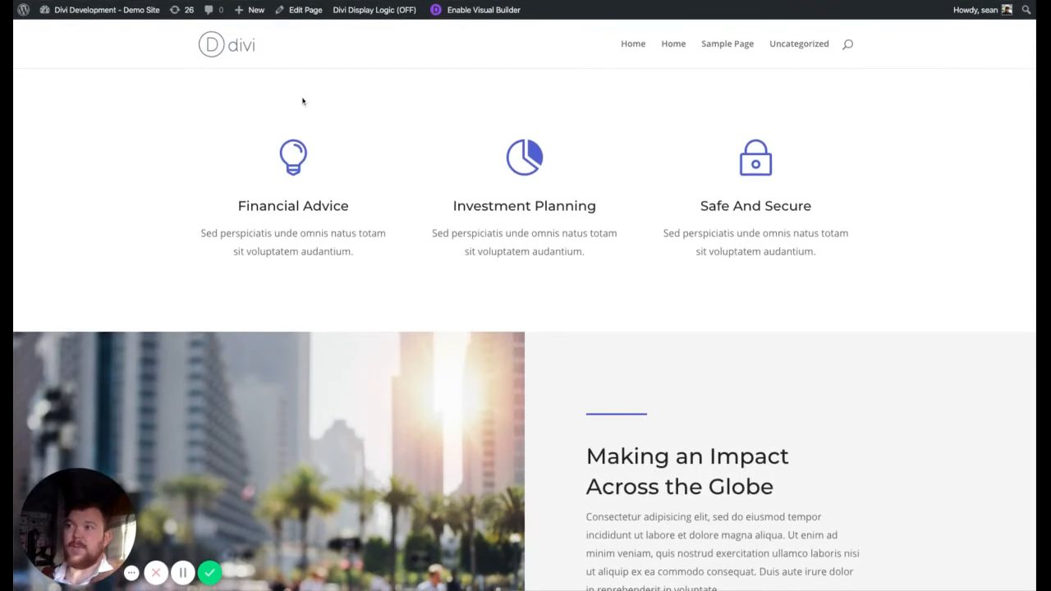
pyautogui.moveTo(78, 85)
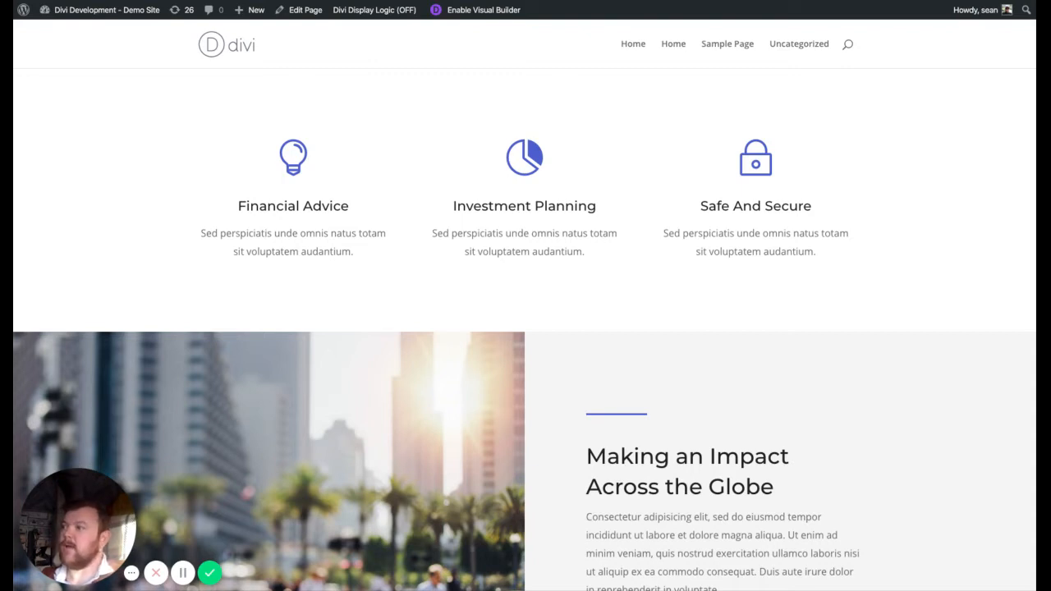
pyautogui.moveTo(242, 95)
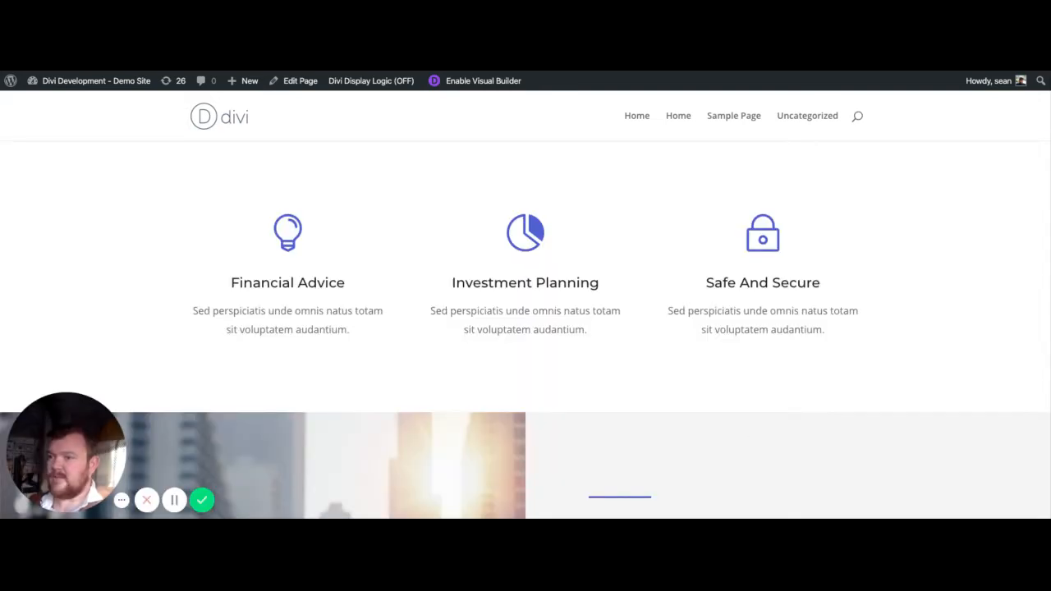
pyautogui.scroll(-3)
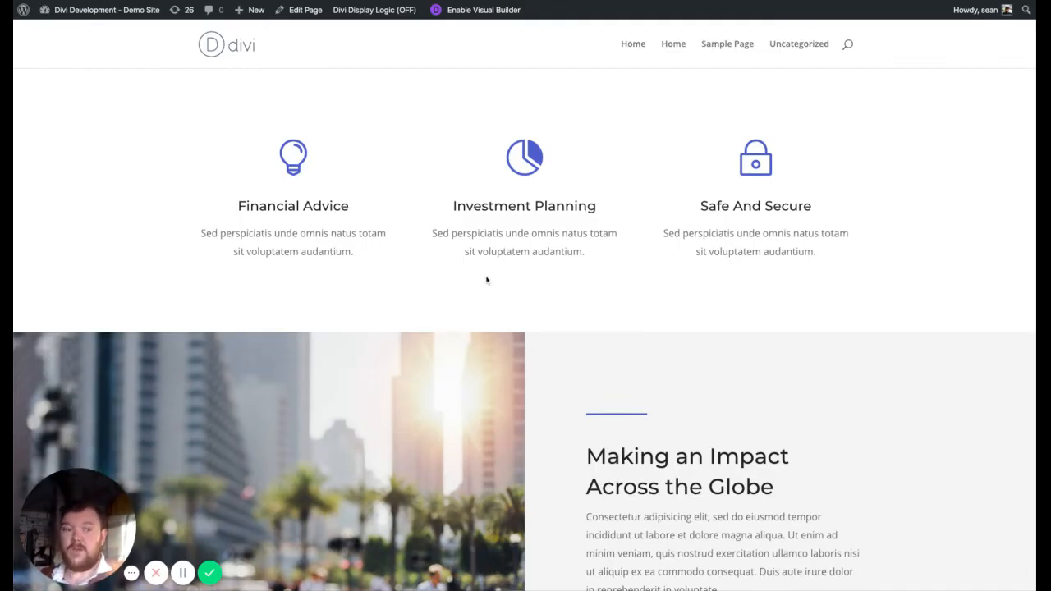
pyautogui.moveTo(421, 280)
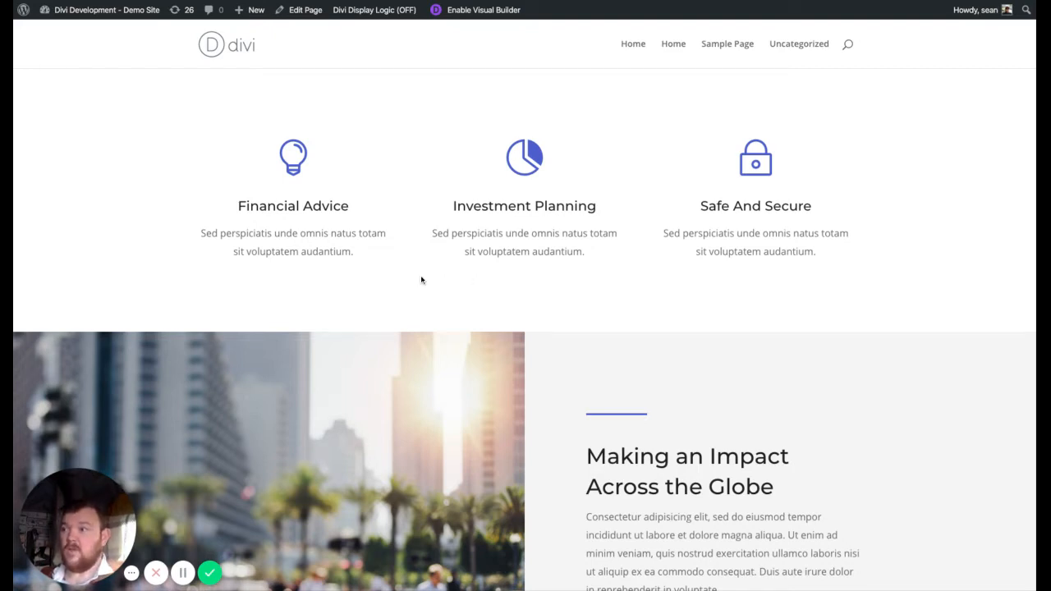
pyautogui.moveTo(446, 41)
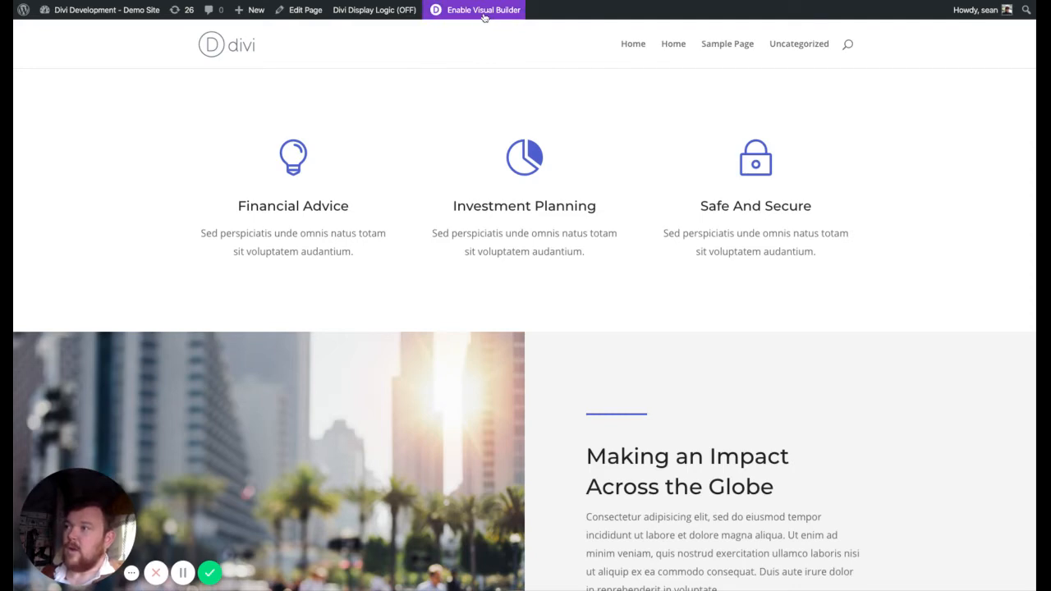
# Turn Display Logic admin mode back on and reopen the homepage in the Visual Builder.
pyautogui.click(374, 10)
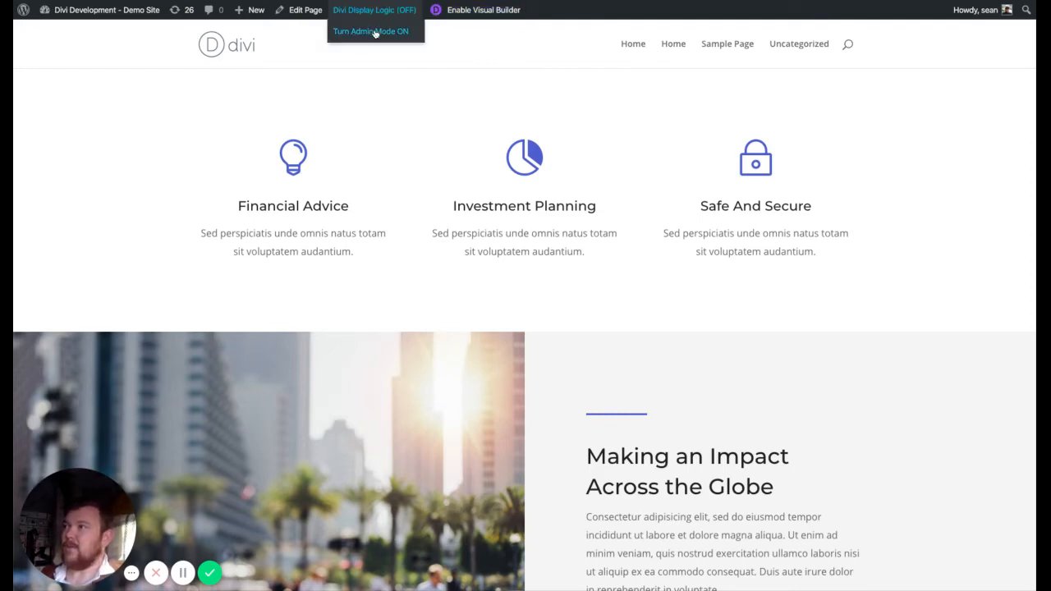
pyautogui.click(371, 31)
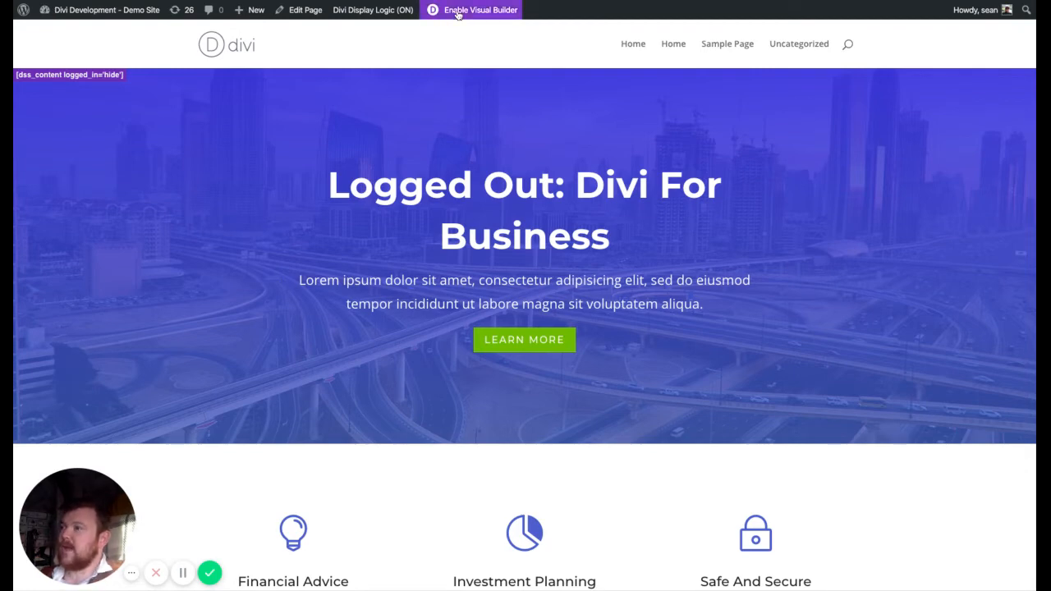
pyautogui.click(471, 9)
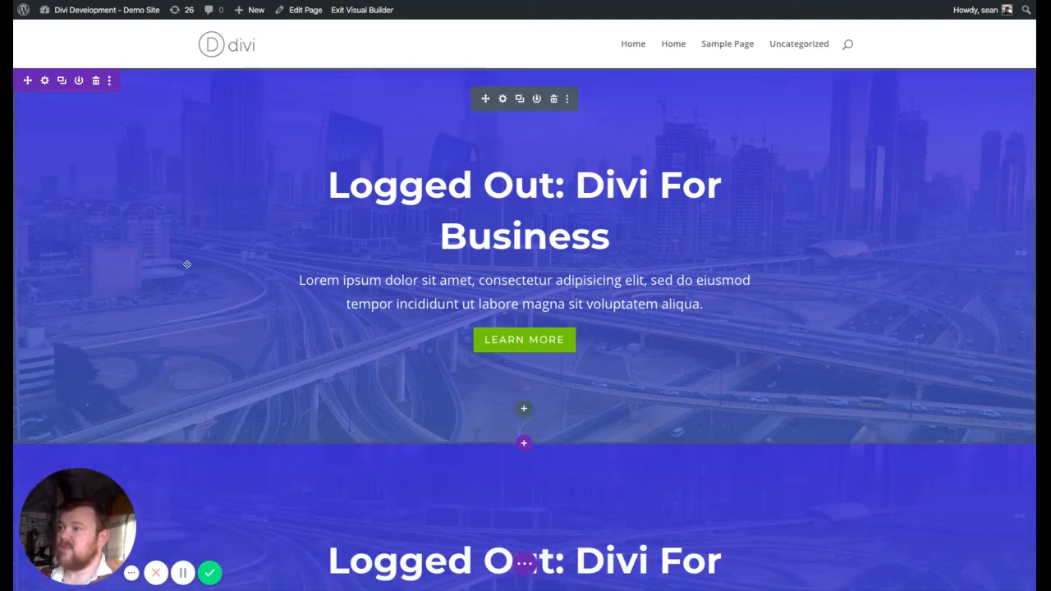
# Set the duplicated hero section's Display Logic rule to 'SHOW content only to logged IN users'.
pyautogui.scroll(-3)
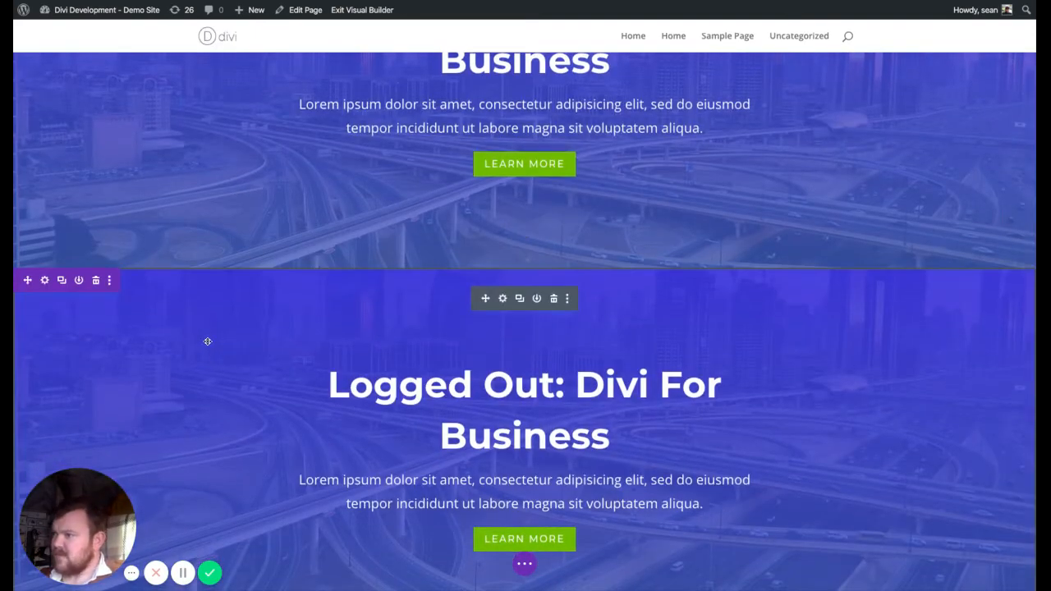
pyautogui.click(44, 280)
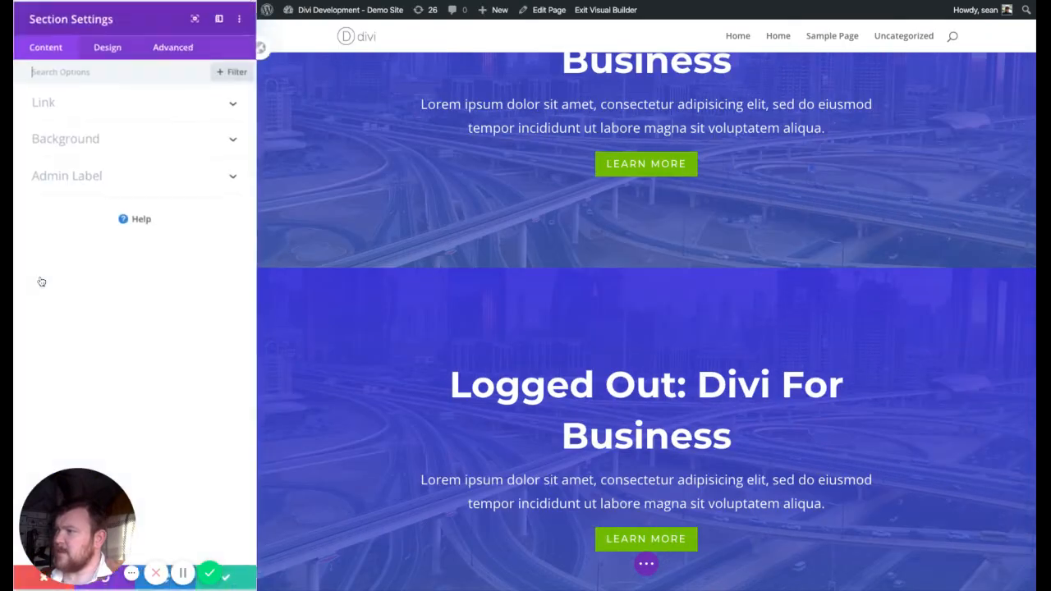
pyautogui.click(173, 46)
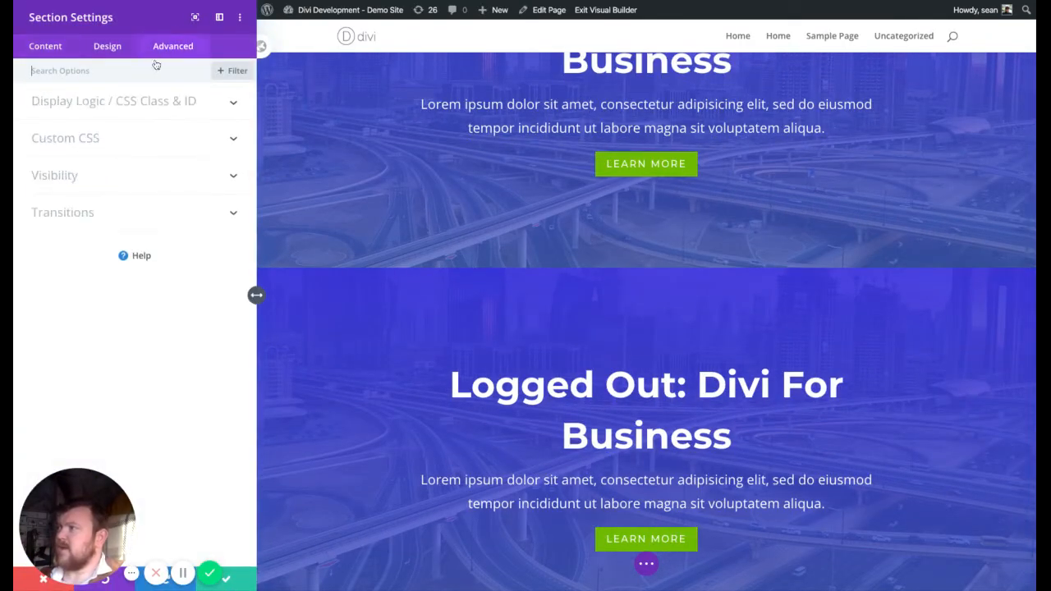
pyautogui.click(113, 100)
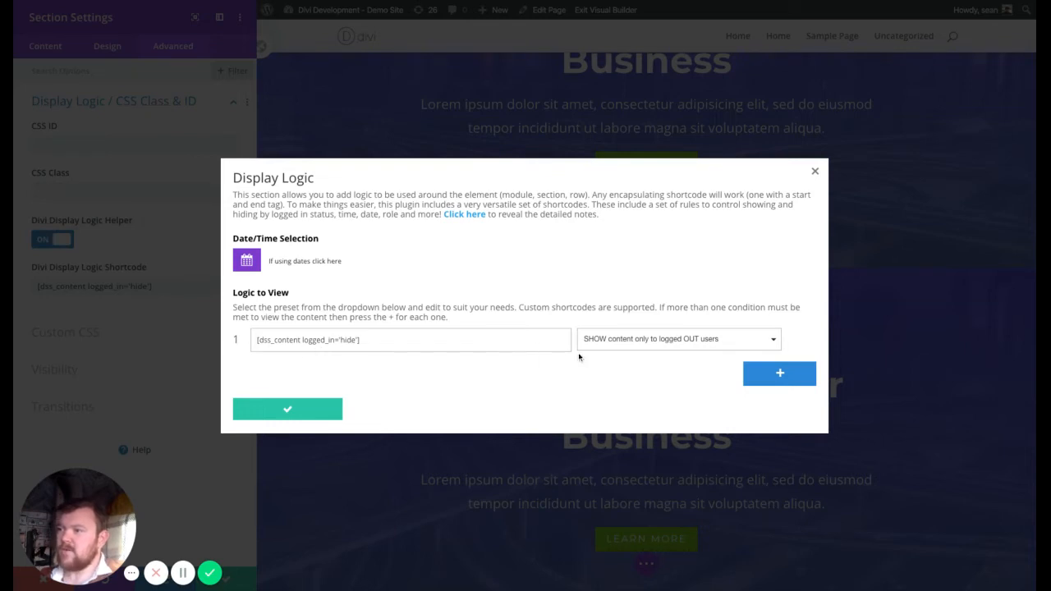
pyautogui.moveTo(708, 384)
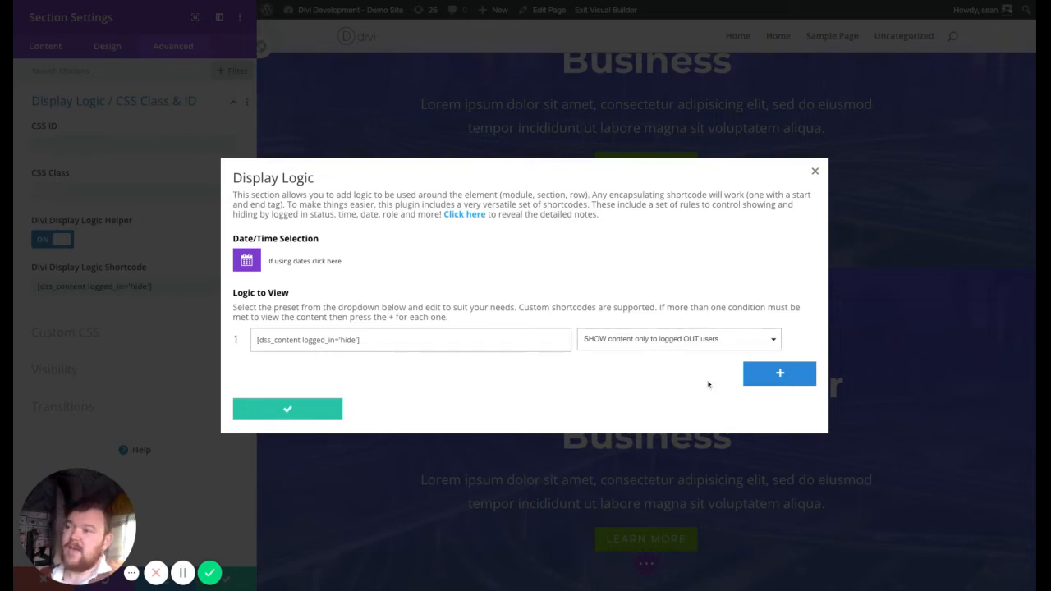
pyautogui.moveTo(339, 363)
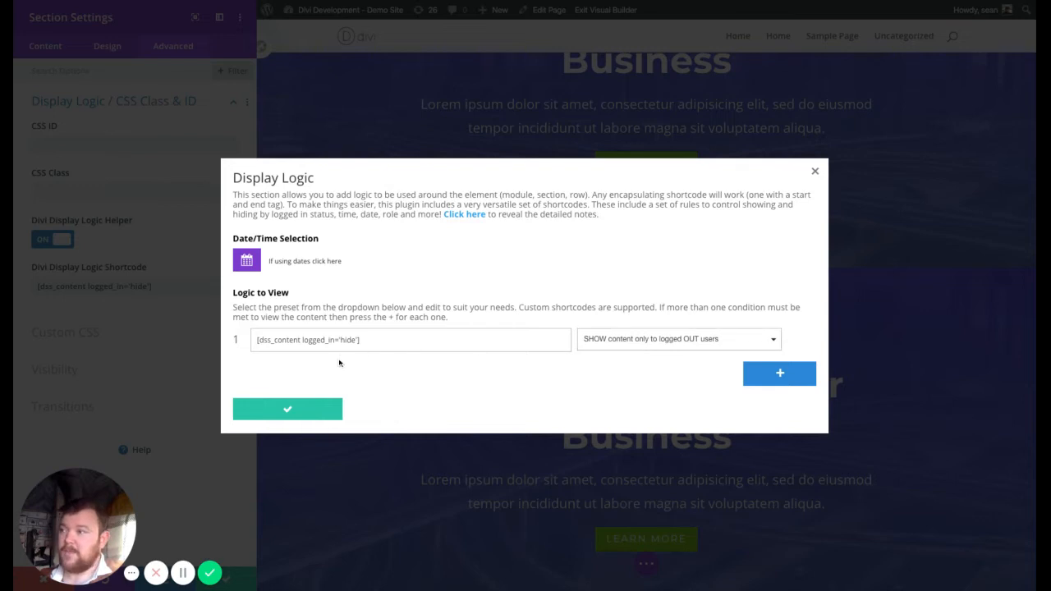
pyautogui.moveTo(611, 327)
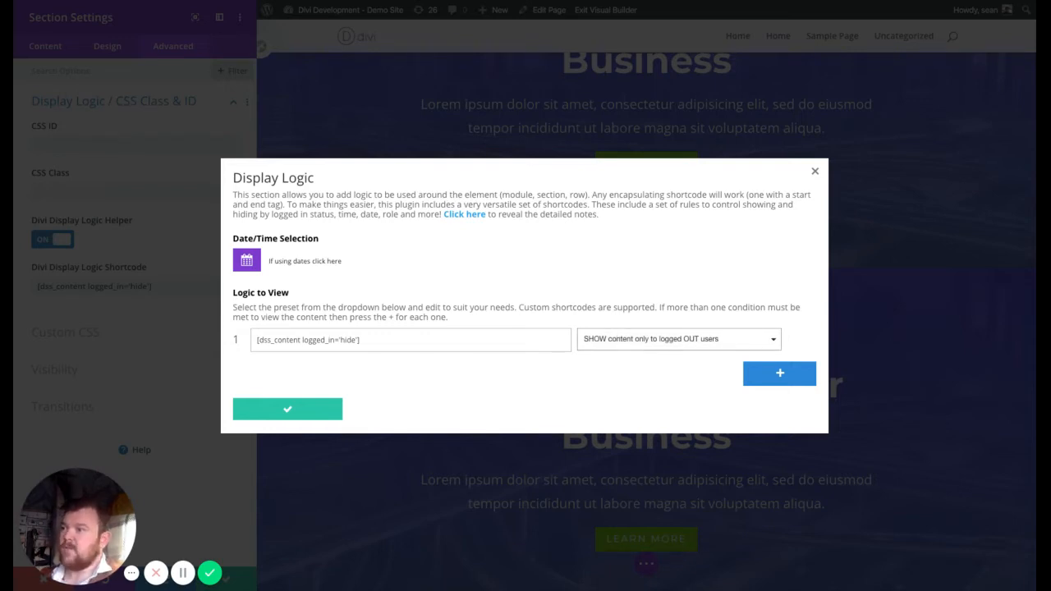
pyautogui.click(678, 338)
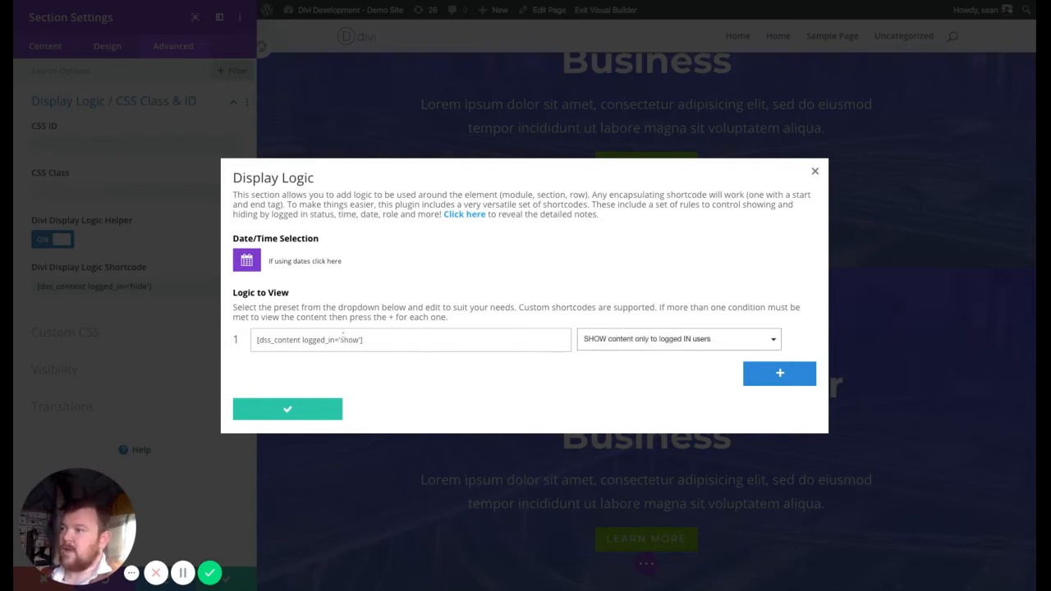
pyautogui.click(287, 408)
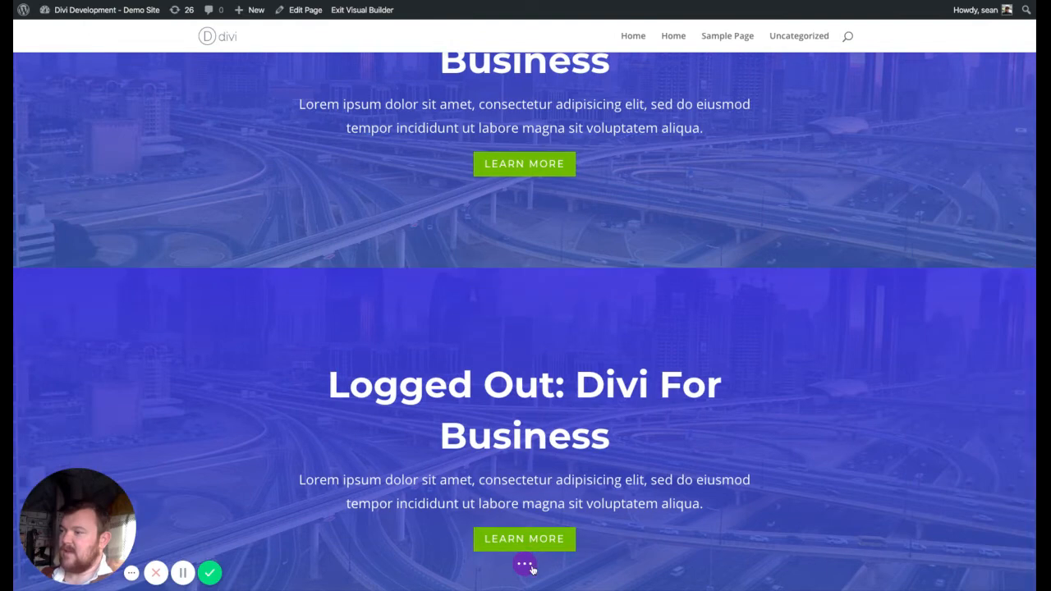
# Save the page with the second hero titled 'Logged In: Divi For Business' and review both heroes live.
pyautogui.click(525, 563)
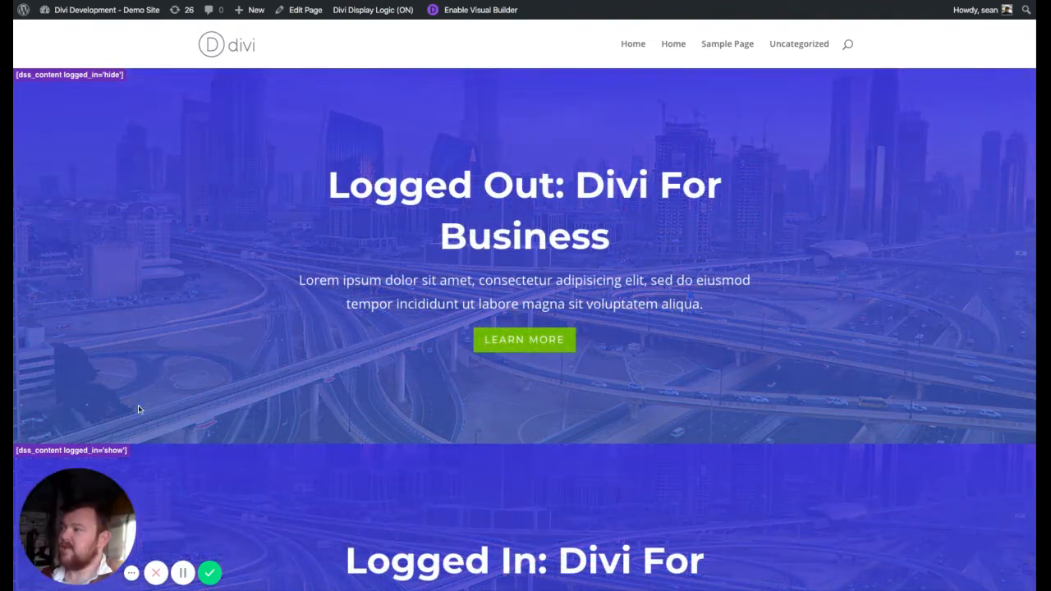
pyautogui.scroll(-3)
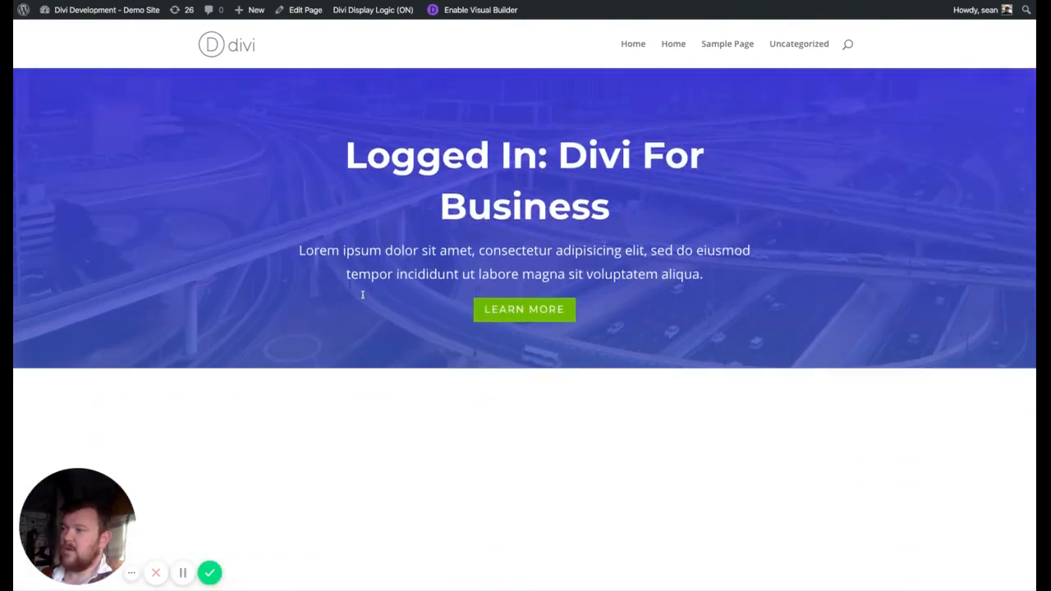
pyautogui.scroll(-3)
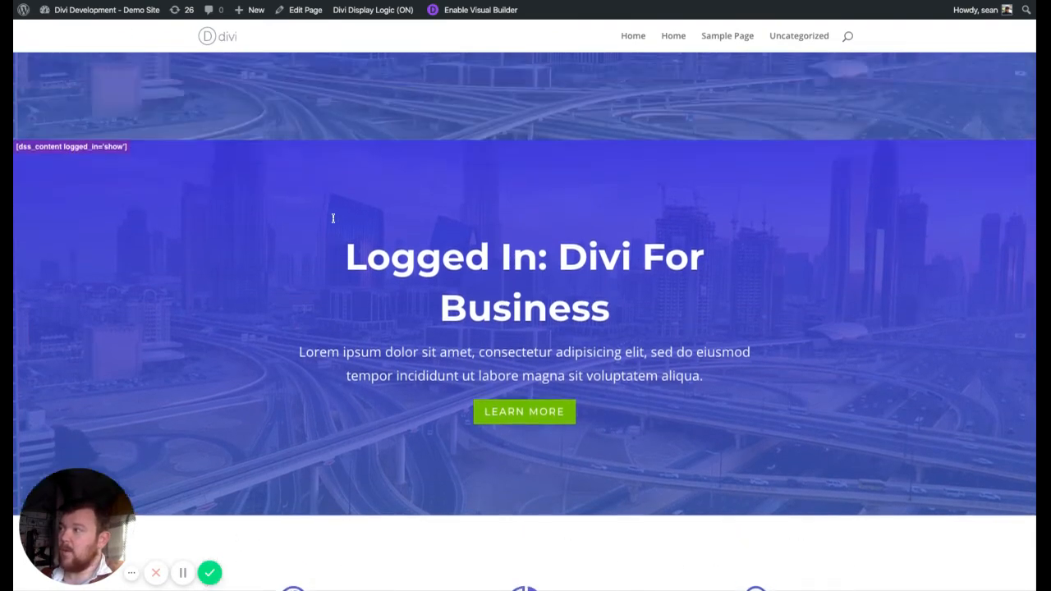
pyautogui.click(372, 9)
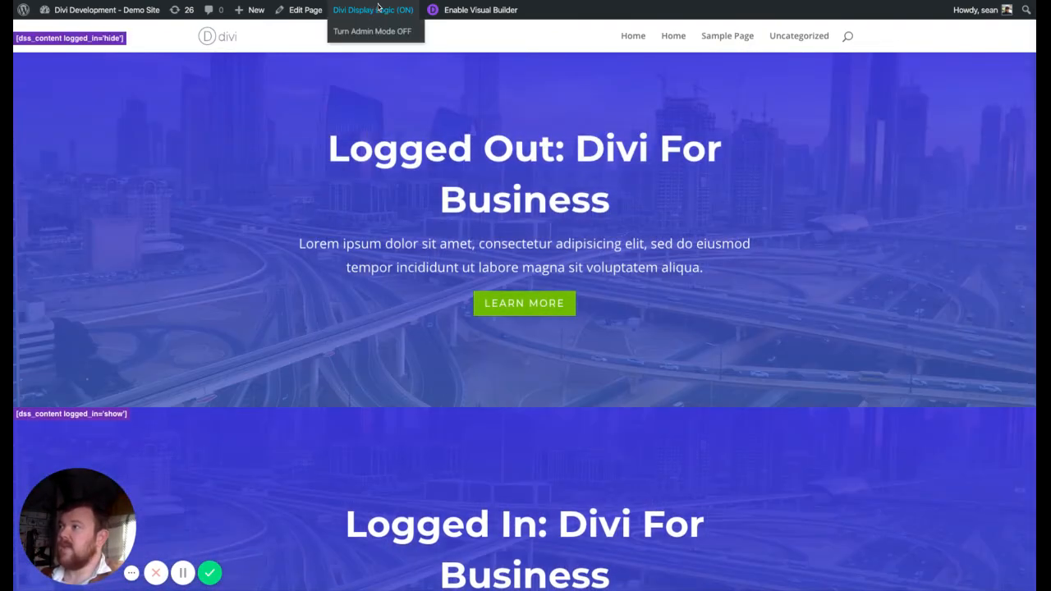
# Log out, confirm the homepage shows only the Logged Out hero, then sign back in.
pyautogui.click(976, 9)
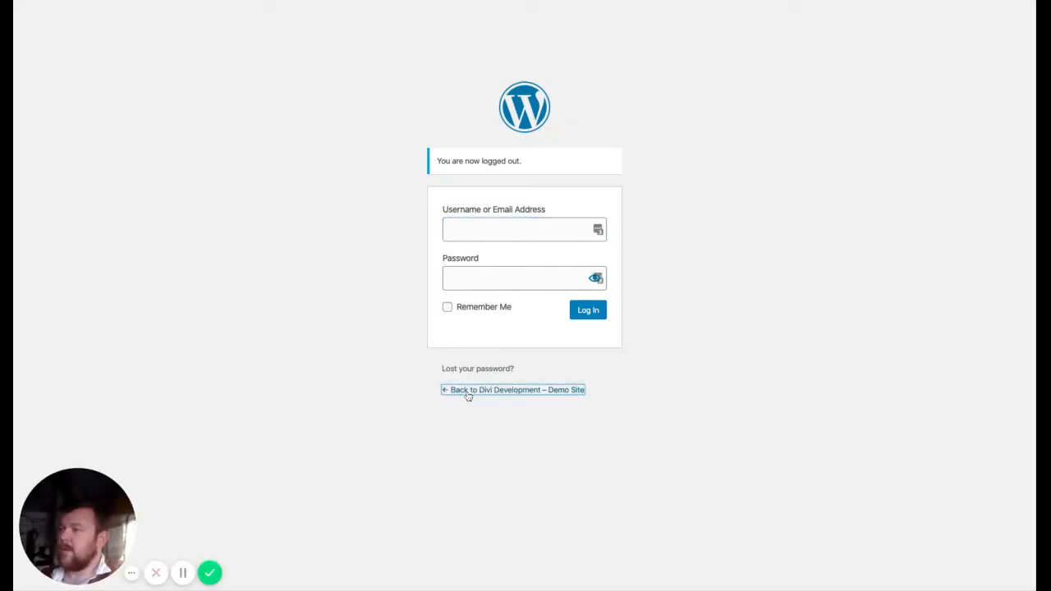
pyautogui.click(512, 389)
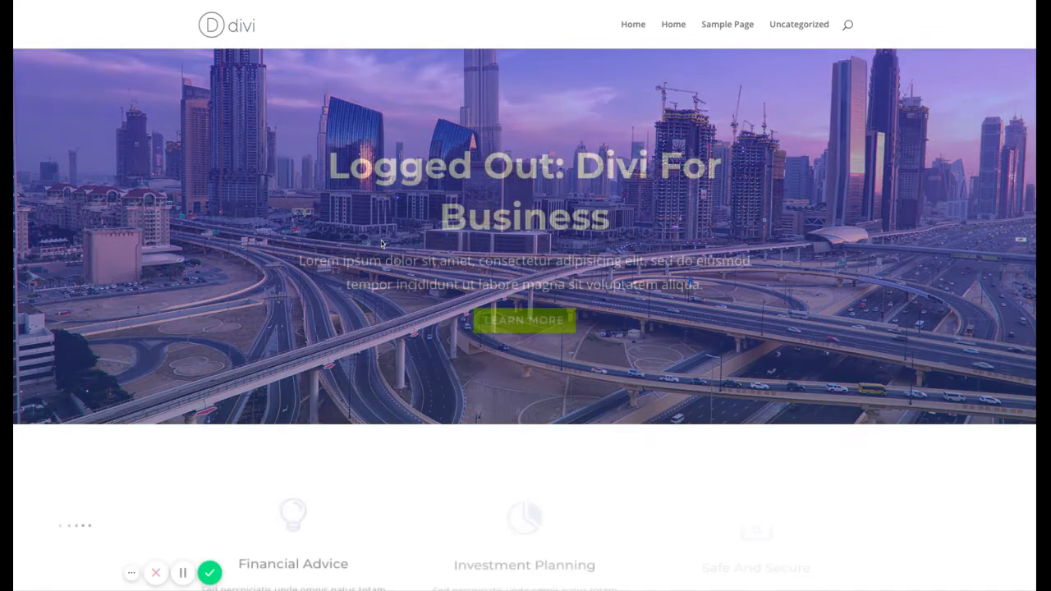
pyautogui.scroll(-3)
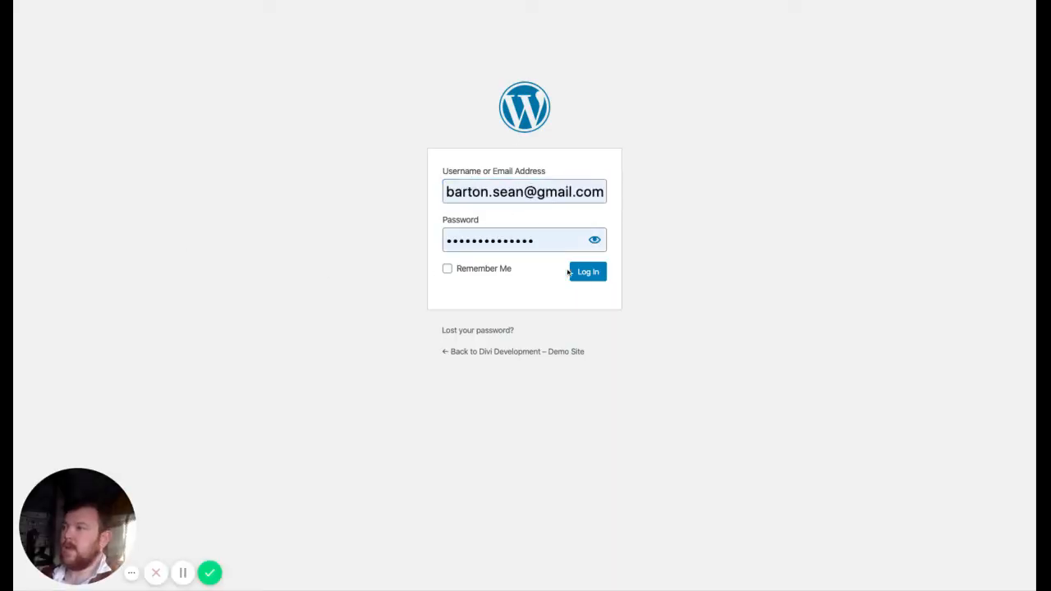
pyautogui.click(587, 271)
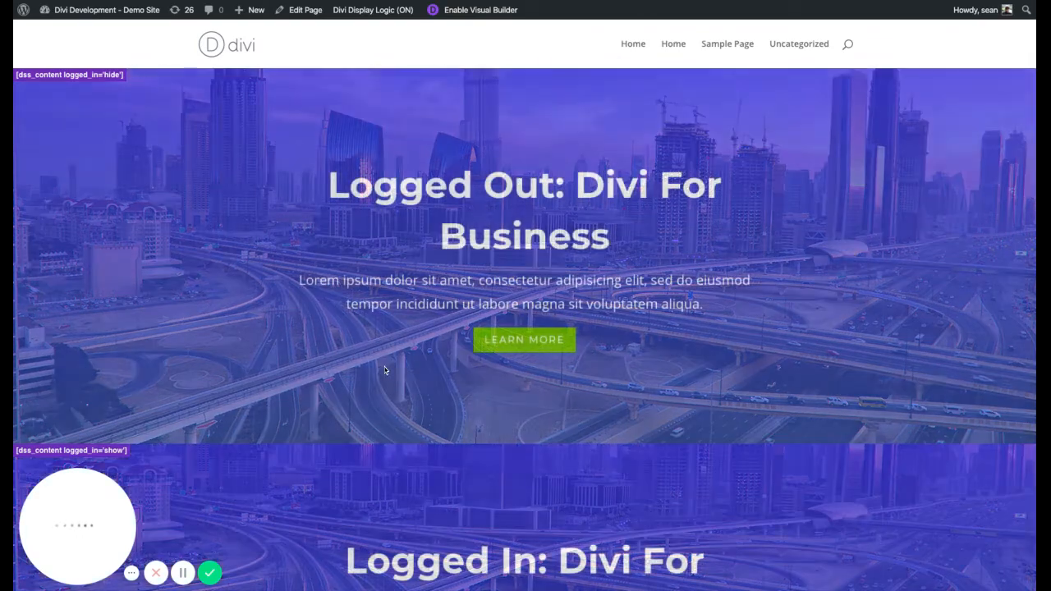
pyautogui.click(373, 10)
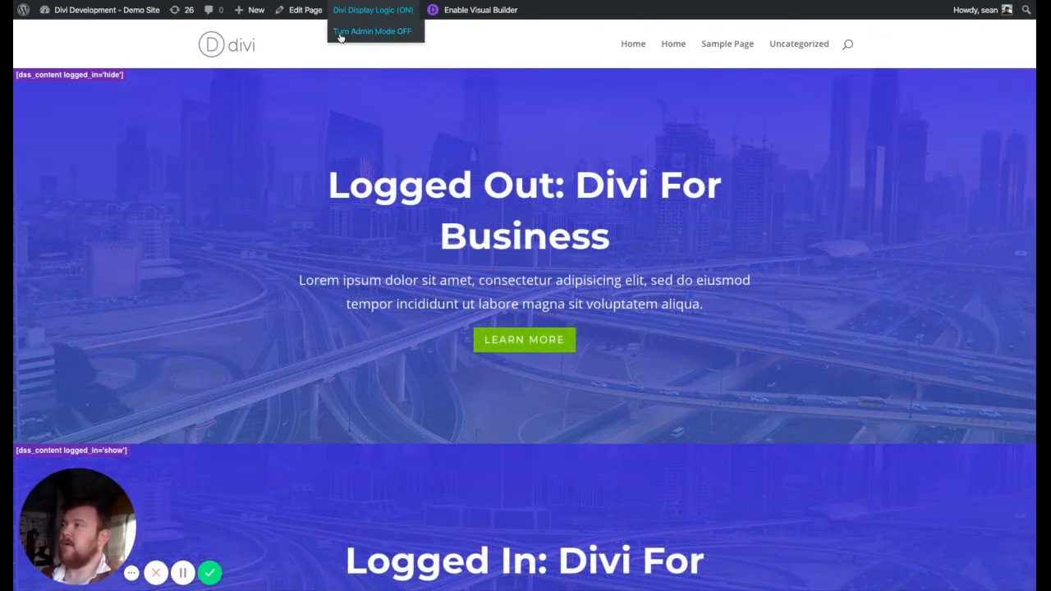
pyautogui.click(372, 31)
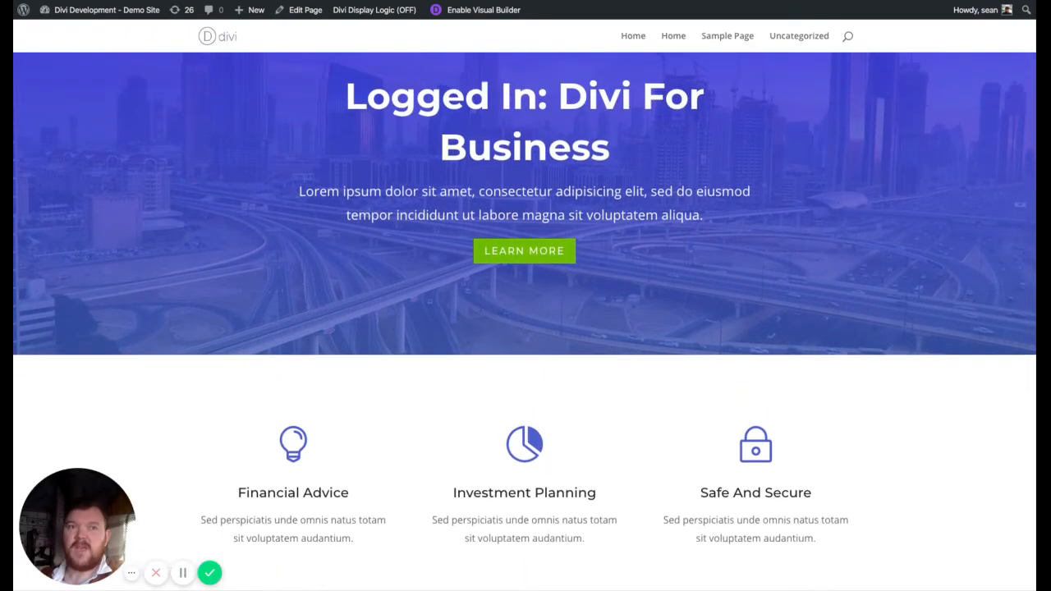
pyautogui.scroll(-3)
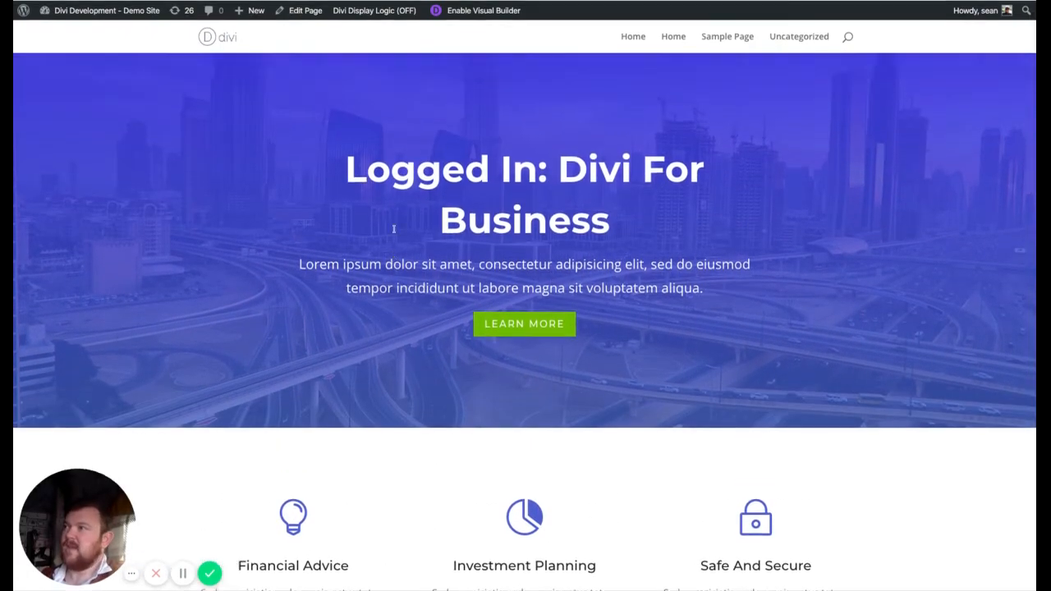
pyautogui.click(374, 10)
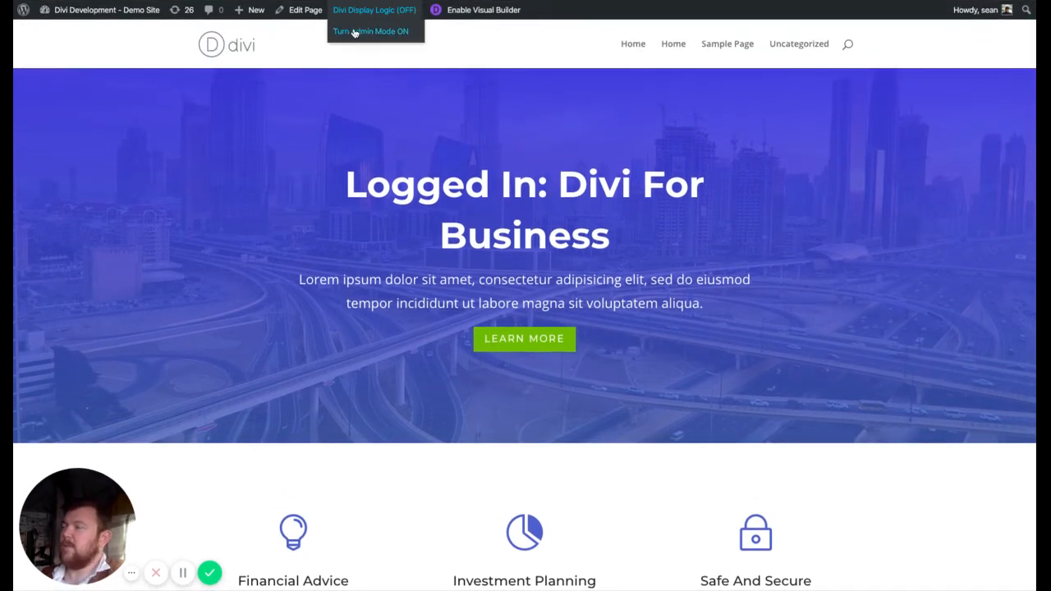
pyautogui.click(371, 31)
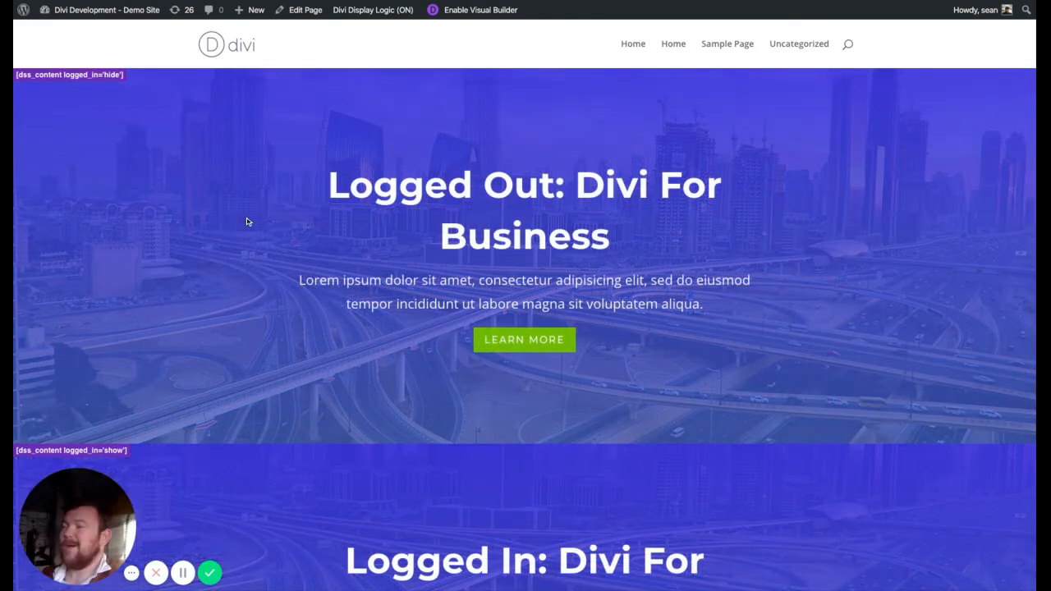
pyautogui.scroll(-3)
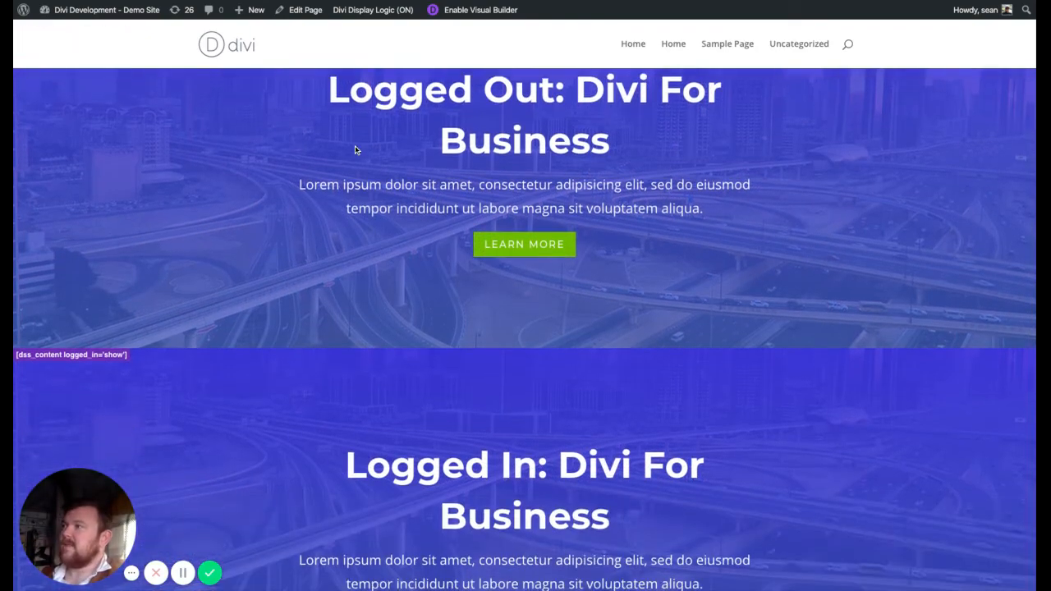
pyautogui.scroll(-3)
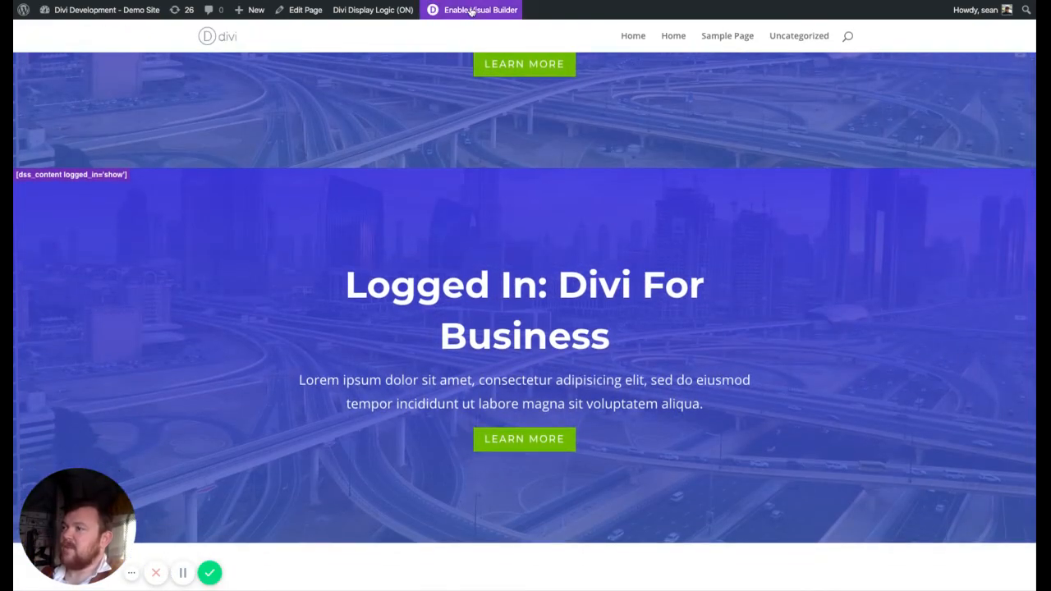
# In the Visual Builder, apply the 'HIDE this content on Weekdays' Display Logic preset to the first features row.
pyautogui.click(481, 10)
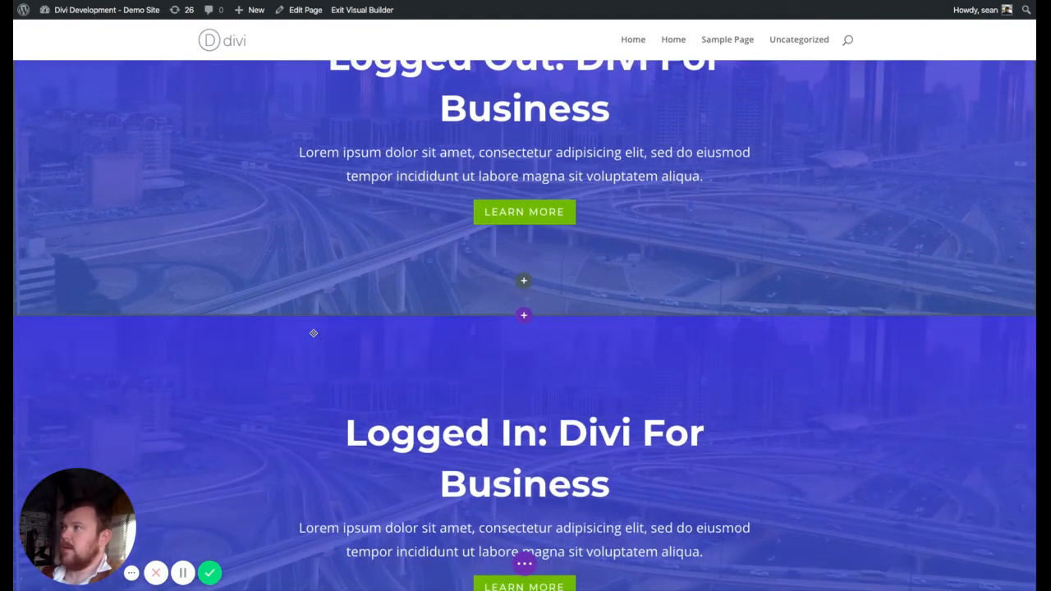
pyautogui.scroll(-3)
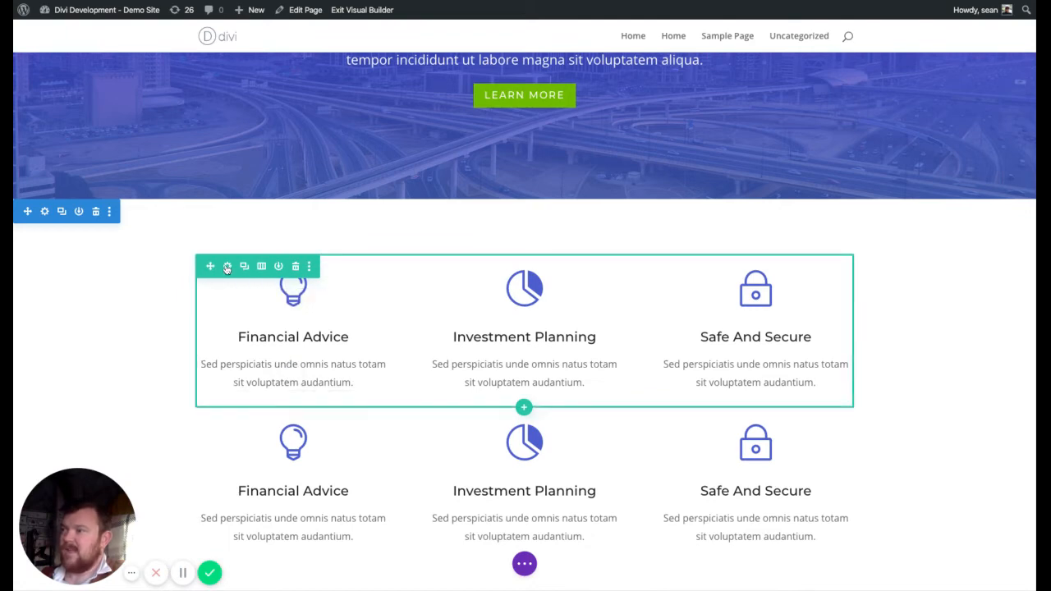
pyautogui.click(228, 266)
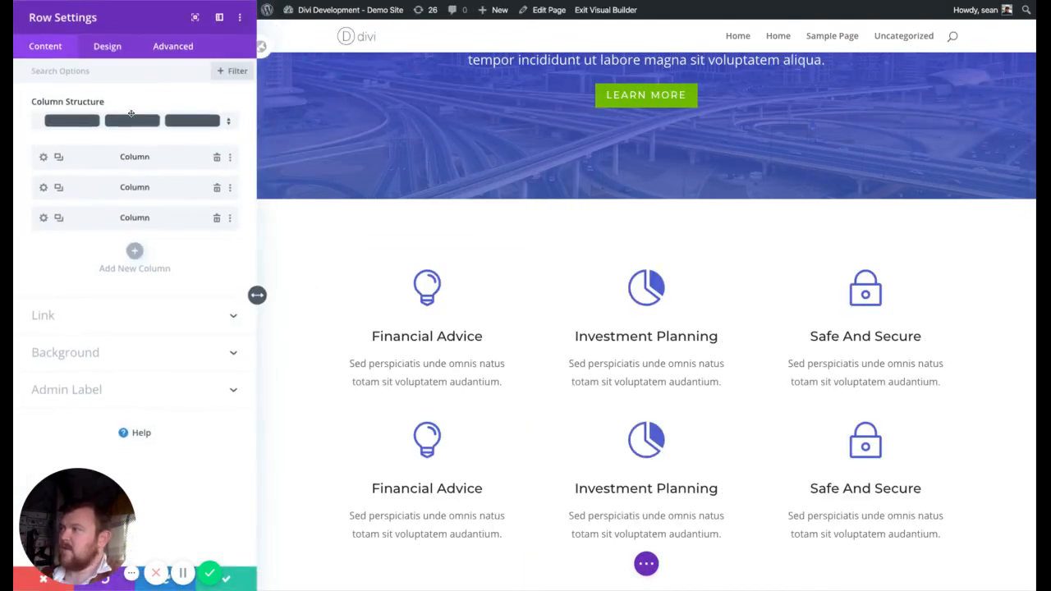
pyautogui.click(172, 46)
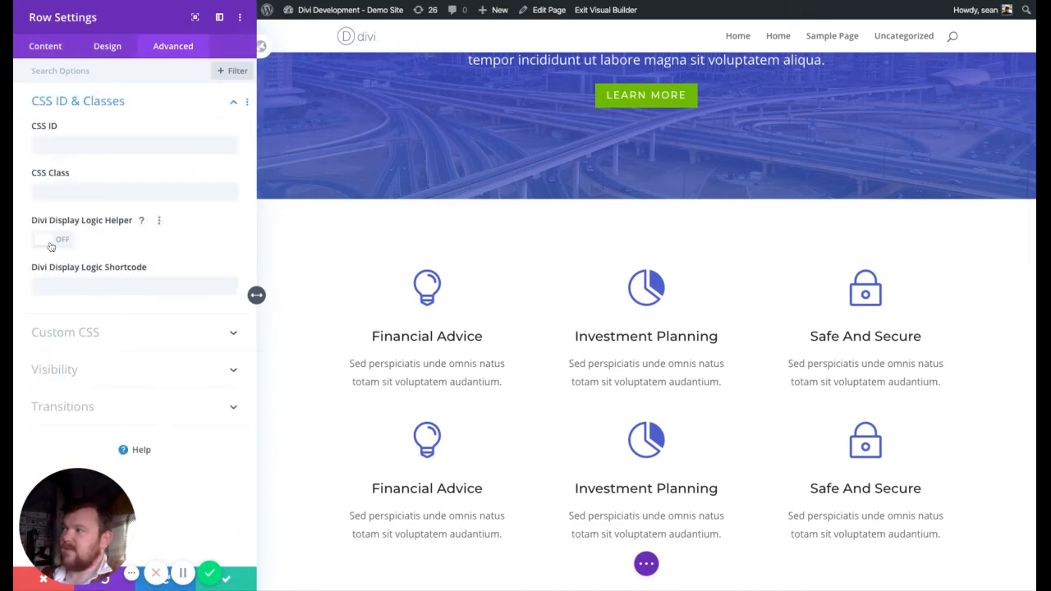
pyautogui.click(53, 239)
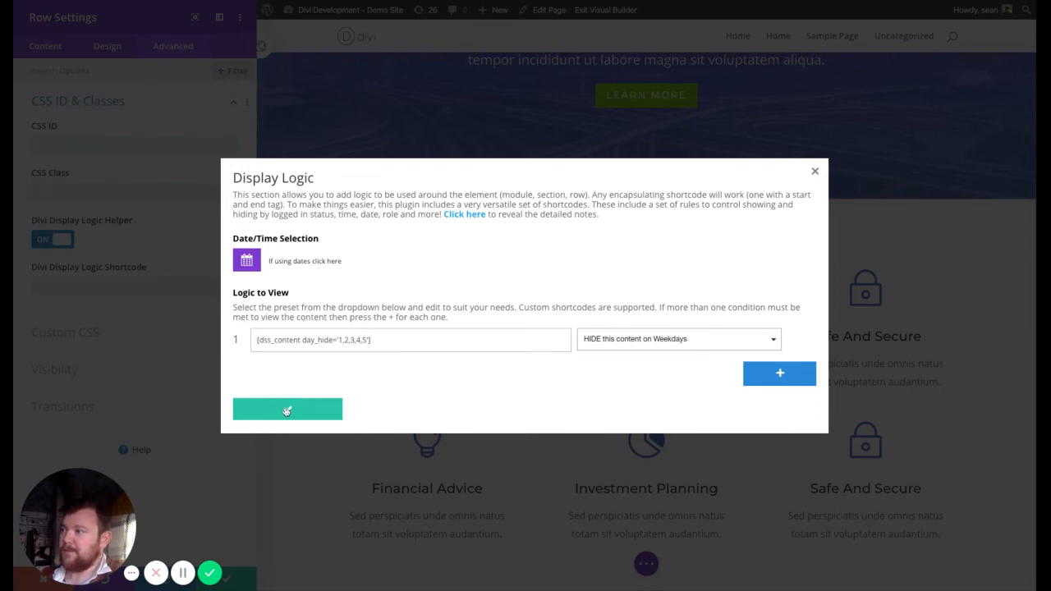
pyautogui.click(288, 409)
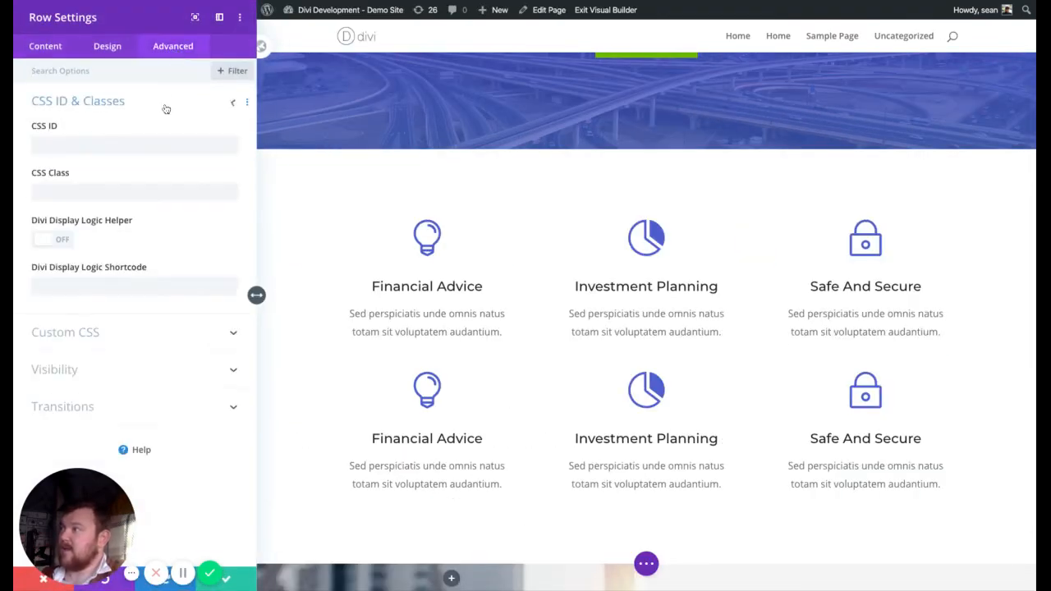
# Give the second features row a Display Logic rule hiding it on days 6,7 (weekends).
pyautogui.click(51, 239)
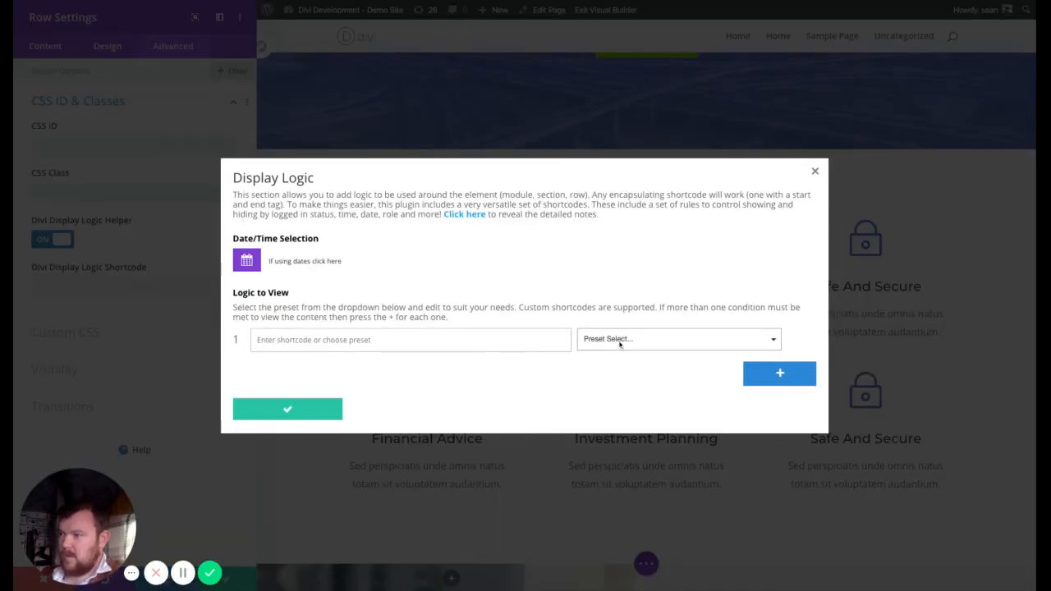
pyautogui.click(678, 339)
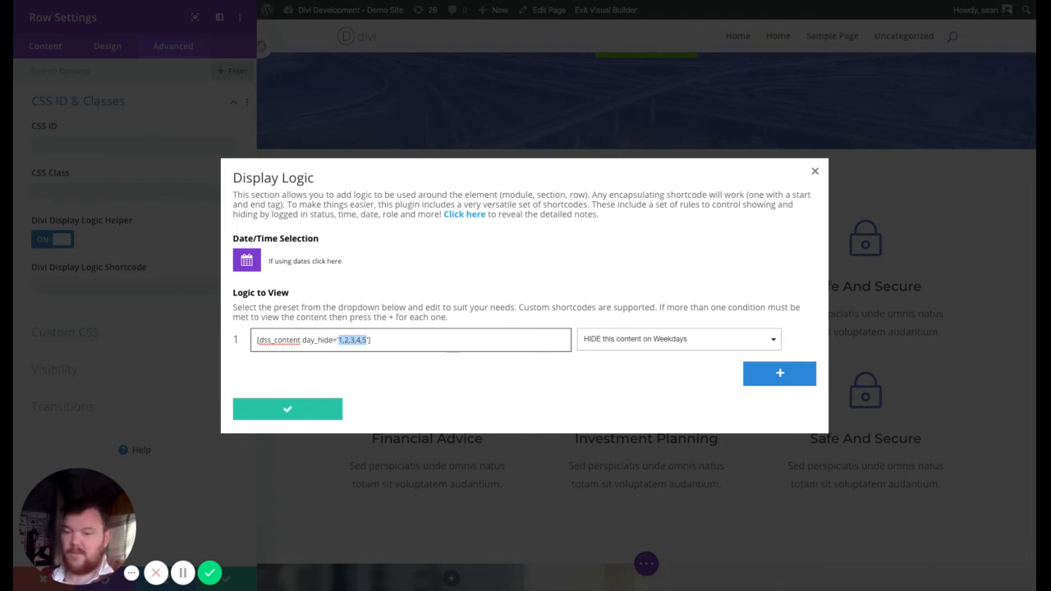
pyautogui.write('6,7')
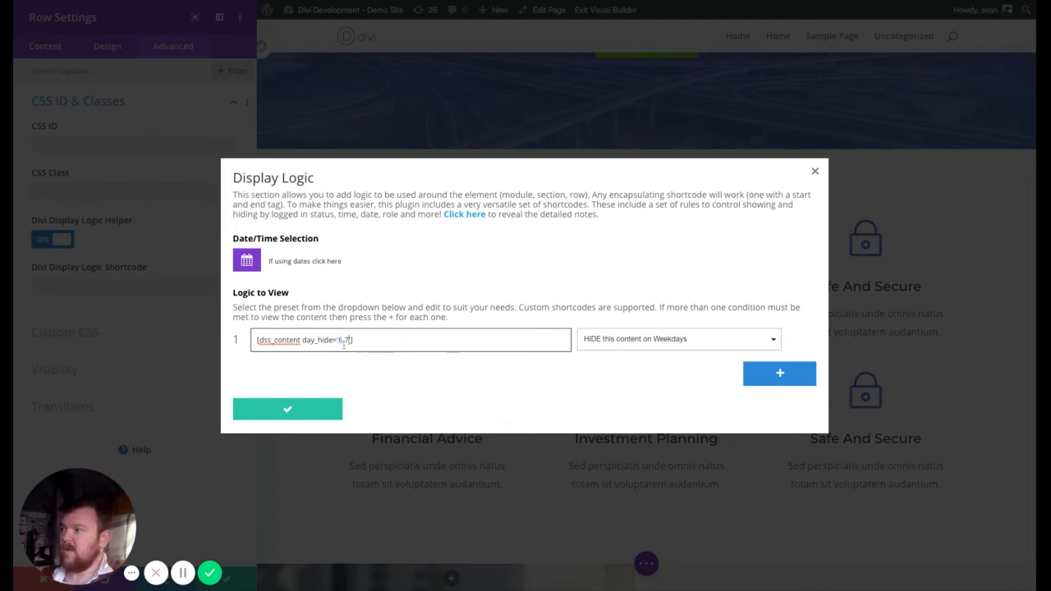
pyautogui.click(288, 409)
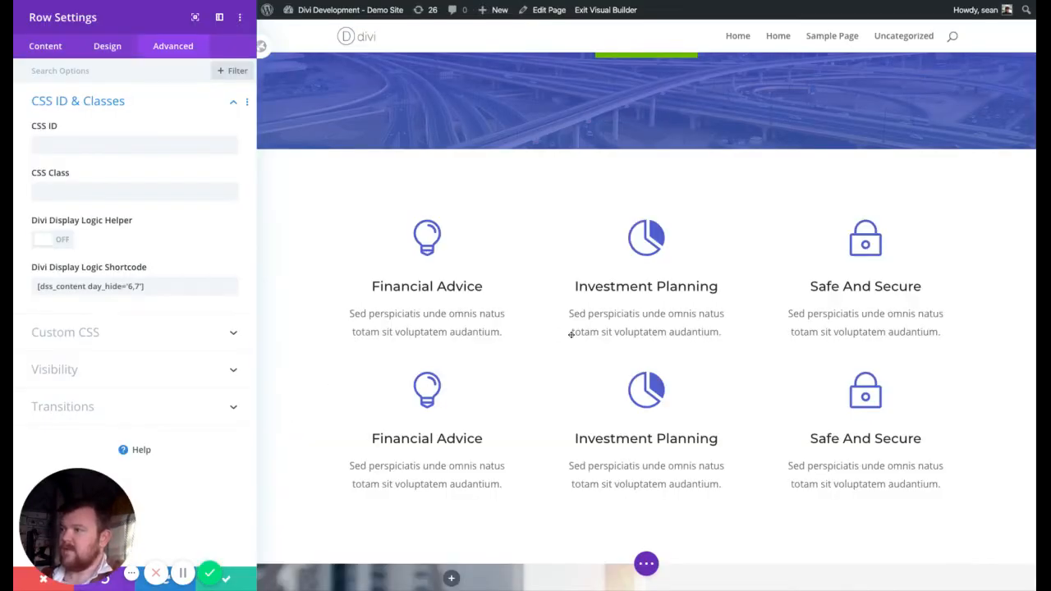
pyautogui.moveTo(598, 386)
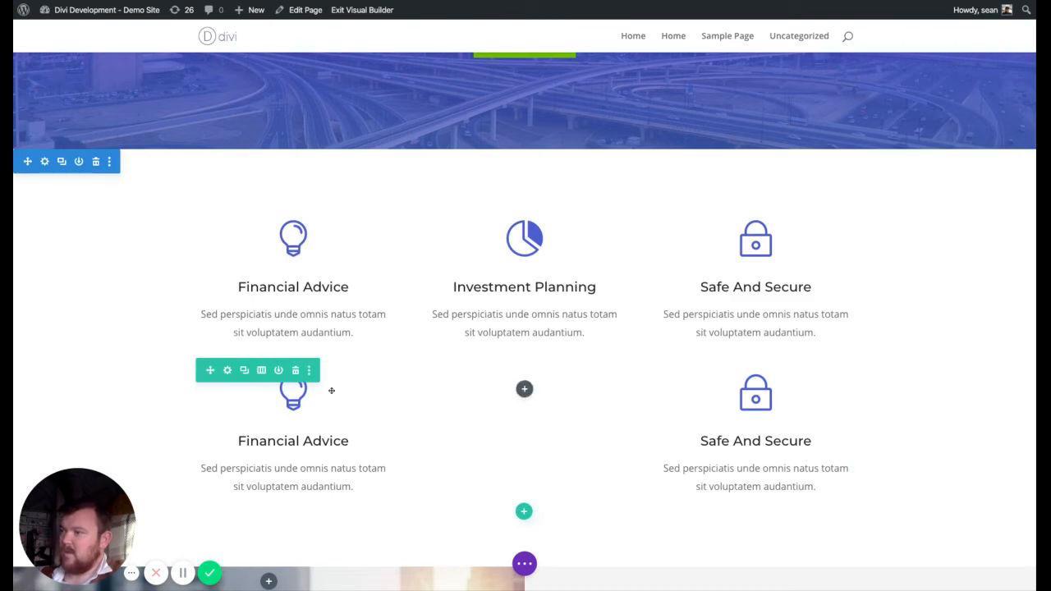
# Delete the empty middle column from the second features row.
pyautogui.click(524, 388)
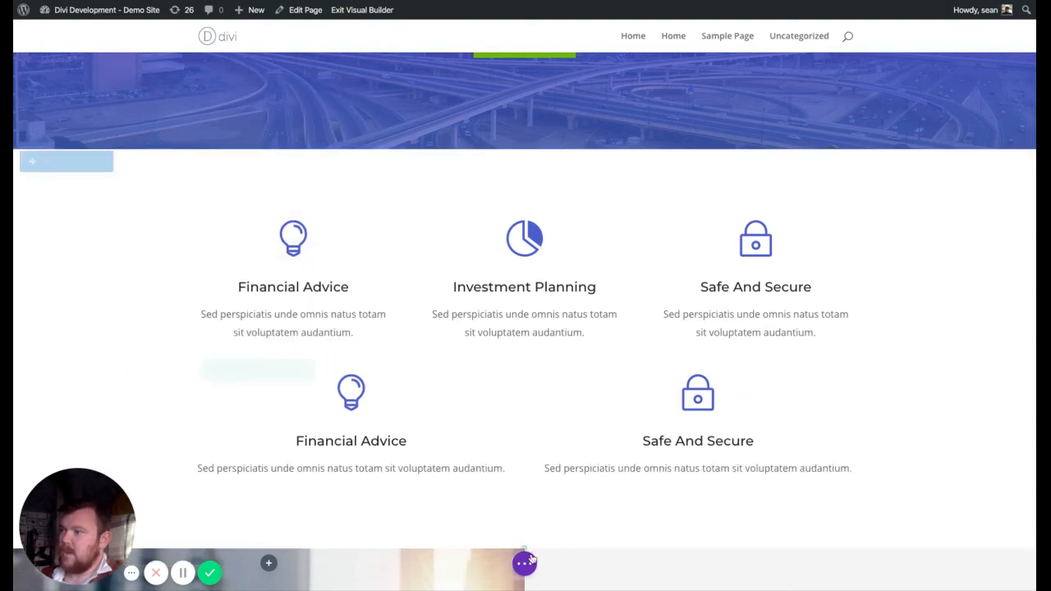
pyautogui.click(524, 563)
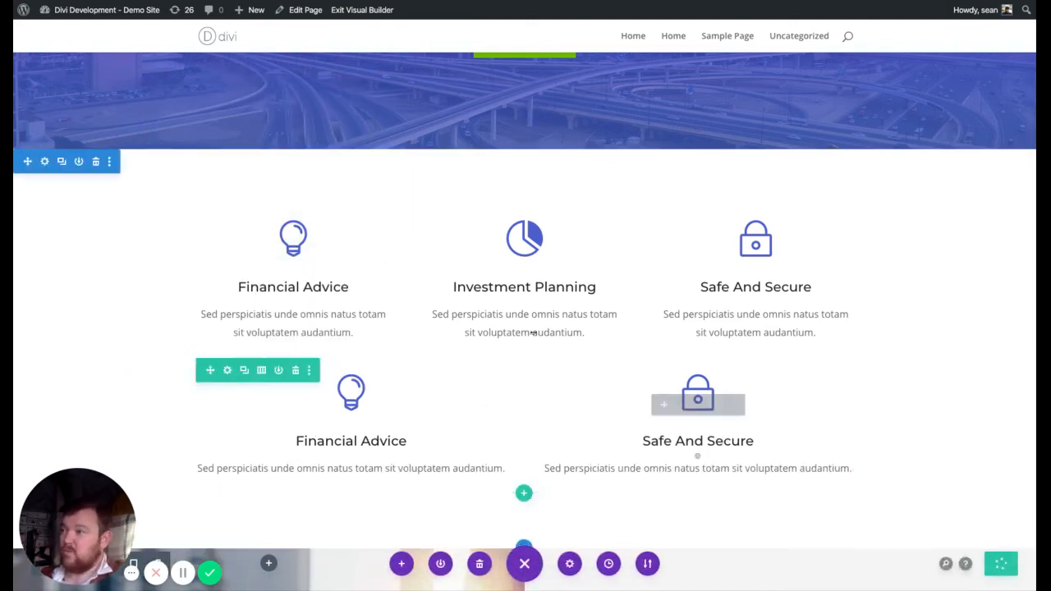
pyautogui.moveTo(144, 300)
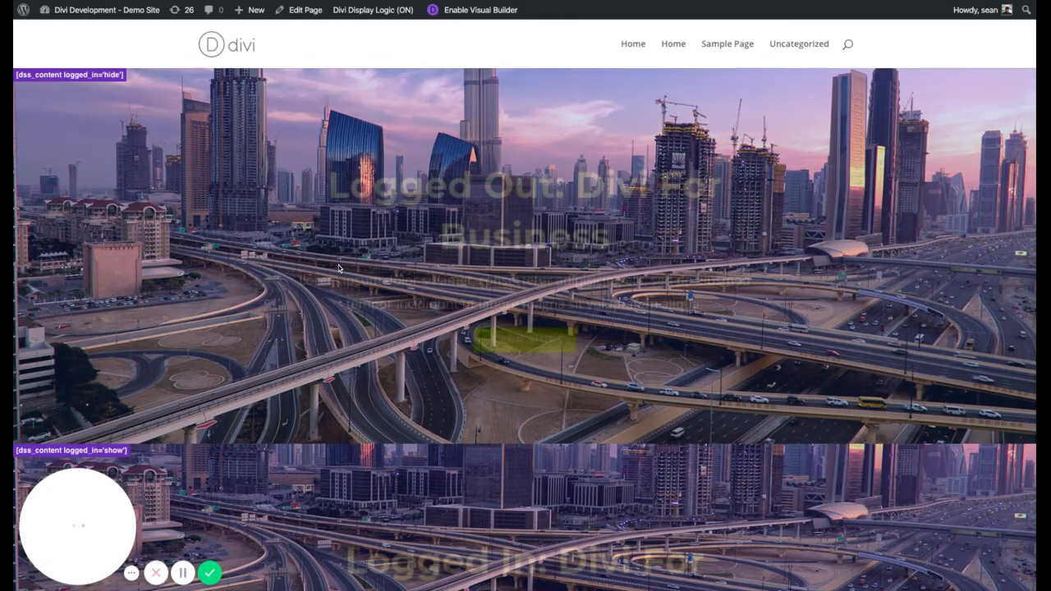
# Turn Display Logic admin mode ON and review the weekday- and weekend-hide tags on both features rows.
pyautogui.scroll(-3)
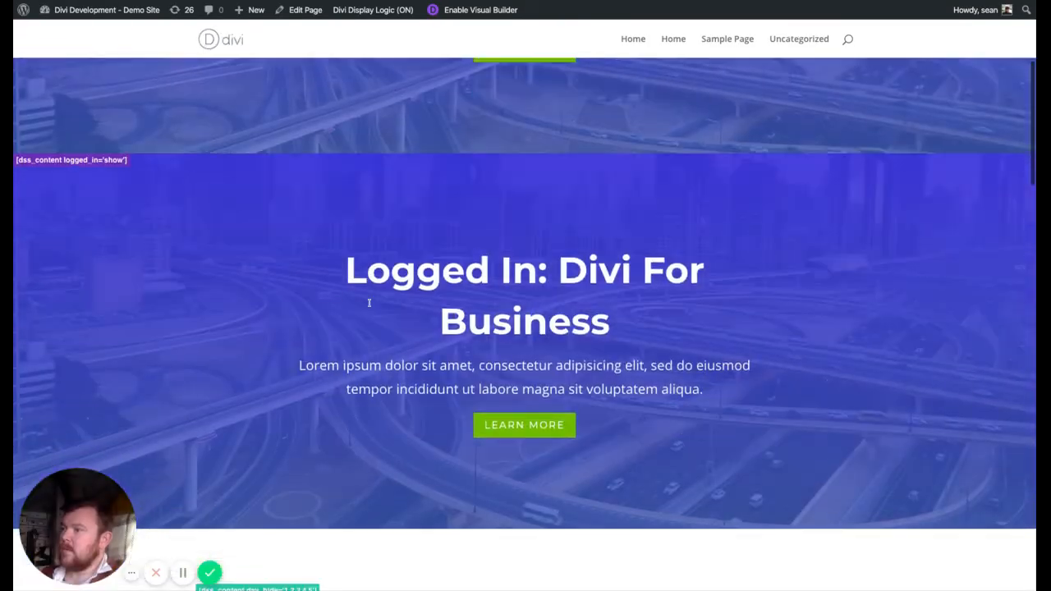
pyautogui.scroll(-3)
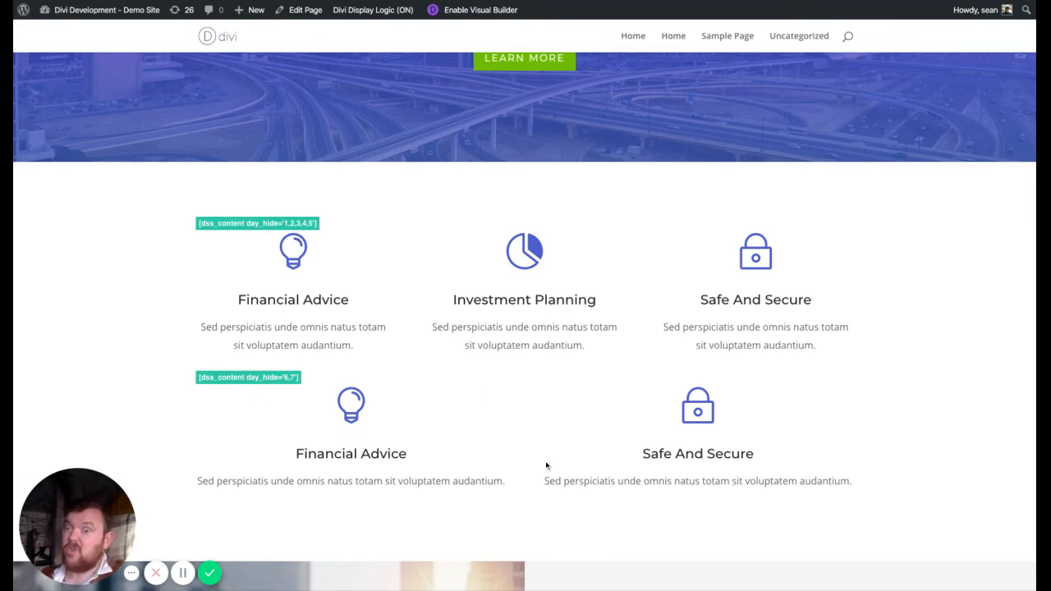
pyautogui.moveTo(312, 376)
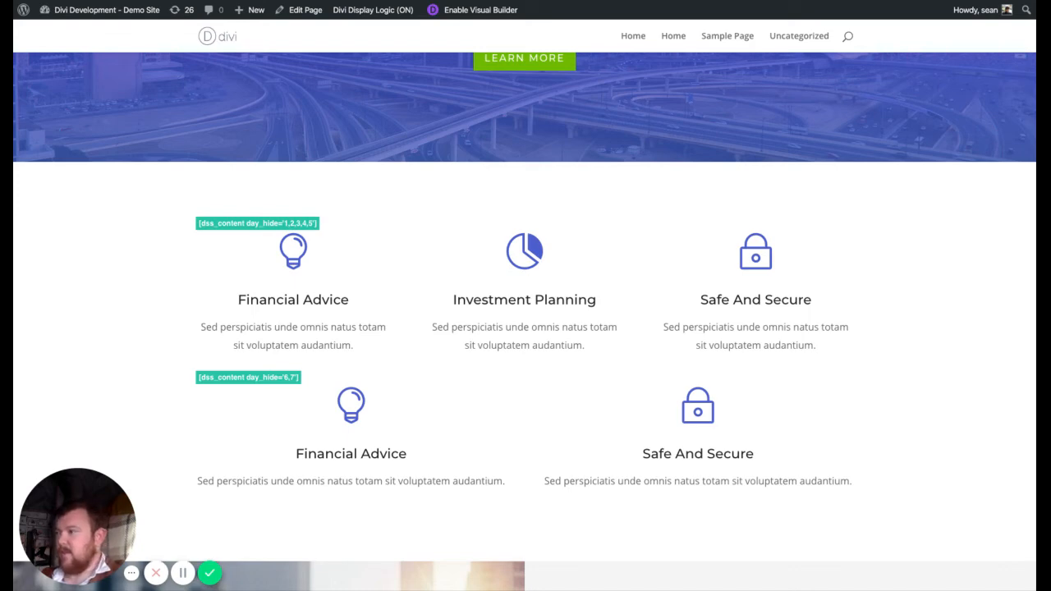
pyautogui.scroll(-3)
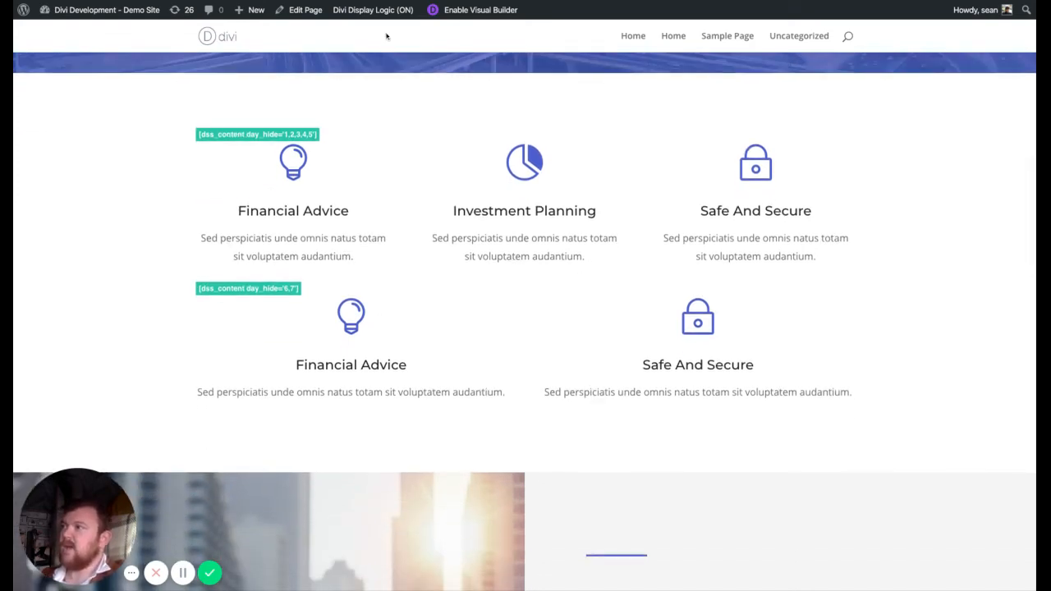
pyautogui.moveTo(125, 211)
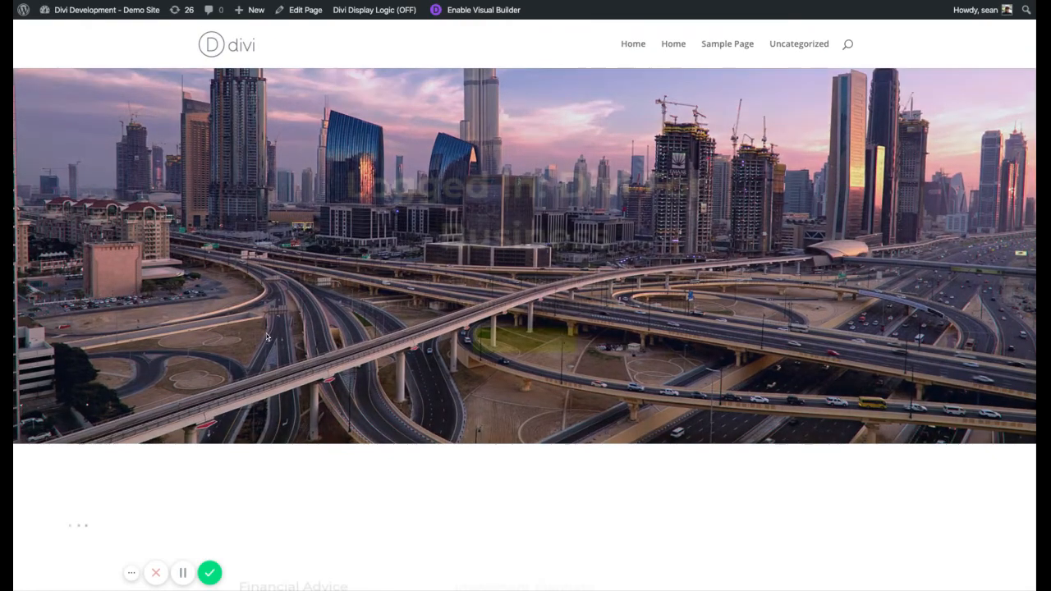
pyautogui.scroll(-3)
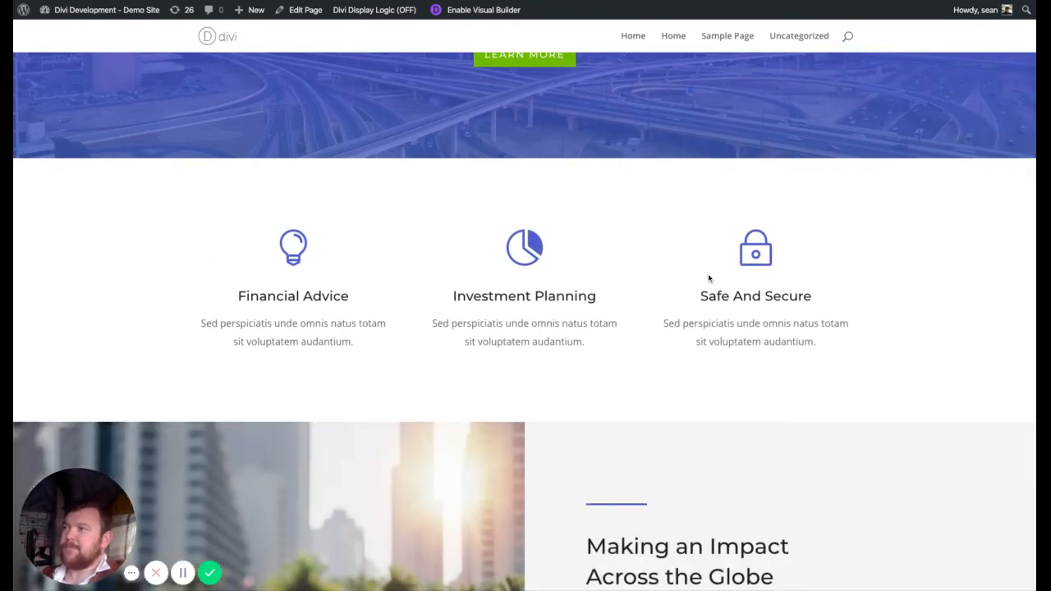
pyautogui.moveTo(364, 290)
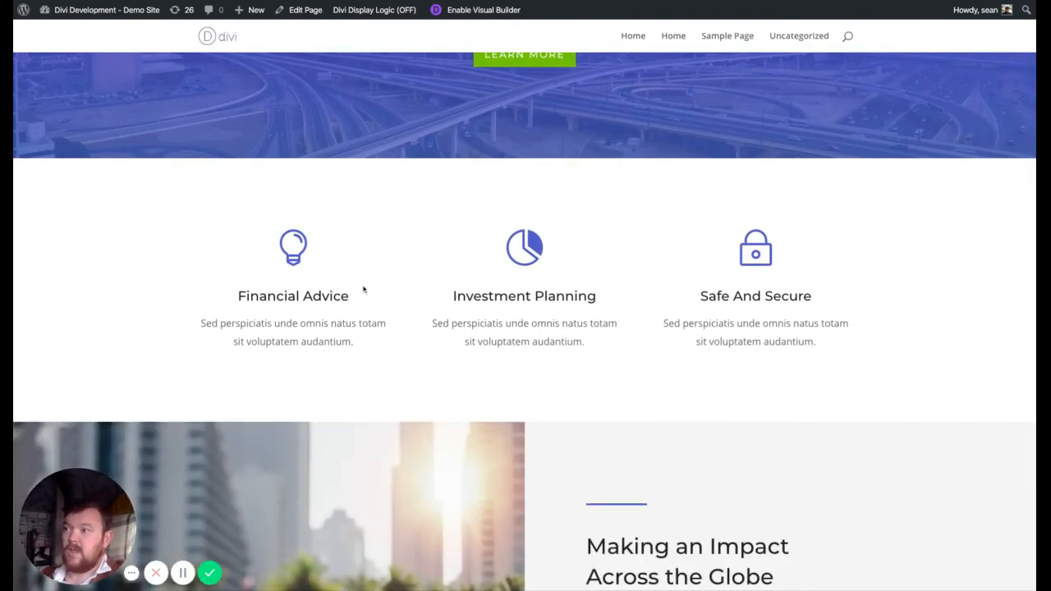
pyautogui.click(374, 9)
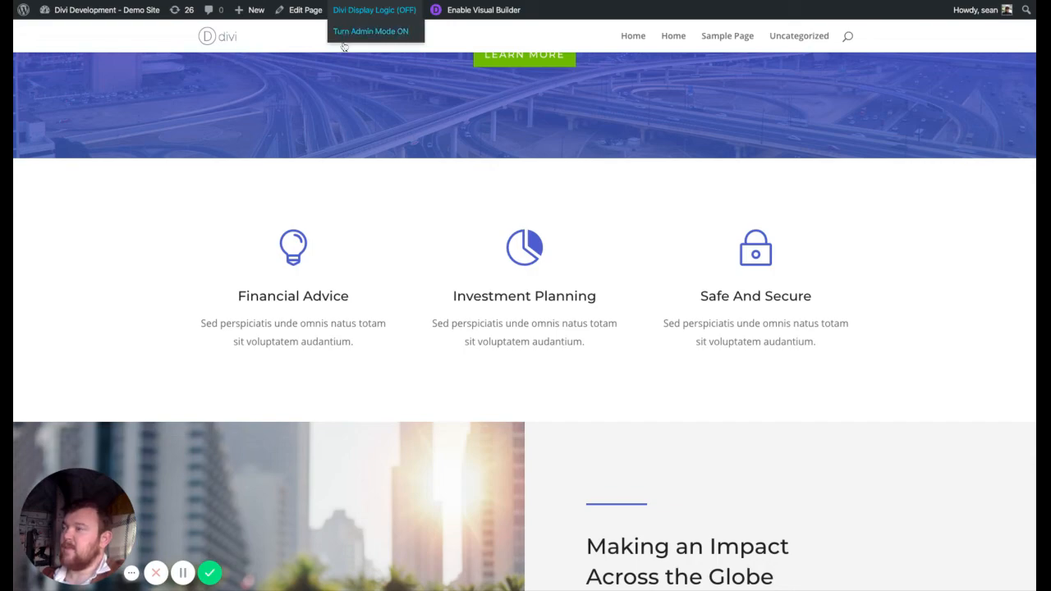
pyautogui.click(371, 31)
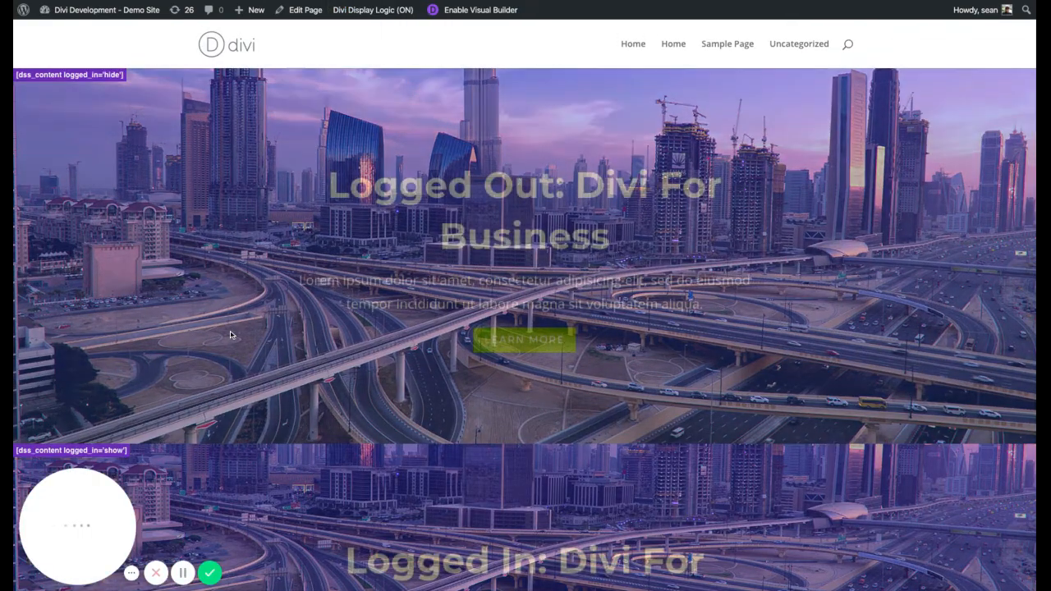
pyautogui.scroll(-3)
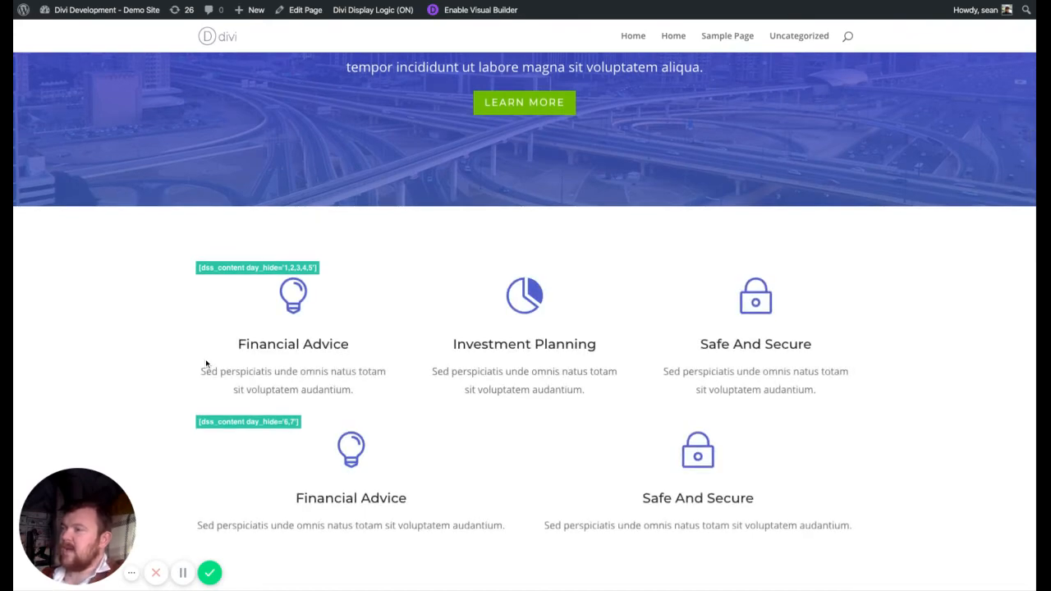
pyautogui.moveTo(270, 484)
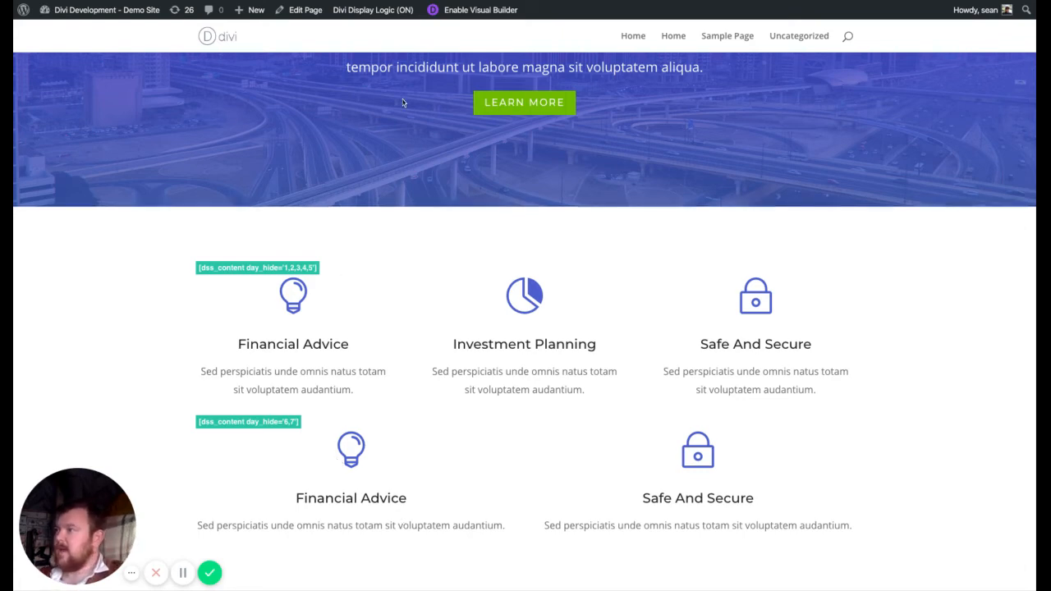
pyautogui.scroll(-3)
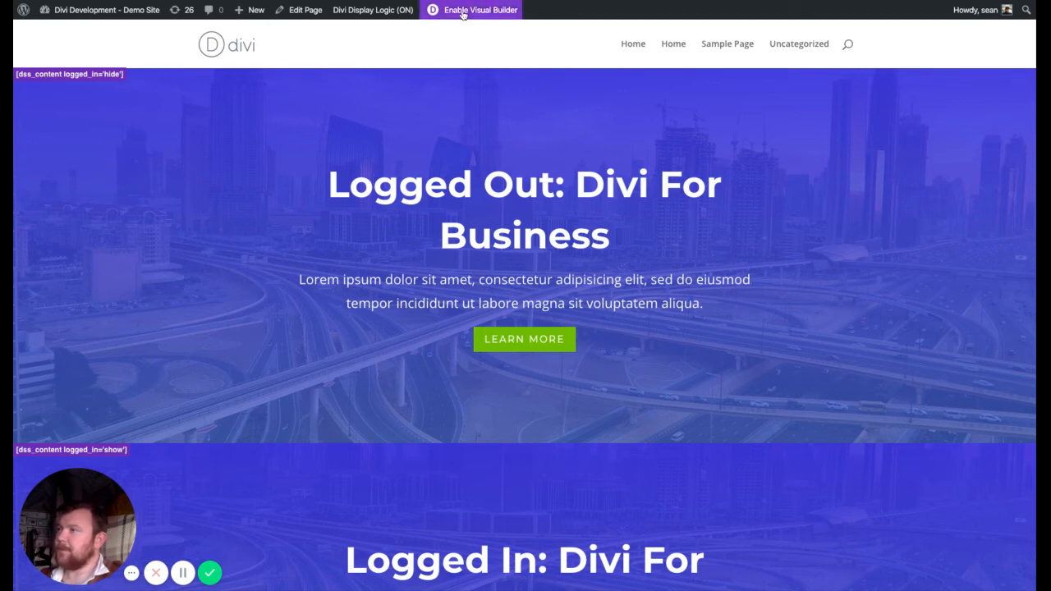
# In the Visual Builder, insert a Text module into a new section below the Logged Out hero.
pyautogui.click(471, 10)
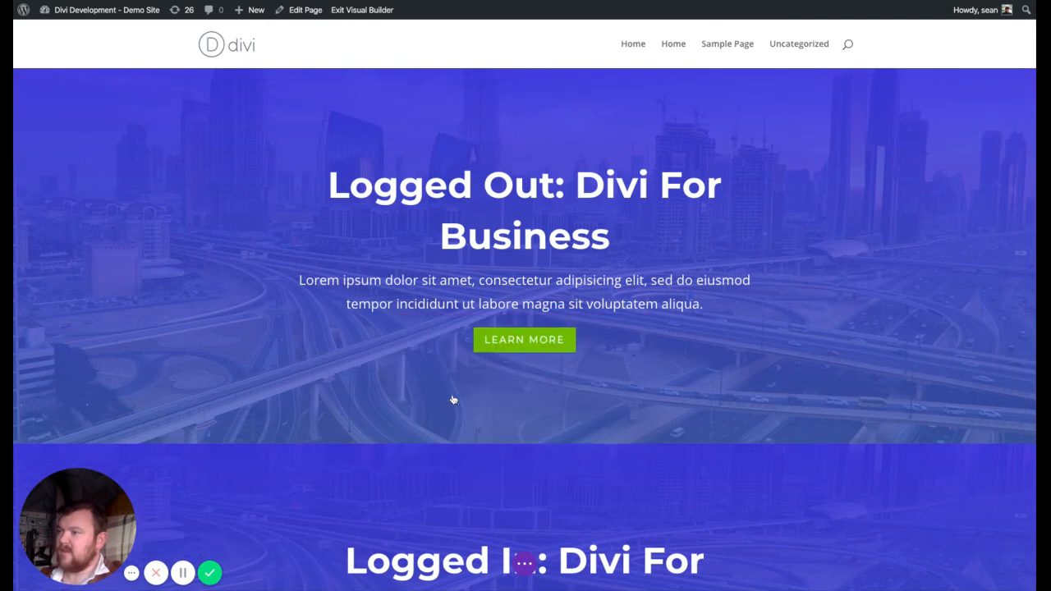
pyautogui.click(524, 503)
pyautogui.write('te')
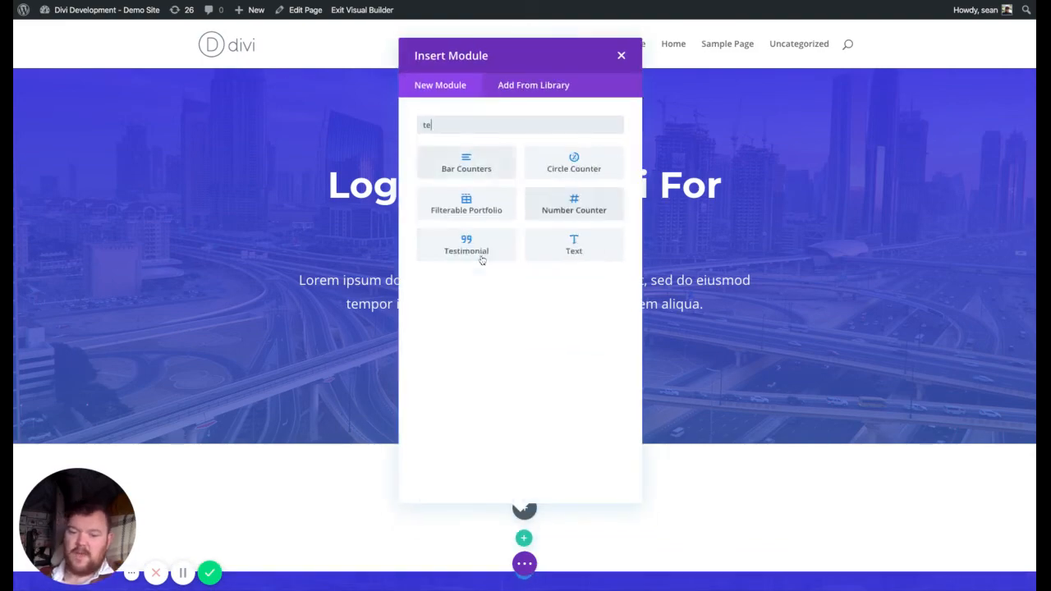
pyautogui.click(620, 55)
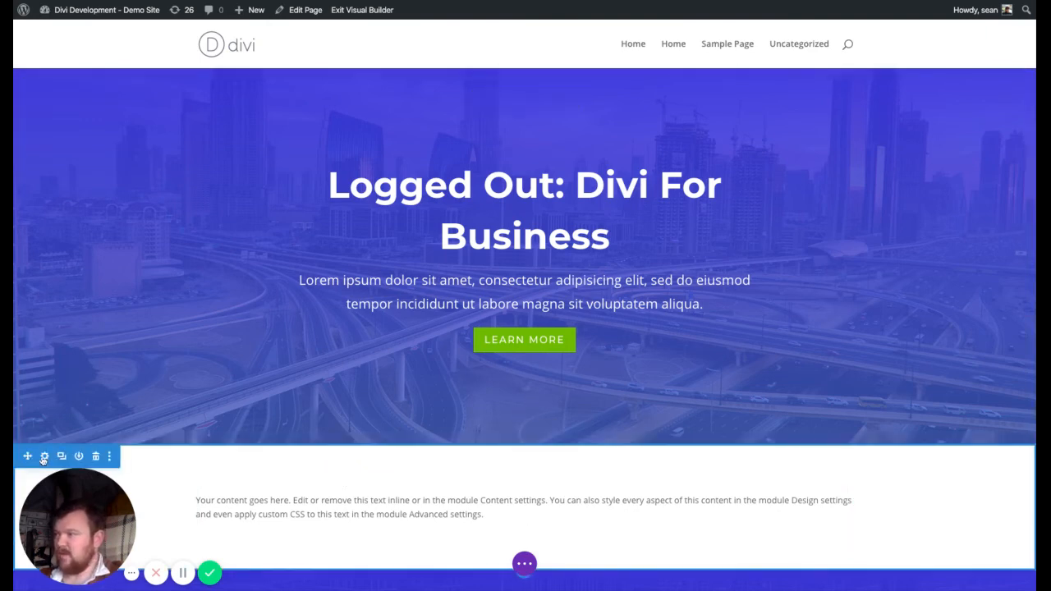
# Give the new text section 'show to logged in users' and 'hide on weekdays' Display Logic presets.
pyautogui.click(44, 457)
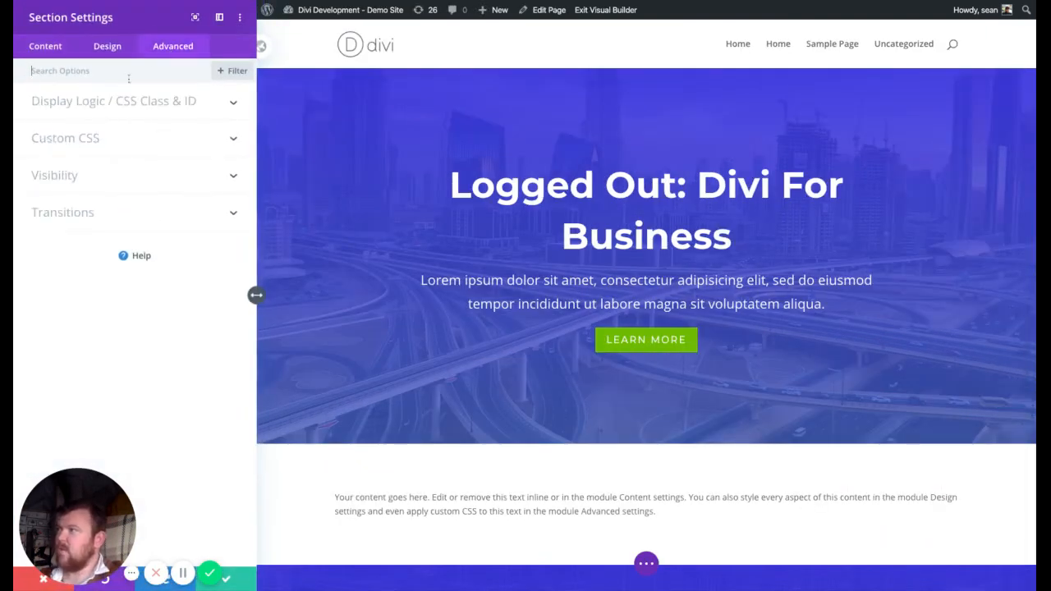
pyautogui.click(114, 100)
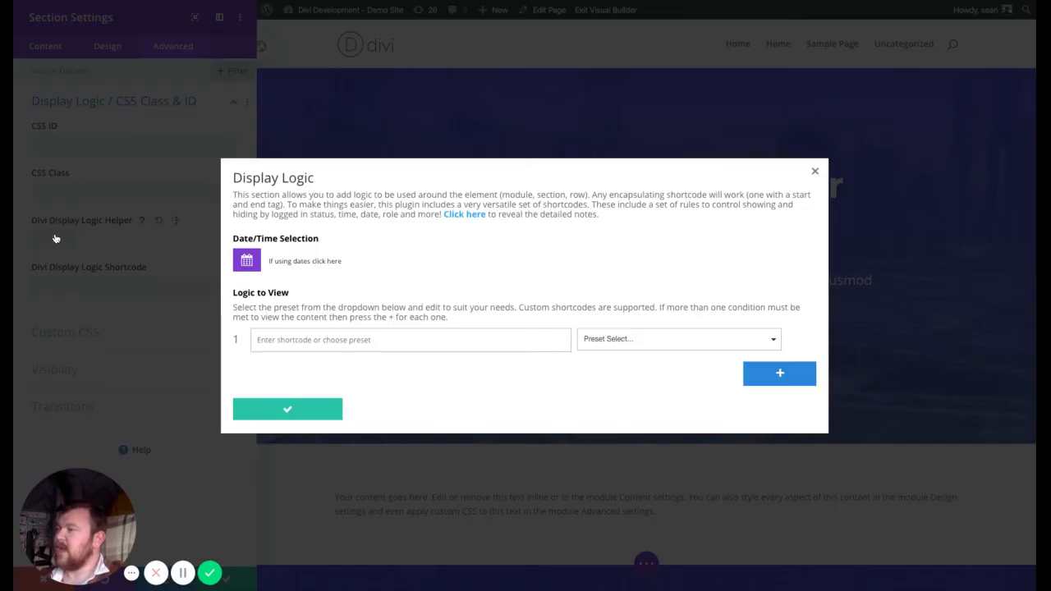
pyautogui.click(51, 239)
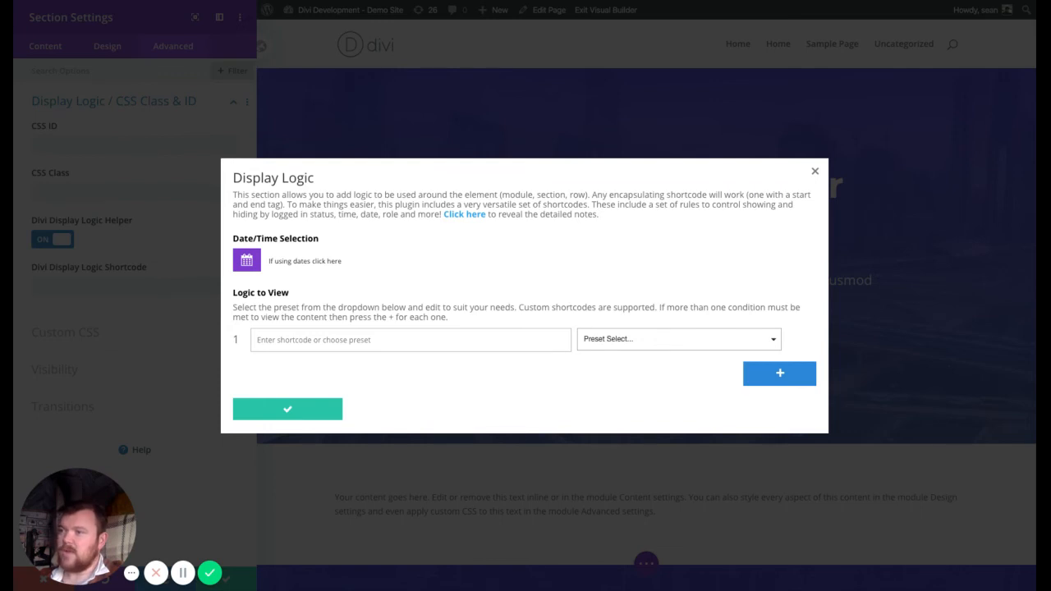
pyautogui.click(779, 374)
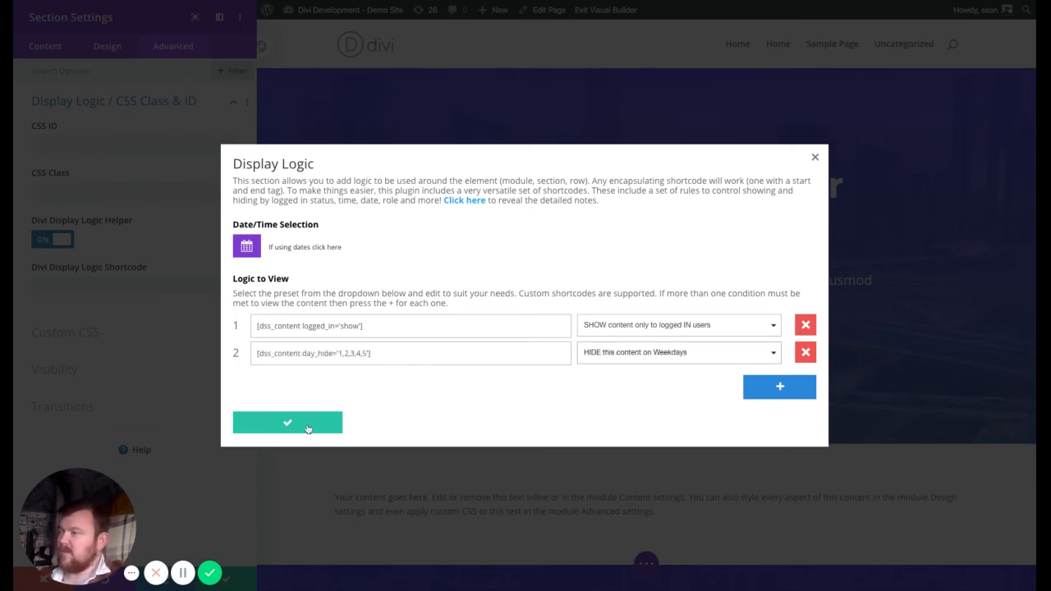
pyautogui.click(288, 422)
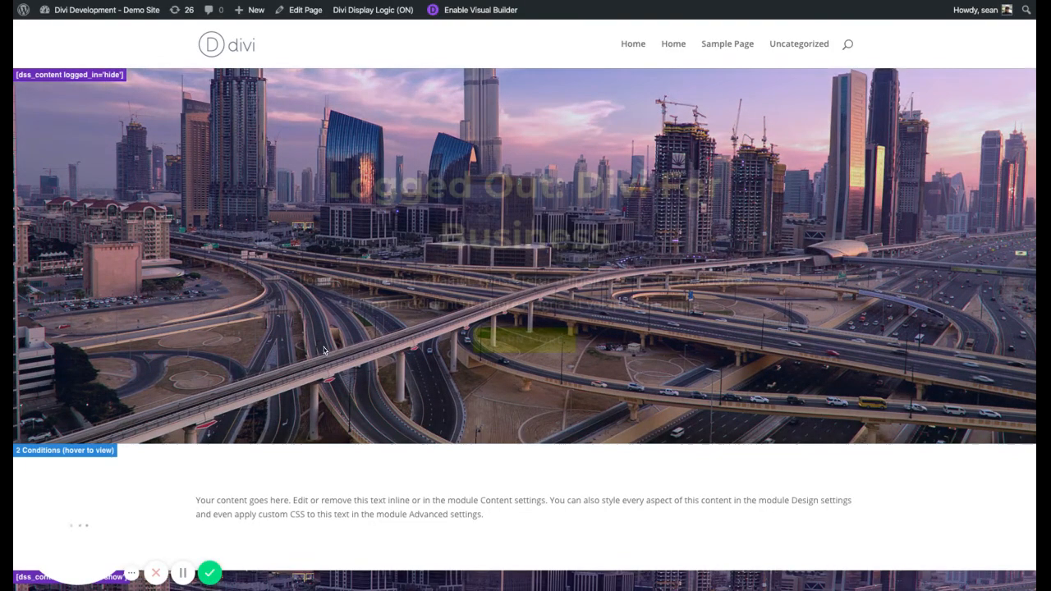
# Turn Display Logic admin mode off and scroll the live homepage to confirm the Logged In view.
pyautogui.scroll(-3)
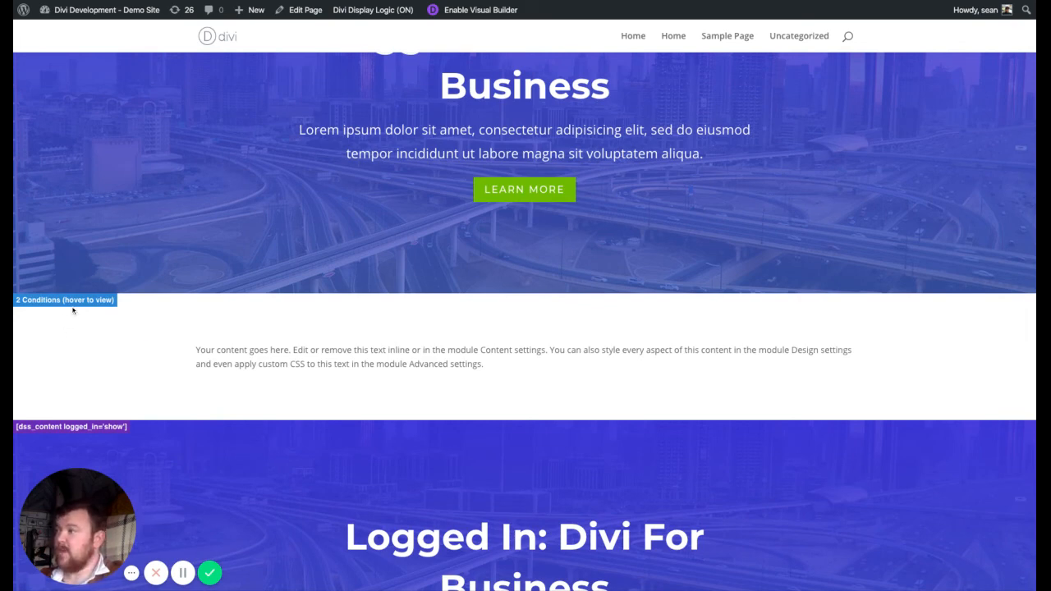
pyautogui.moveTo(64, 300)
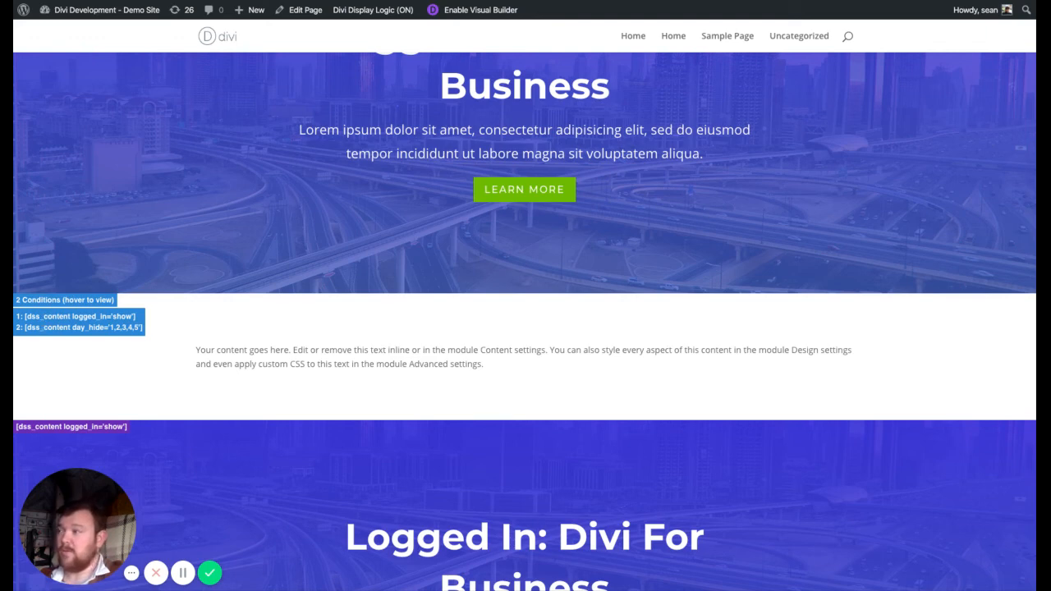
pyautogui.moveTo(195, 64)
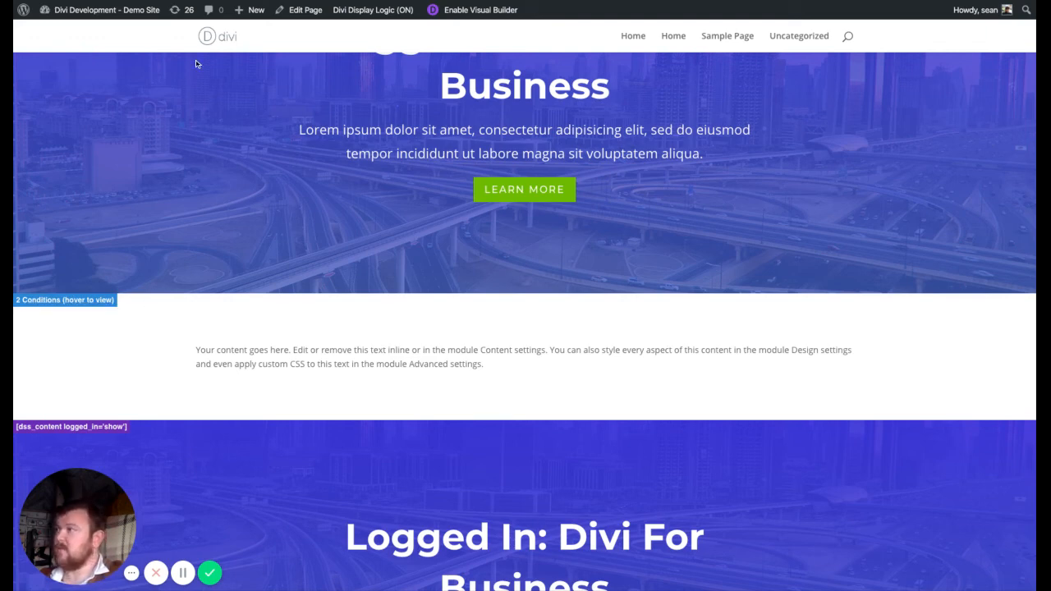
pyautogui.moveTo(65, 300)
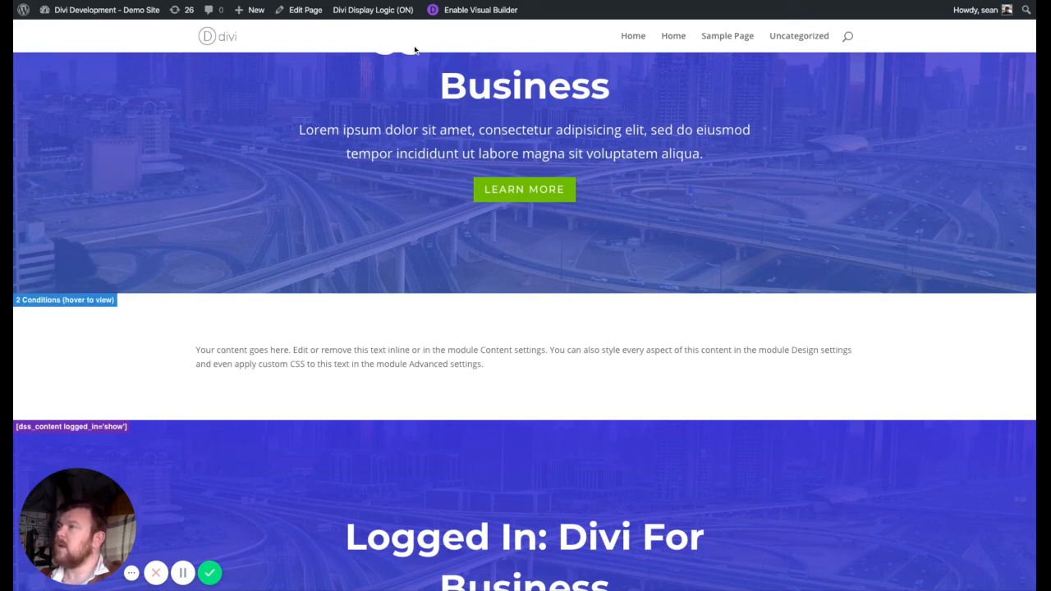
pyautogui.click(373, 10)
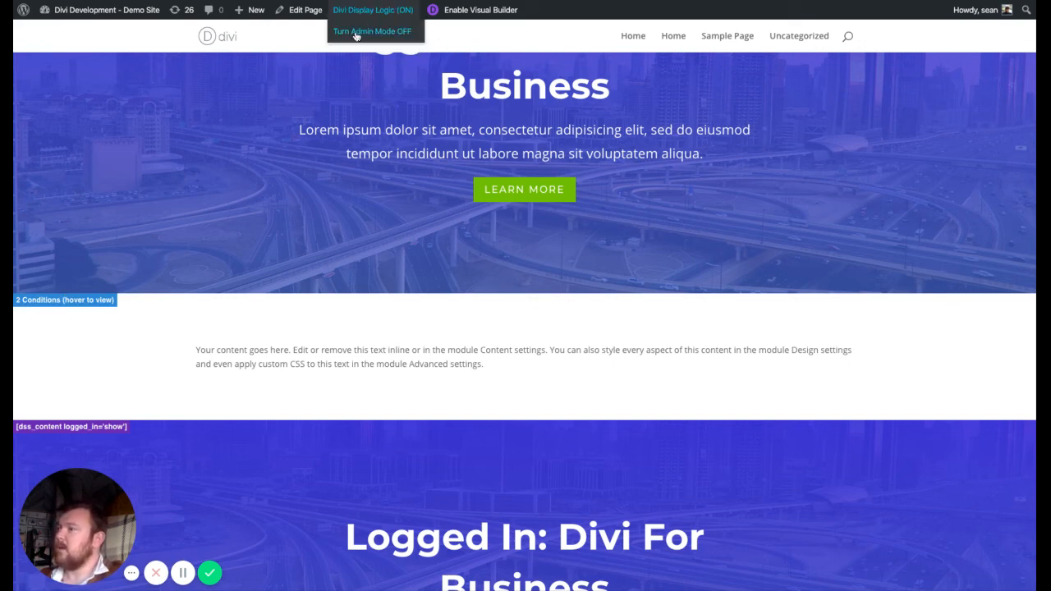
pyautogui.click(372, 31)
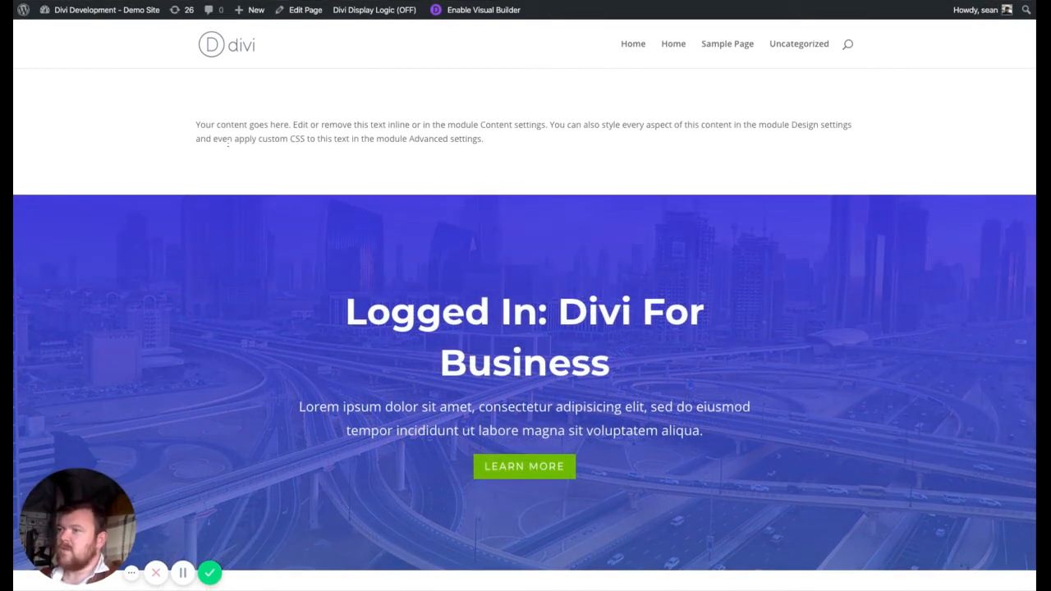
pyautogui.moveTo(138, 116)
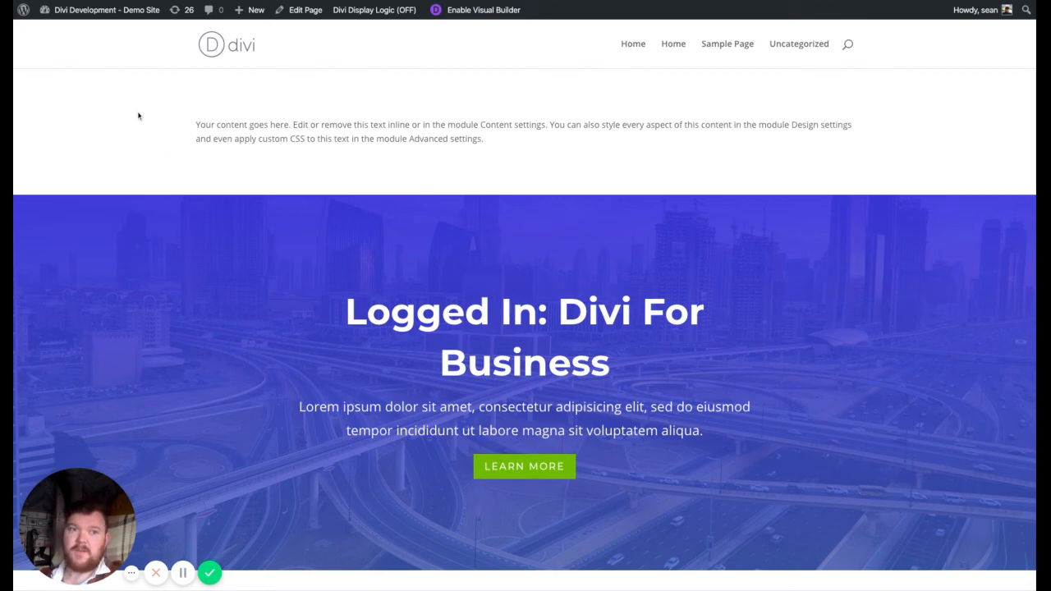
pyautogui.moveTo(410, 138)
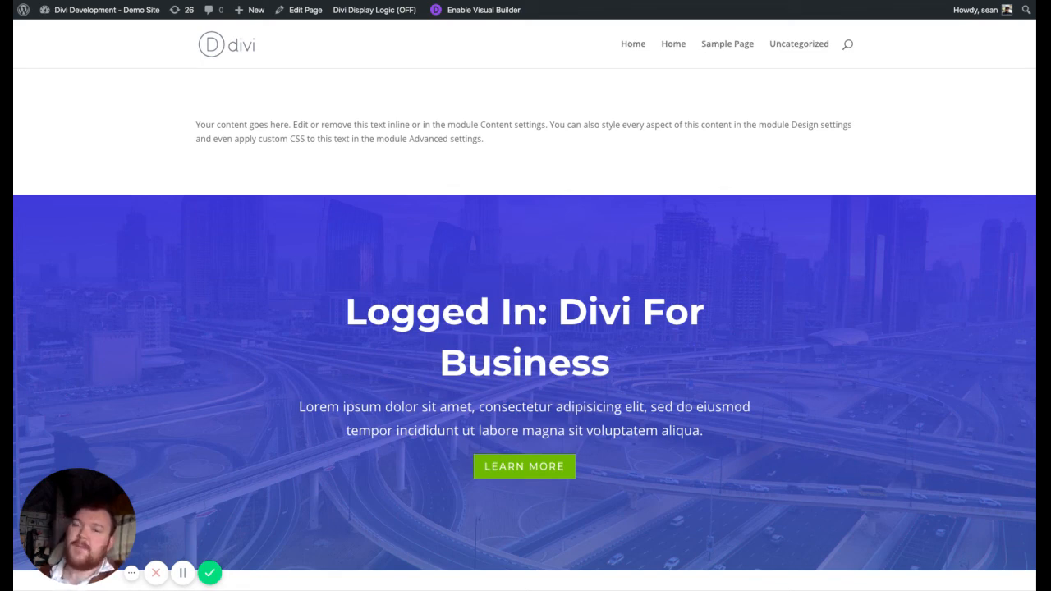
pyautogui.moveTo(269, 89)
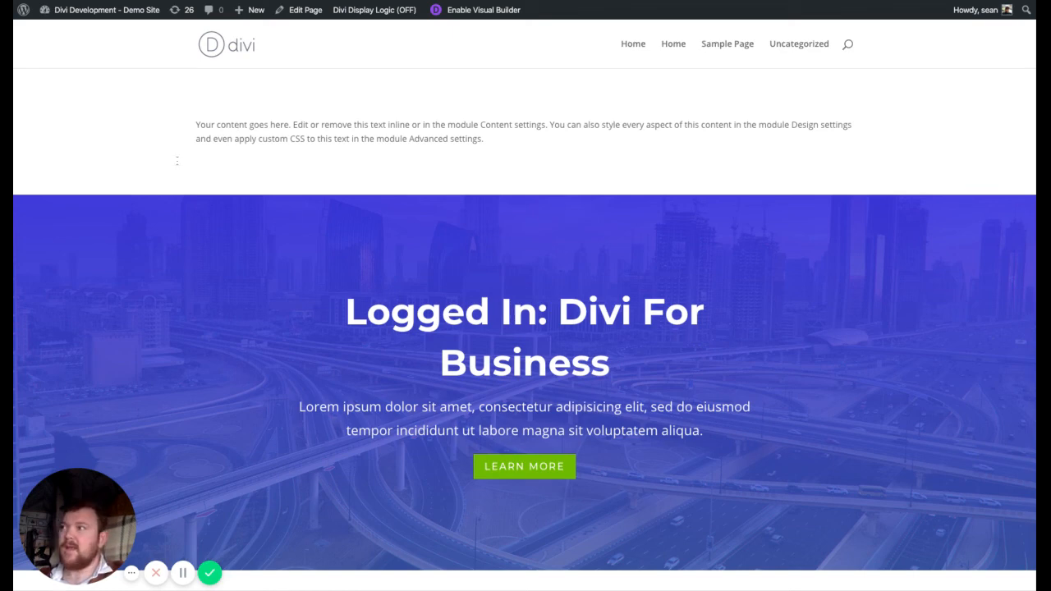
pyautogui.scroll(-3)
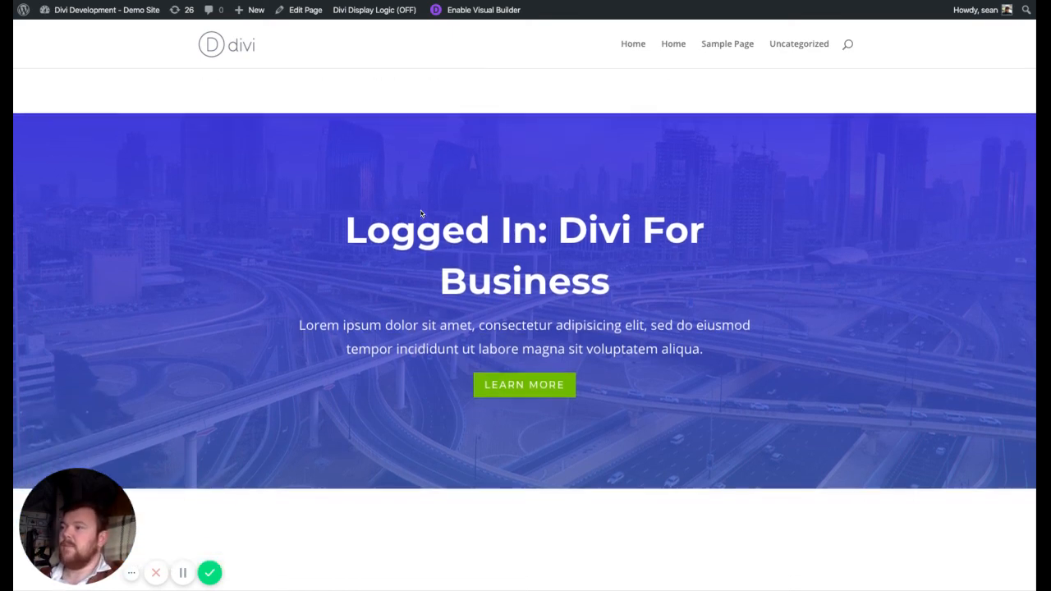
# Turn Display Logic admin mode back on from the admin bar menu.
pyautogui.click(374, 10)
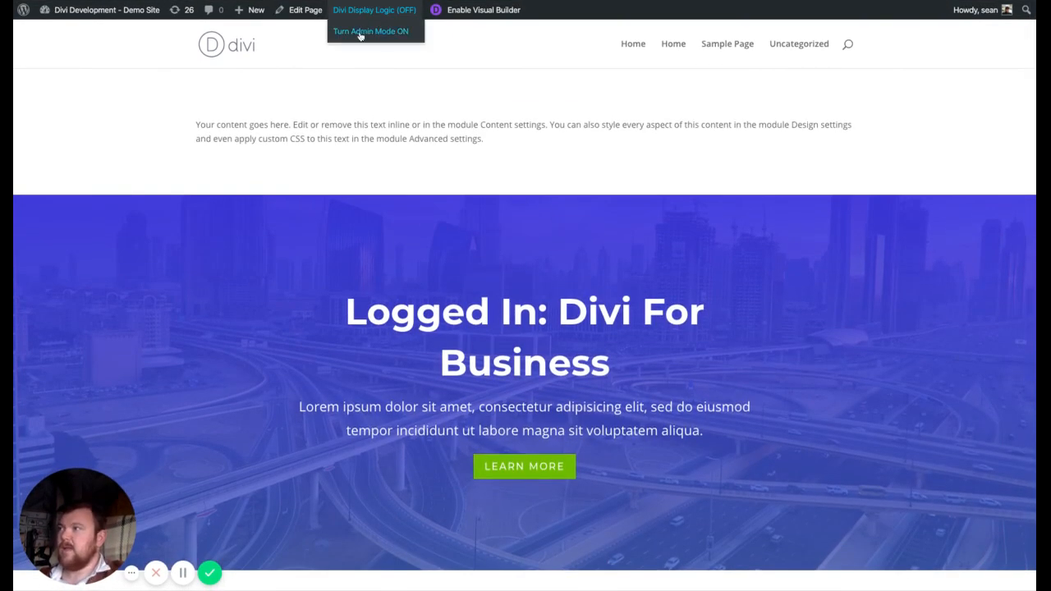
pyautogui.click(370, 31)
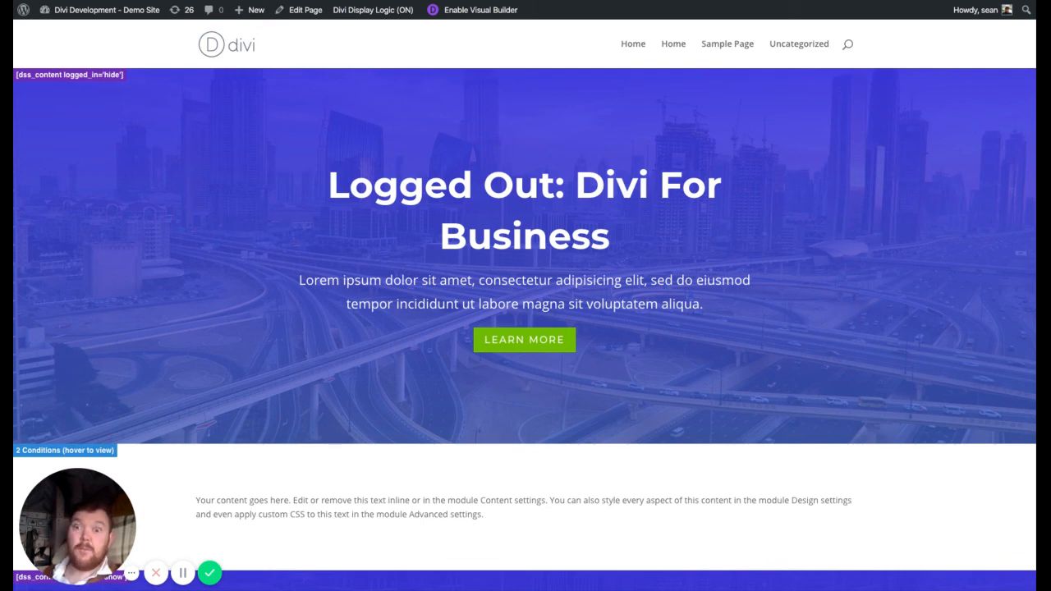
pyautogui.moveTo(139, 339)
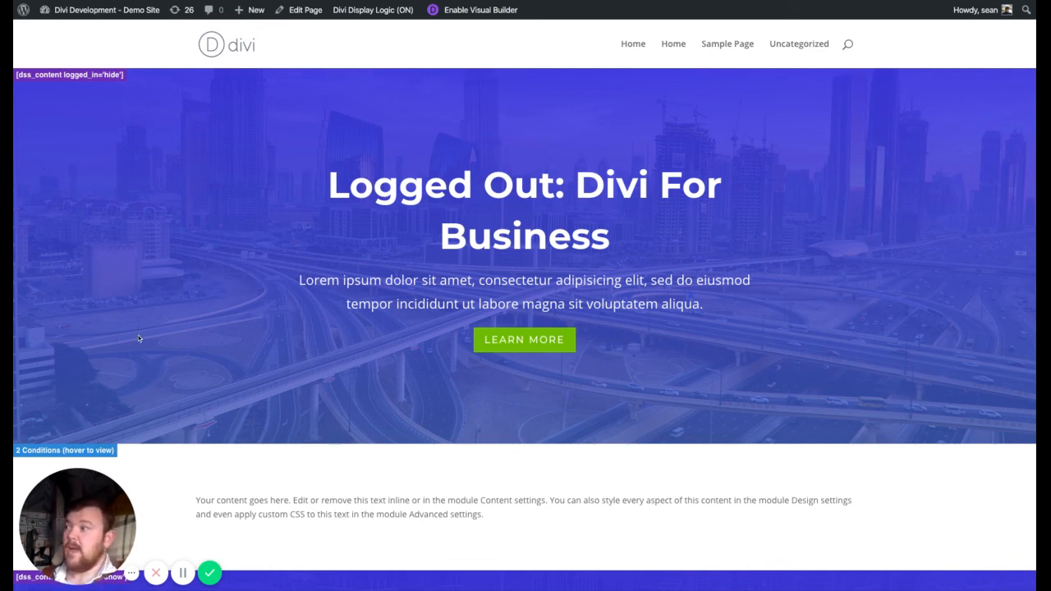
pyautogui.moveTo(179, 361)
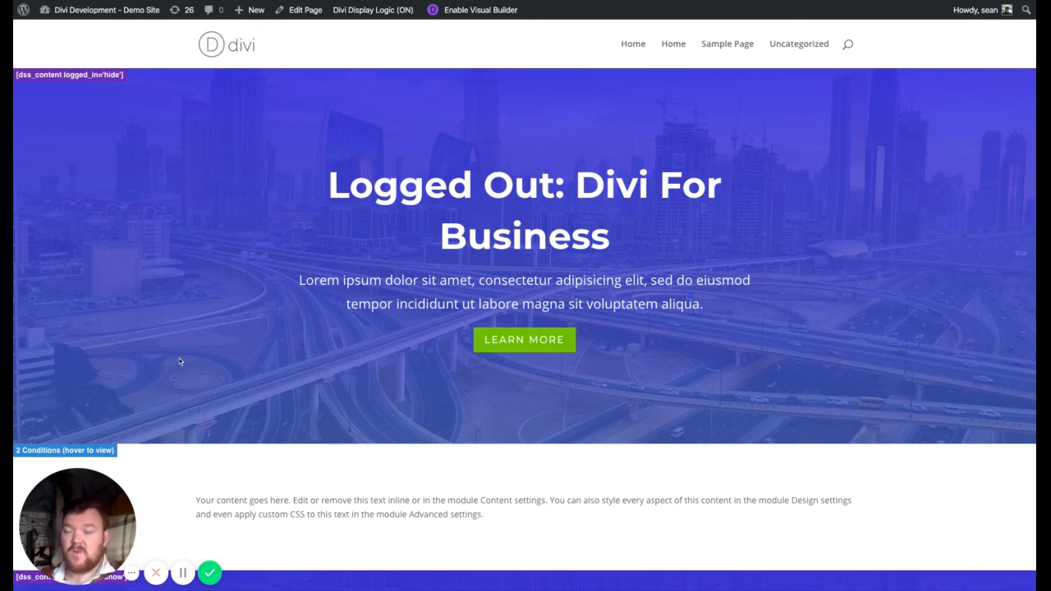
pyautogui.moveTo(225, 410)
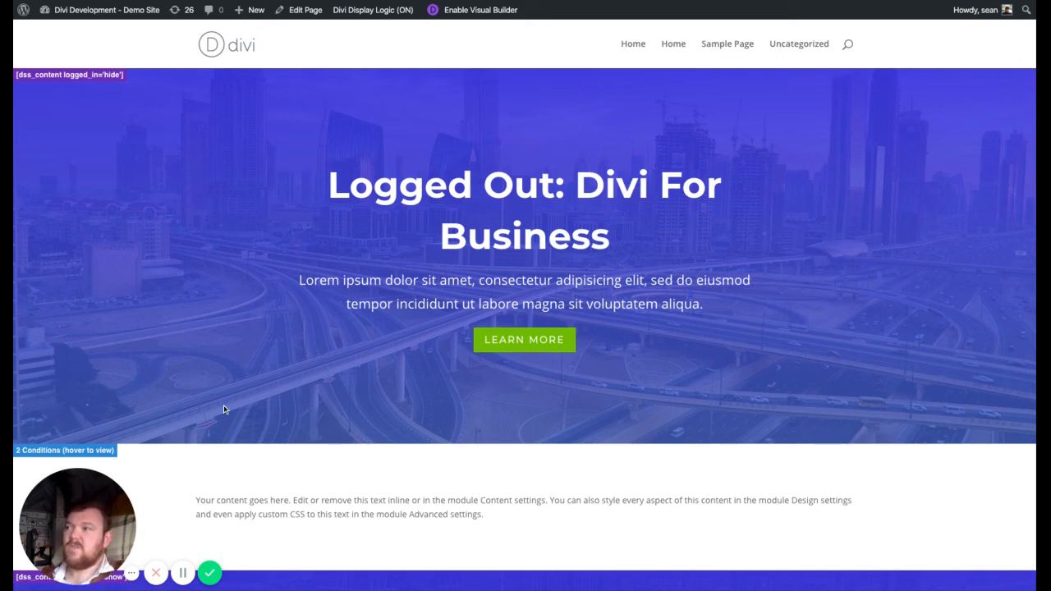